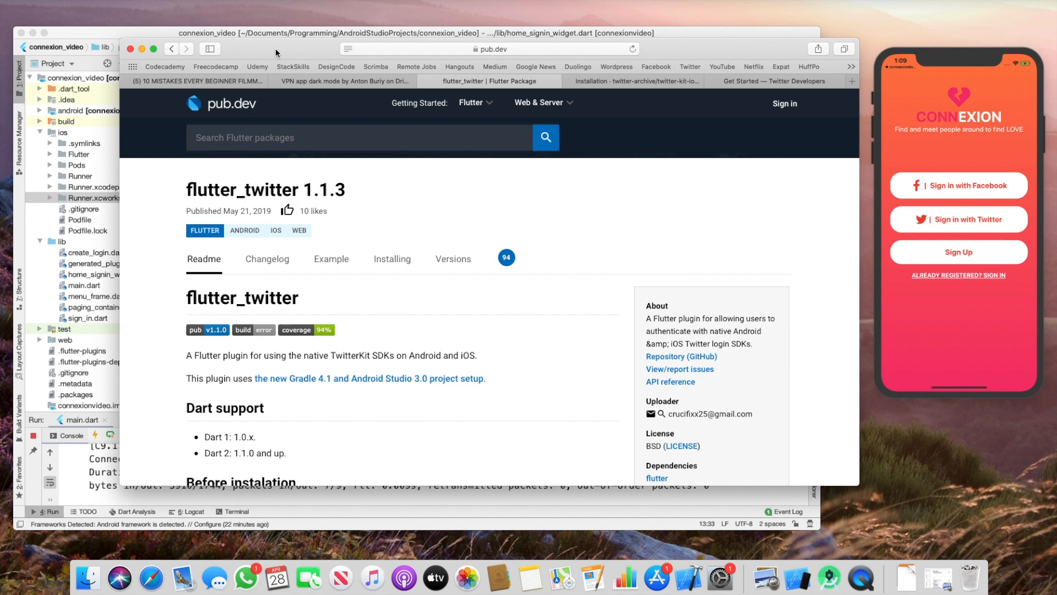
mouse_move(276, 55)
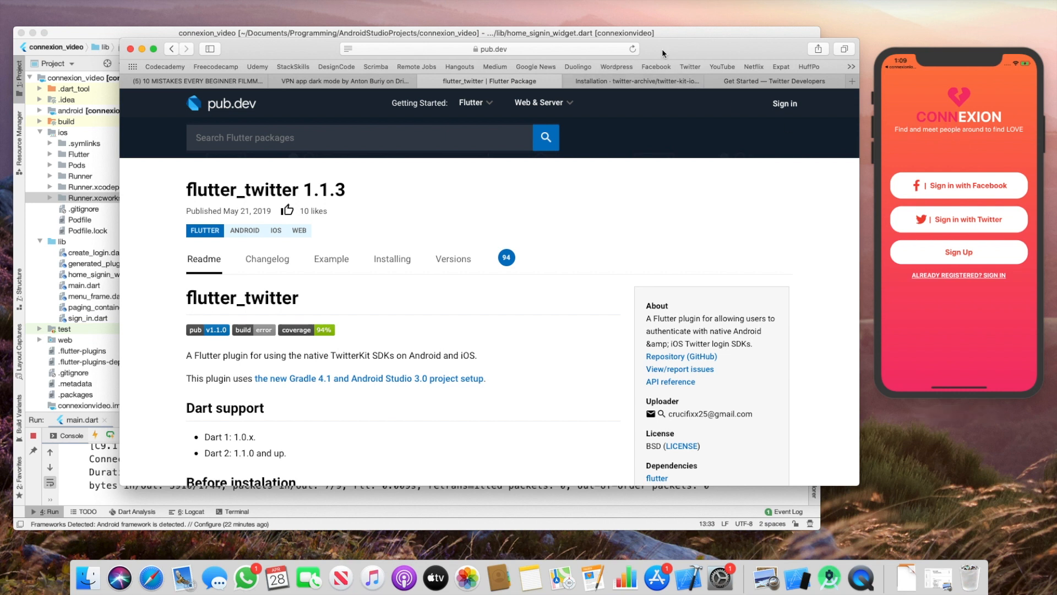
mouse_move(298, 56)
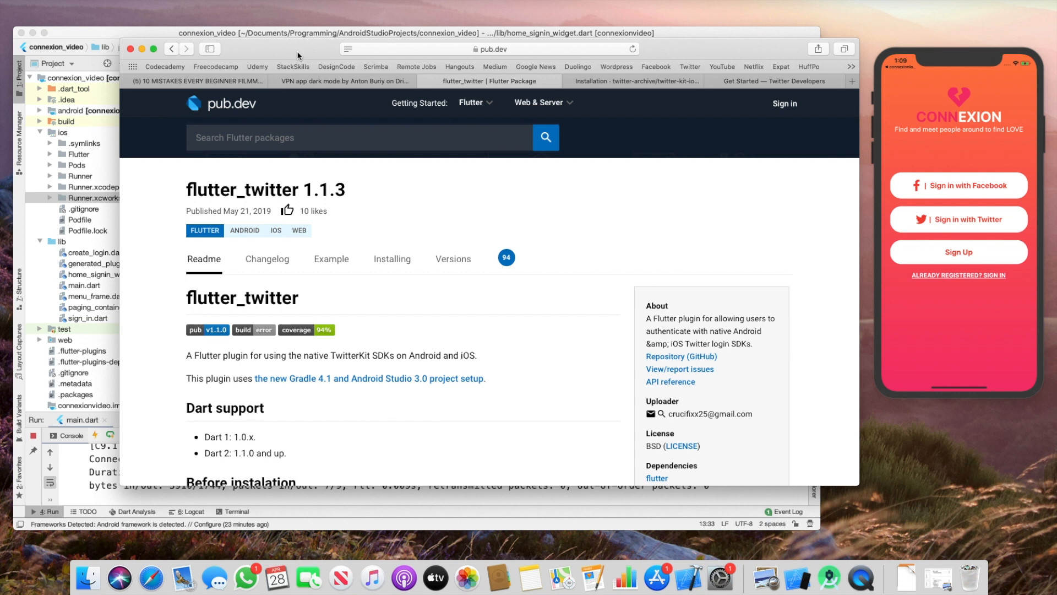
mouse_move(297, 55)
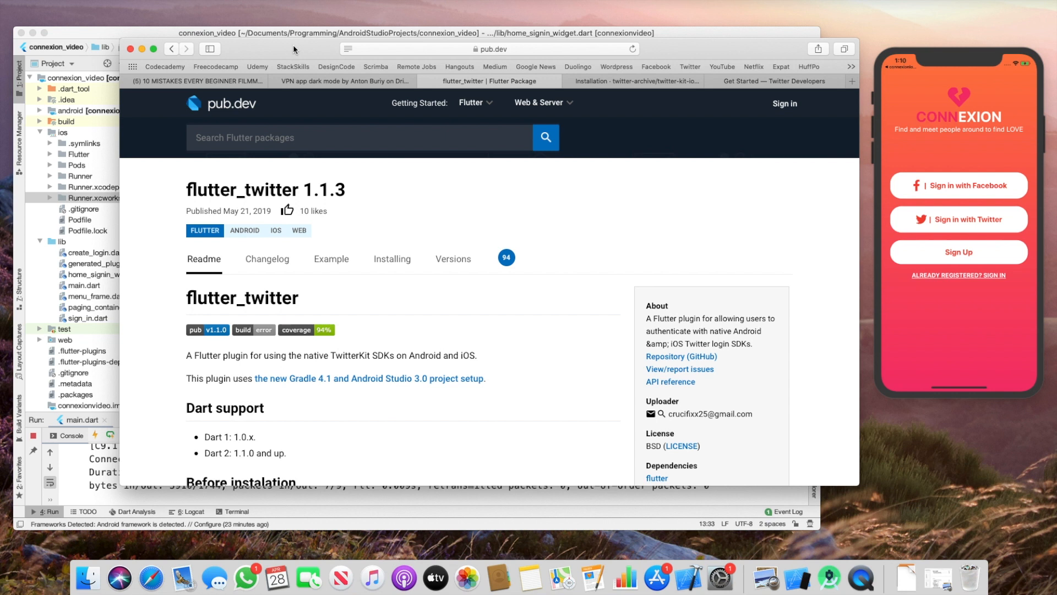
mouse_move(289, 55)
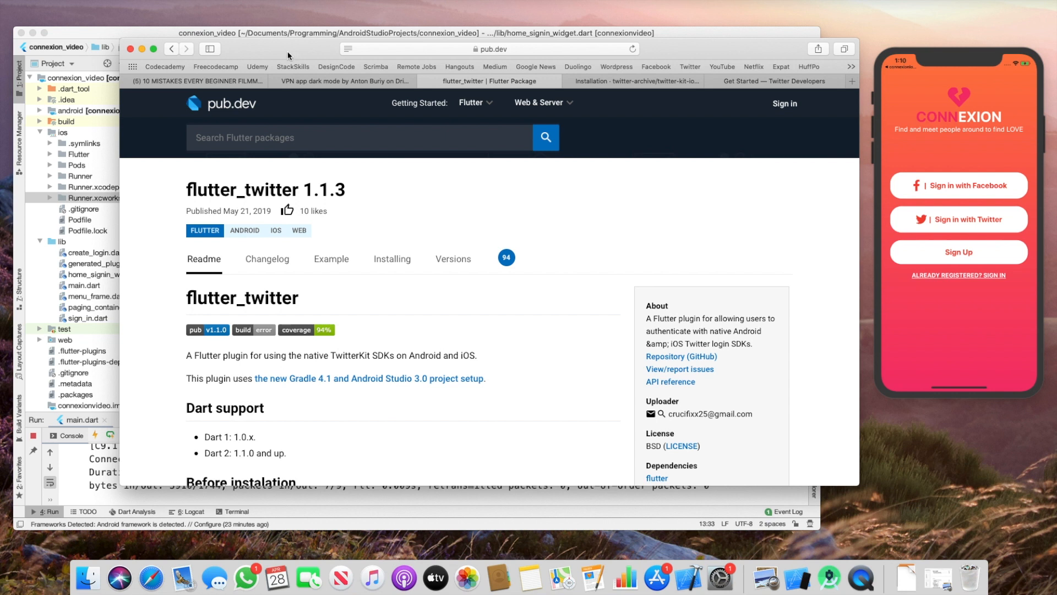
mouse_move(350, 198)
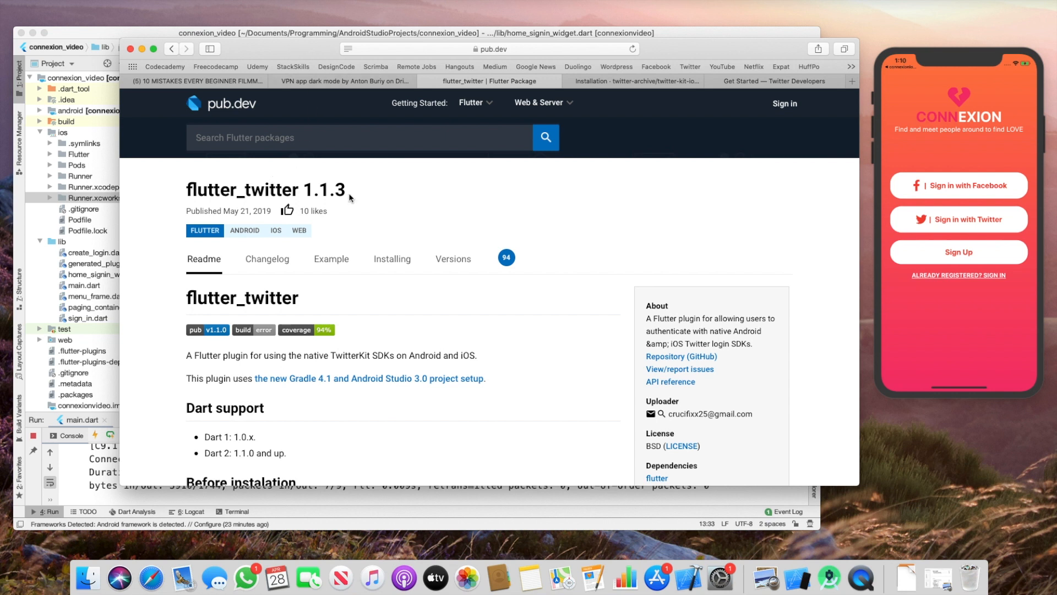
mouse_move(186, 194)
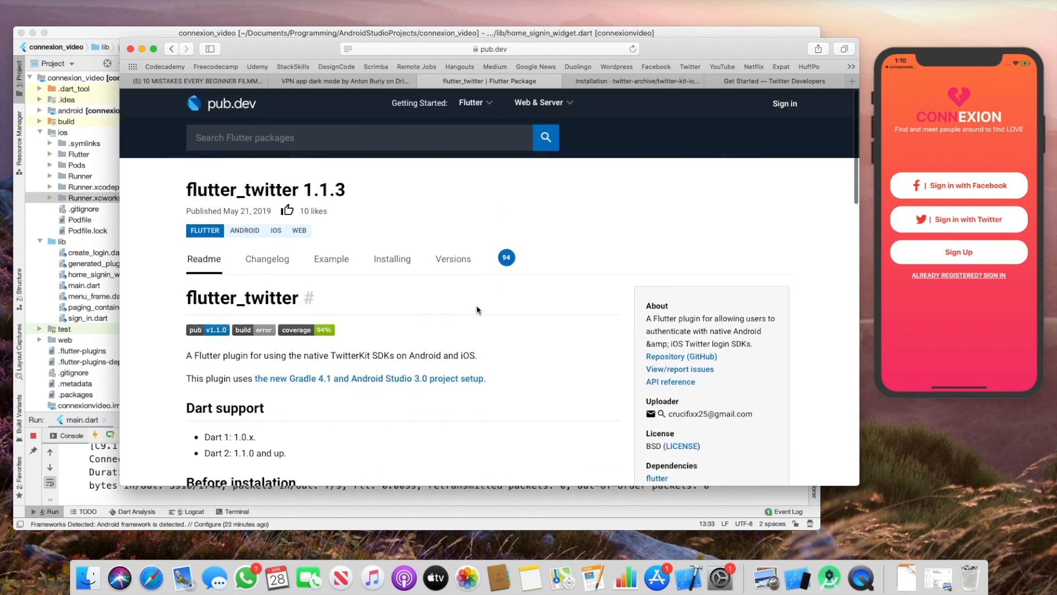
mouse_move(458, 280)
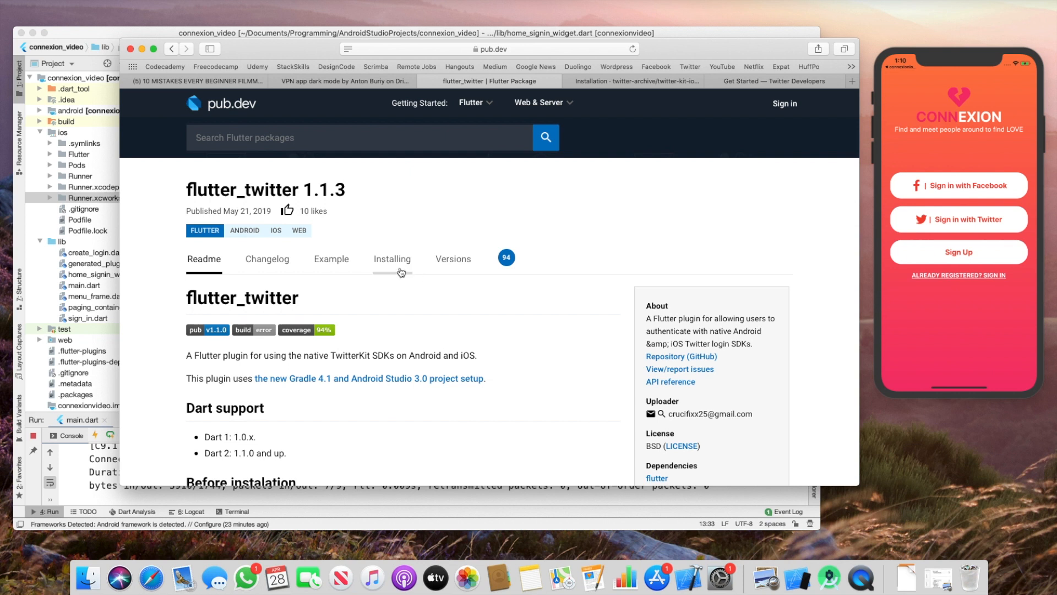
Bring the connexion_video project in Android Studio to the front after reading the Readme
left_click(391, 259)
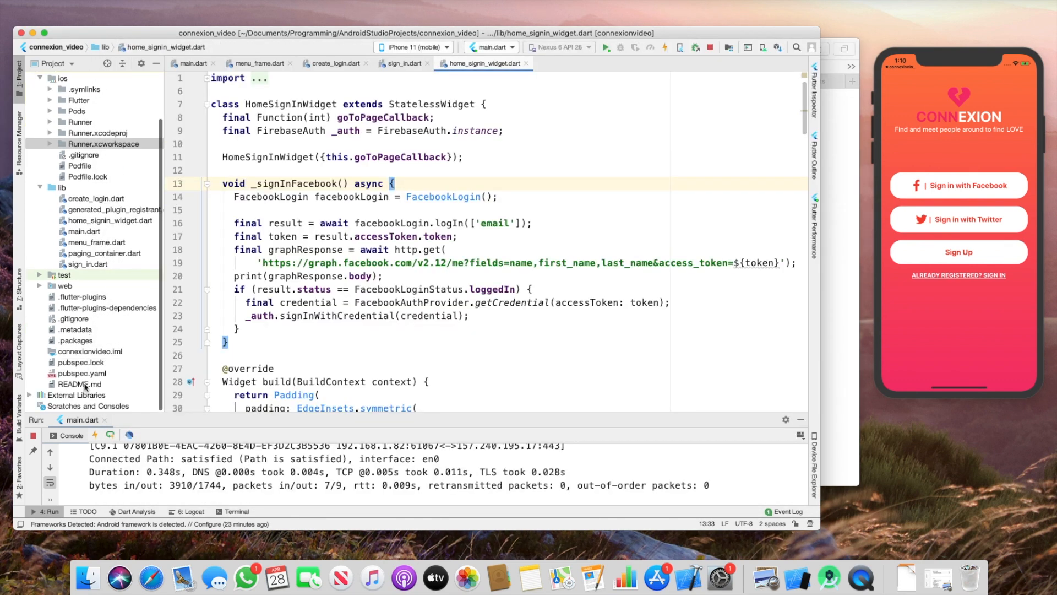
Add flutter_twitter: ^1.1.3 to pubspec.yaml dependencies, run Pub get, and return to pub.dev
left_click(81, 373)
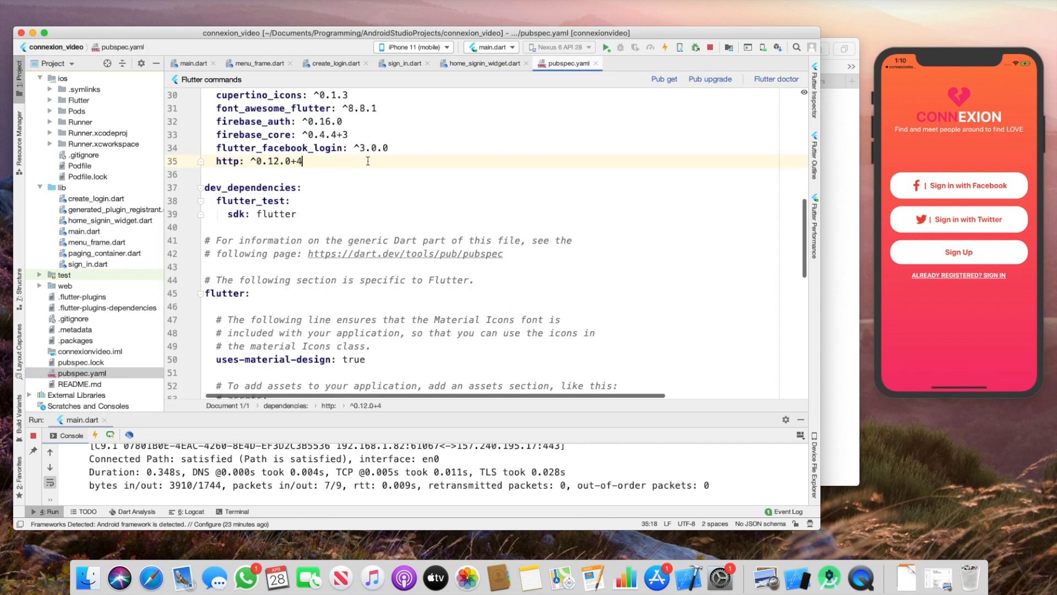
type("flutter_twitter: ^1.1.3")
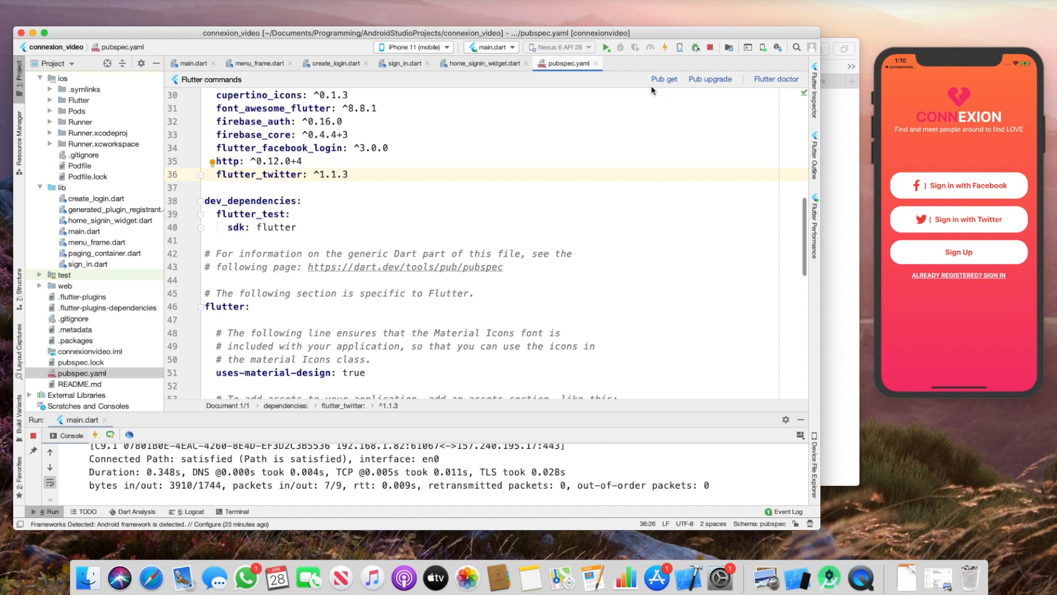
left_click(664, 79)
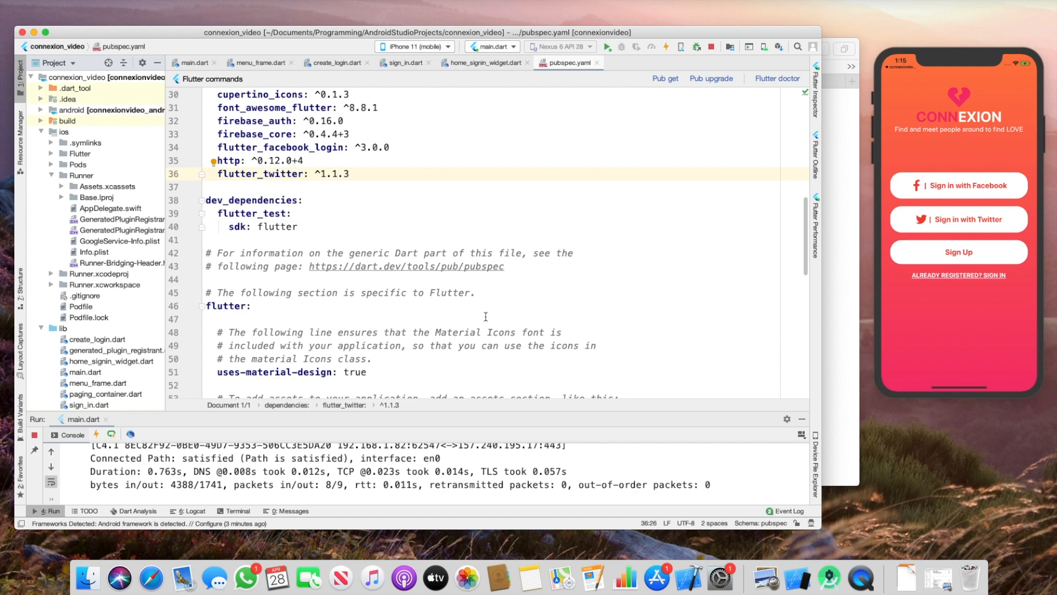
mouse_move(604, 84)
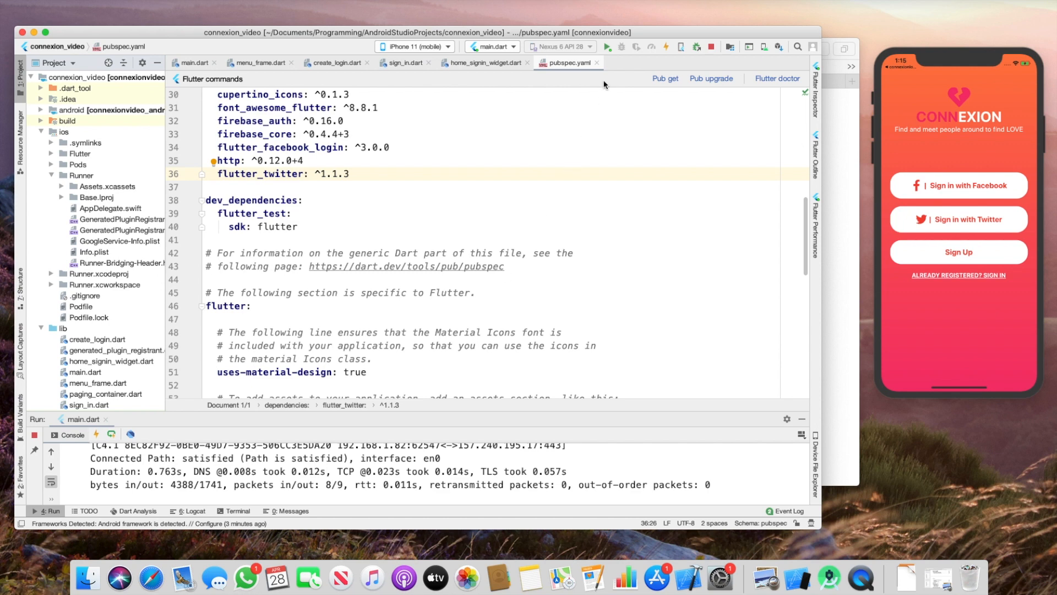
left_click(485, 62)
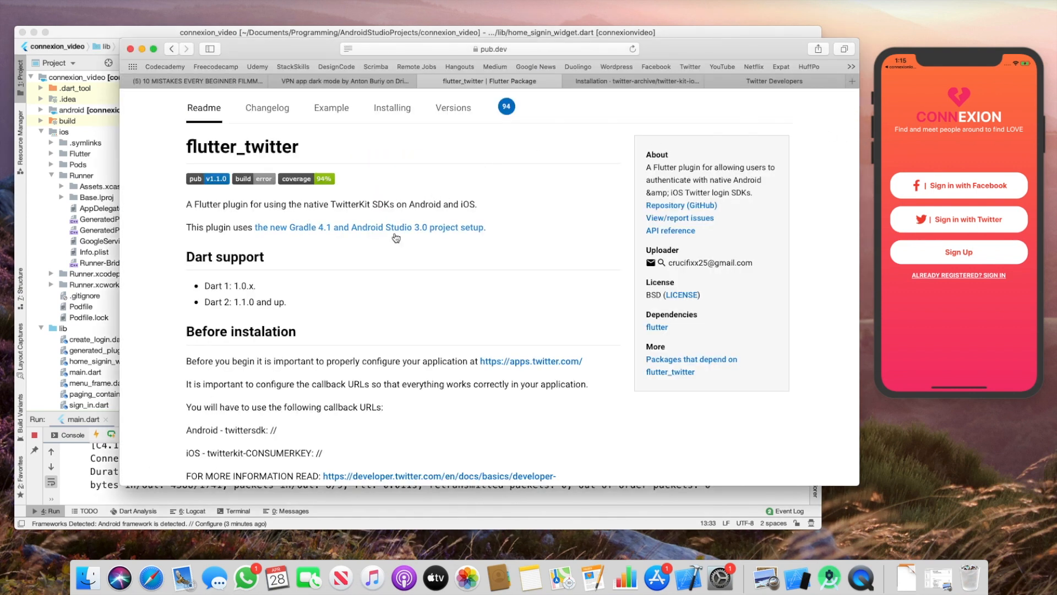
Scroll to Configure Info.Plist and select the XML URL-scheme code block for copying
scroll("down", 3)
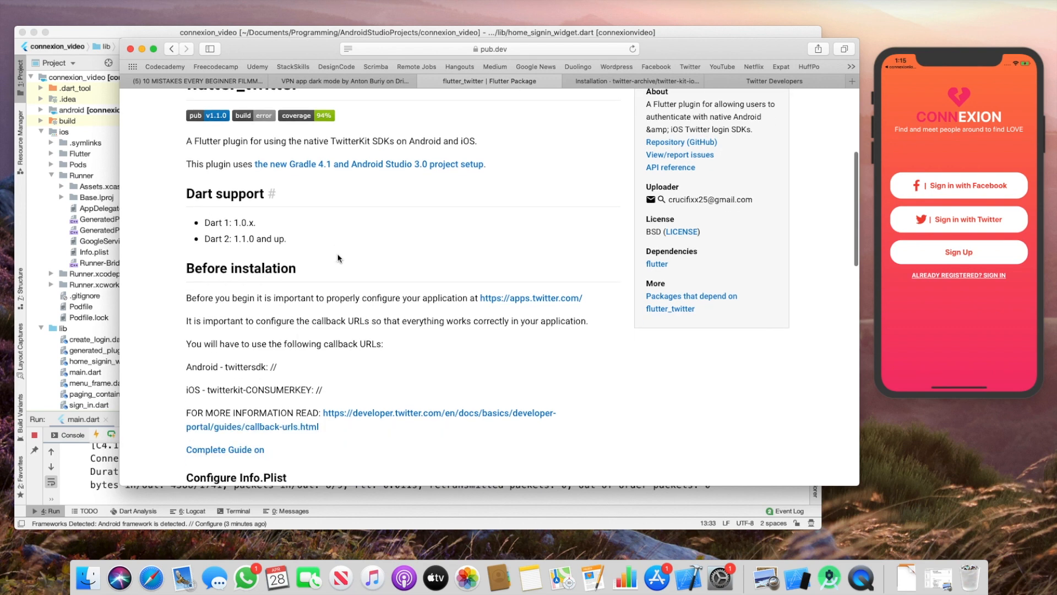
scroll("down", 3)
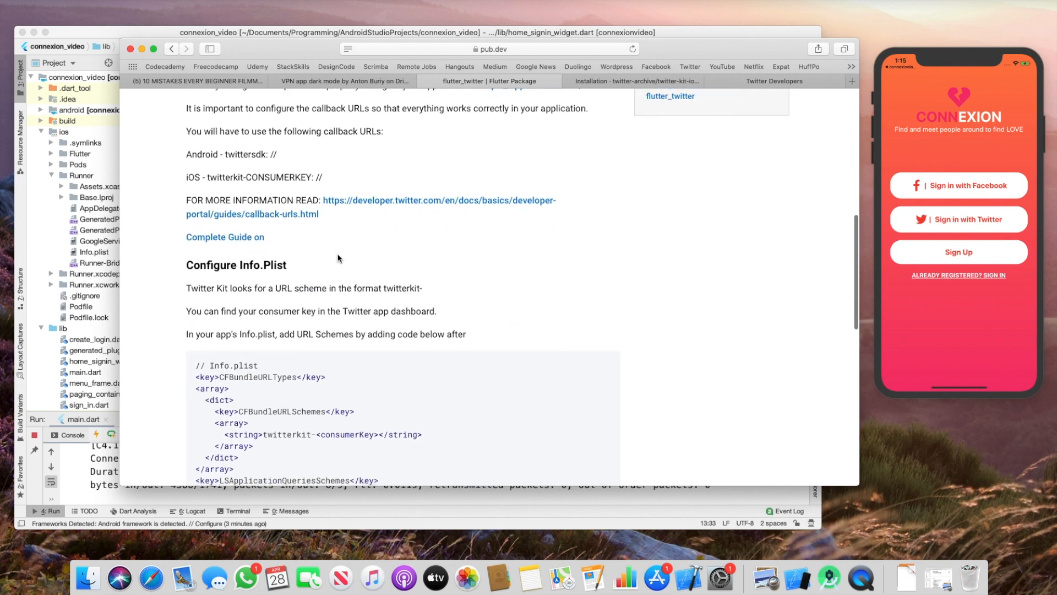
scroll("down", 3)
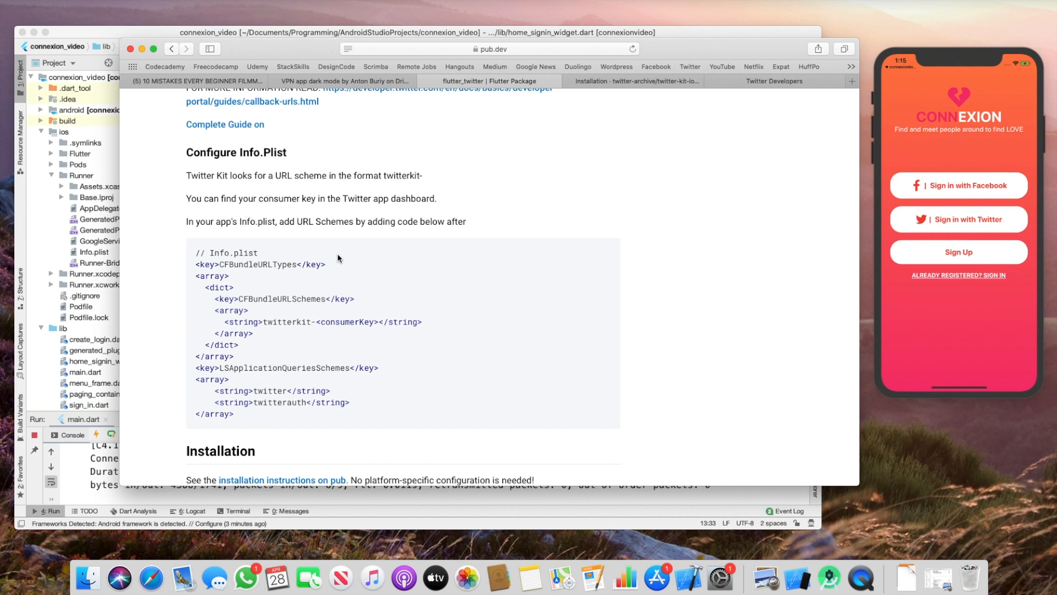
mouse_move(294, 193)
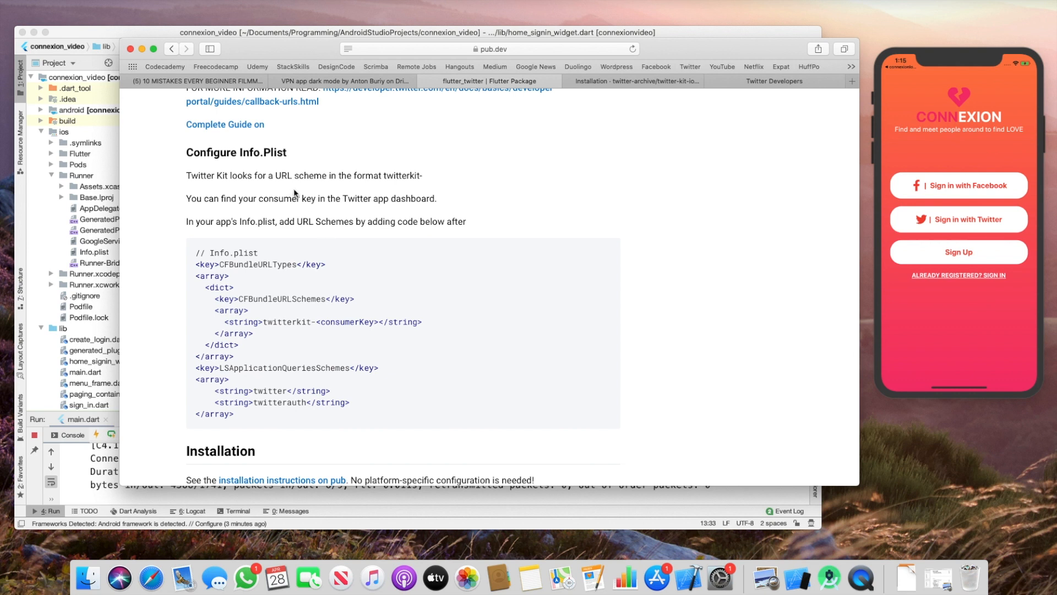
scroll("down", 3)
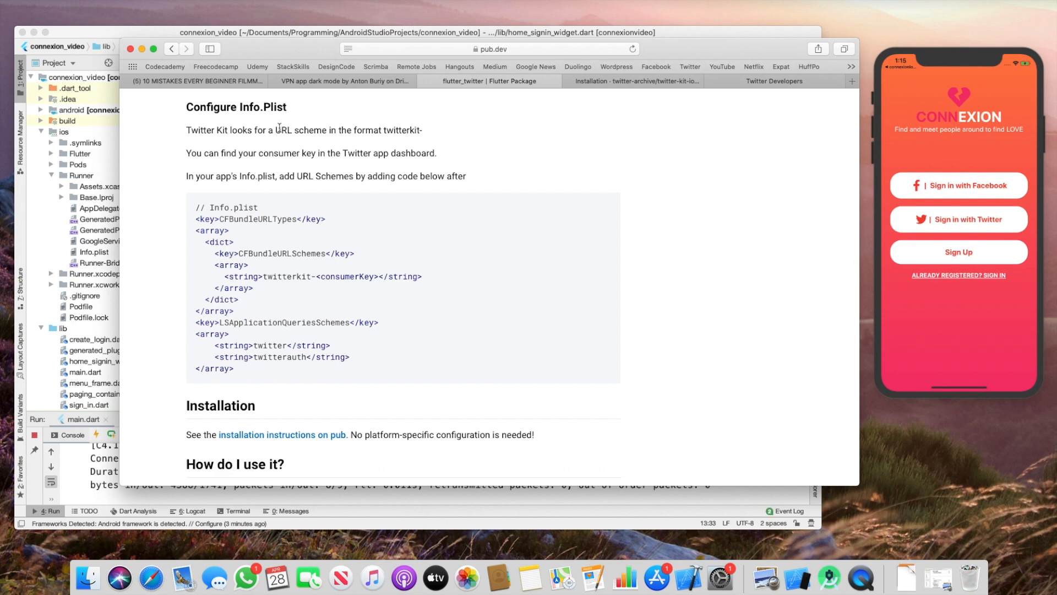
left_click_drag(195, 219, 234, 369)
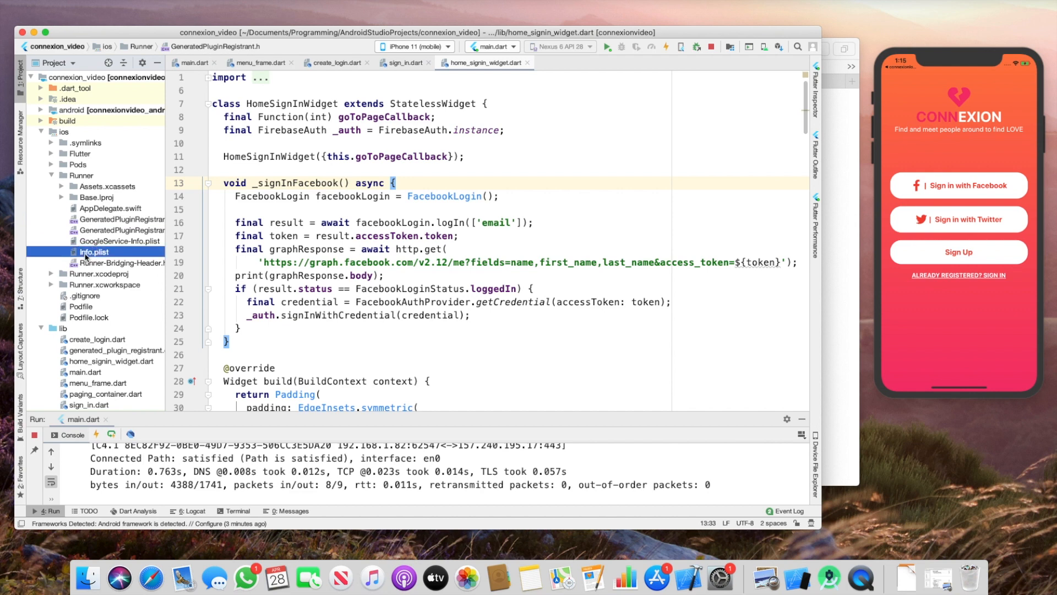
Paste the twitterkit URL-scheme snippet into ios/Runner/Info.plist and return to Safari
double_click(93, 251)
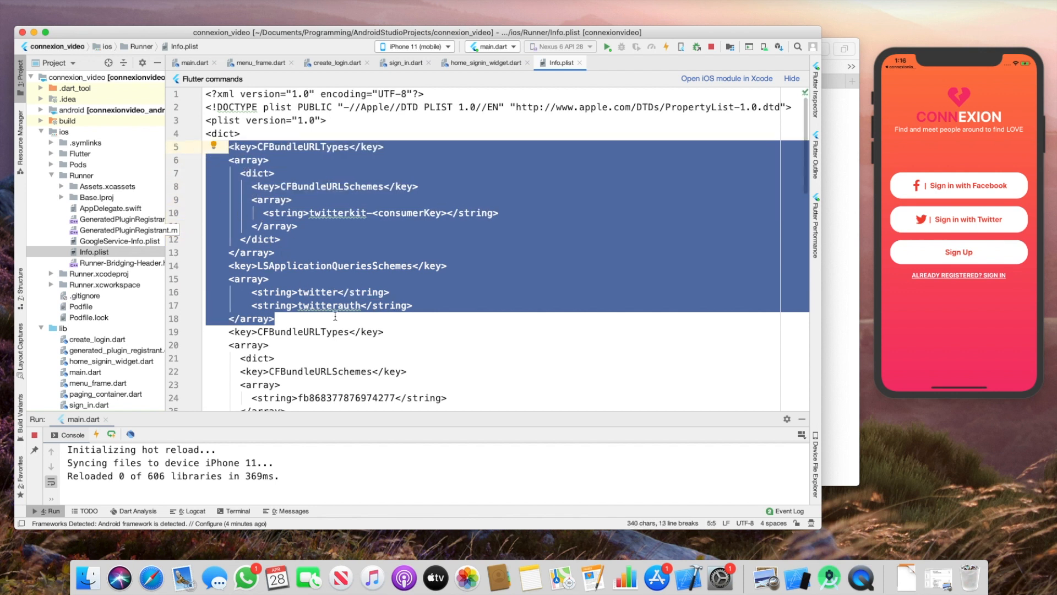
left_click(251, 252)
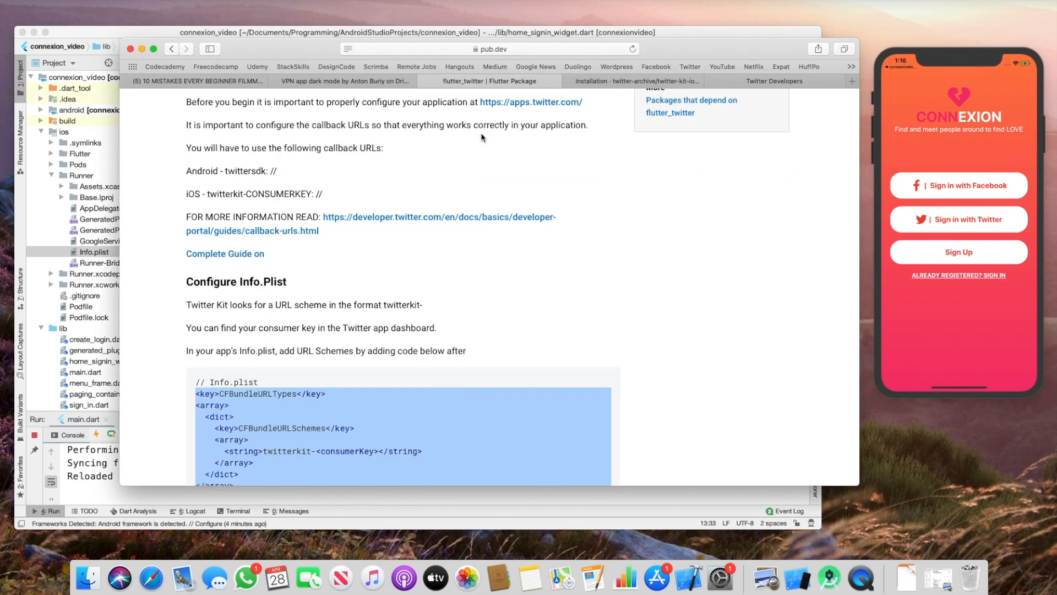
mouse_move(459, 159)
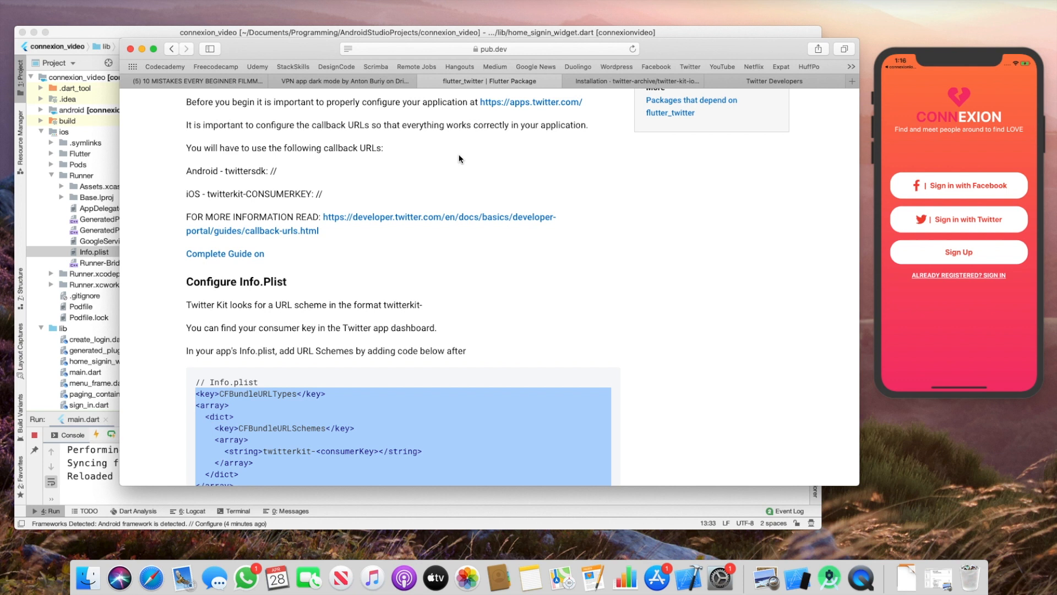
mouse_move(492, 112)
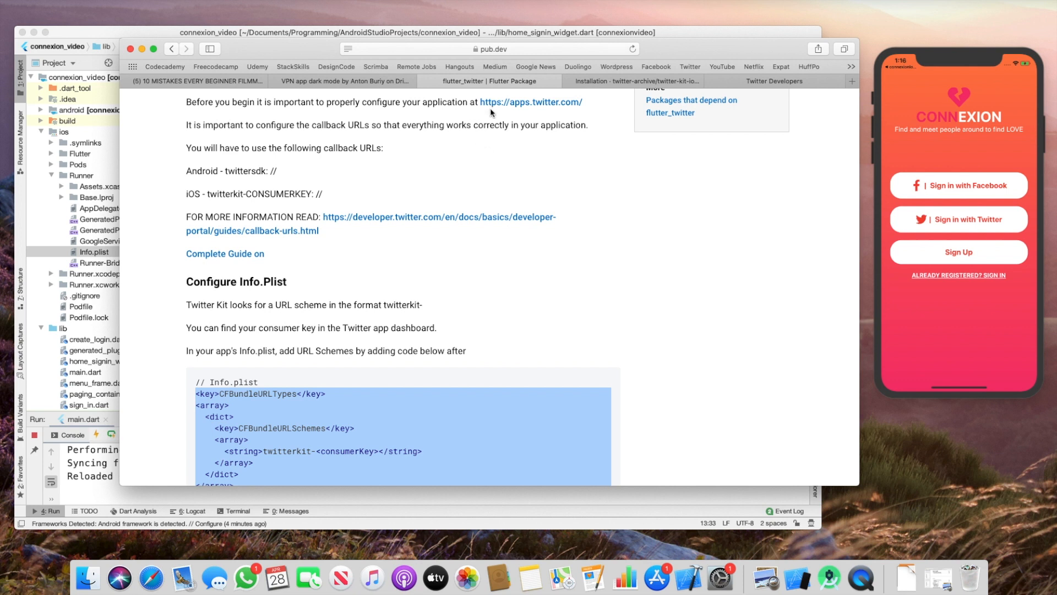
mouse_move(531, 166)
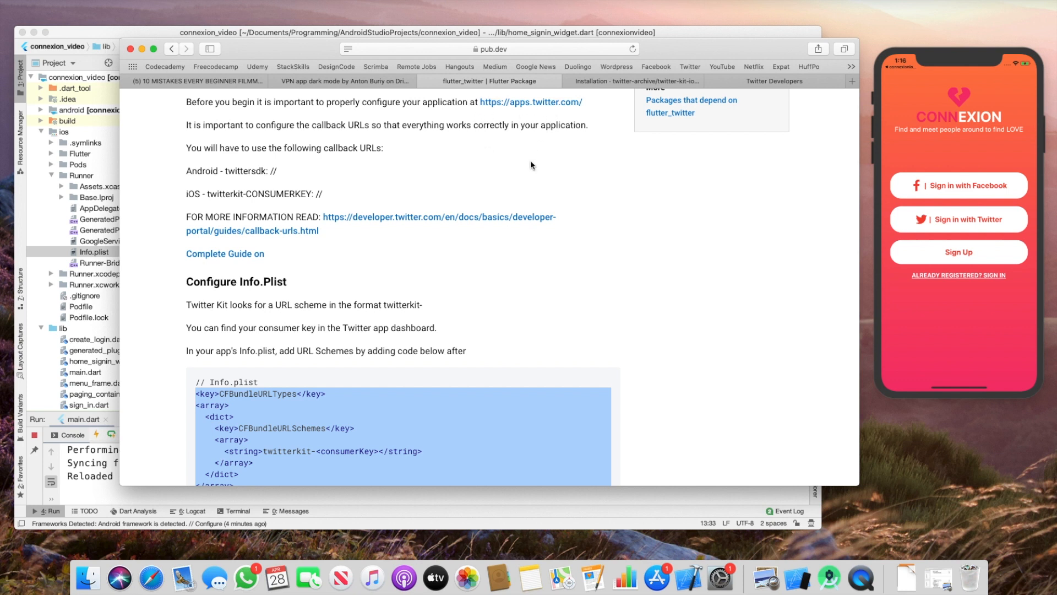
mouse_move(384, 239)
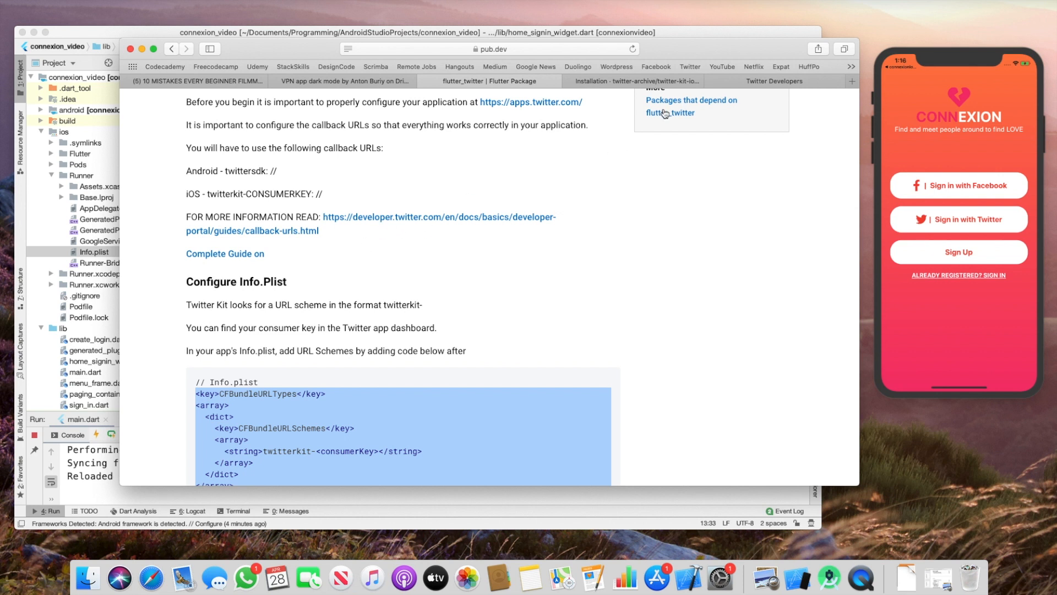
mouse_move(385, 218)
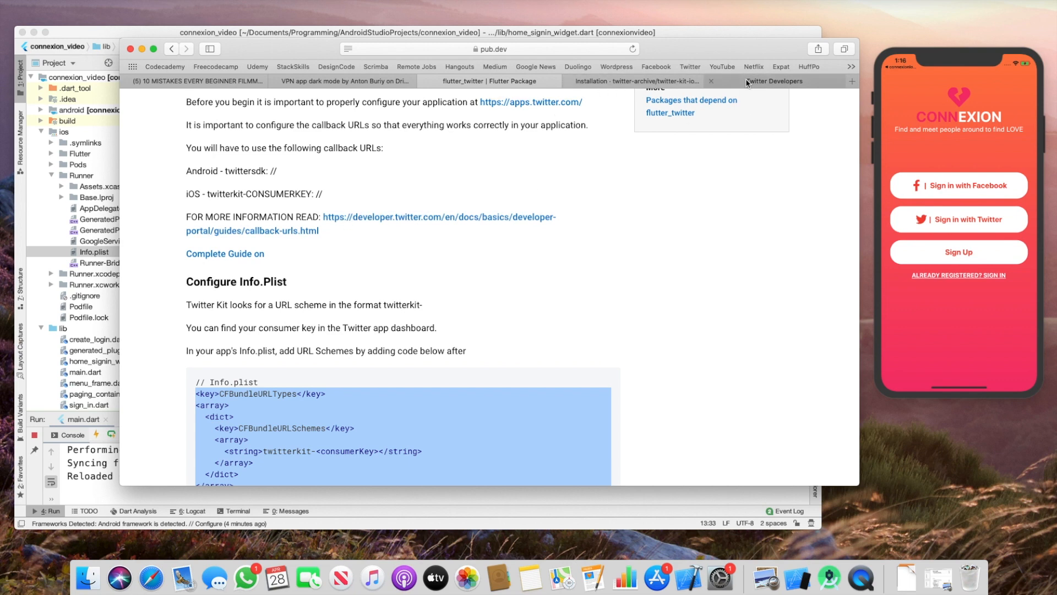
Start a new Twitter app named connexion with a test-app description
left_click(774, 81)
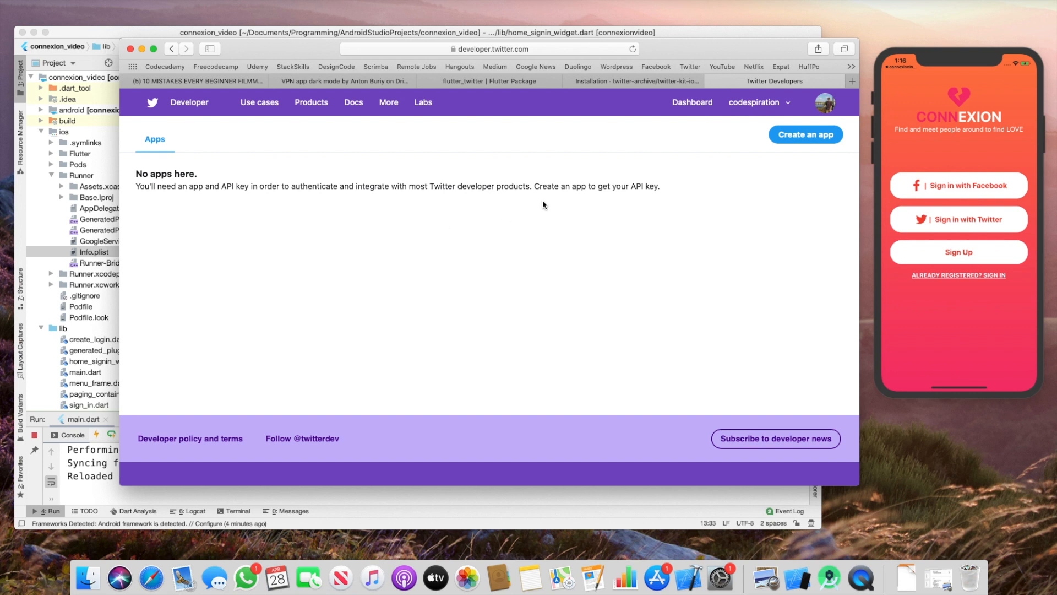
mouse_move(504, 238)
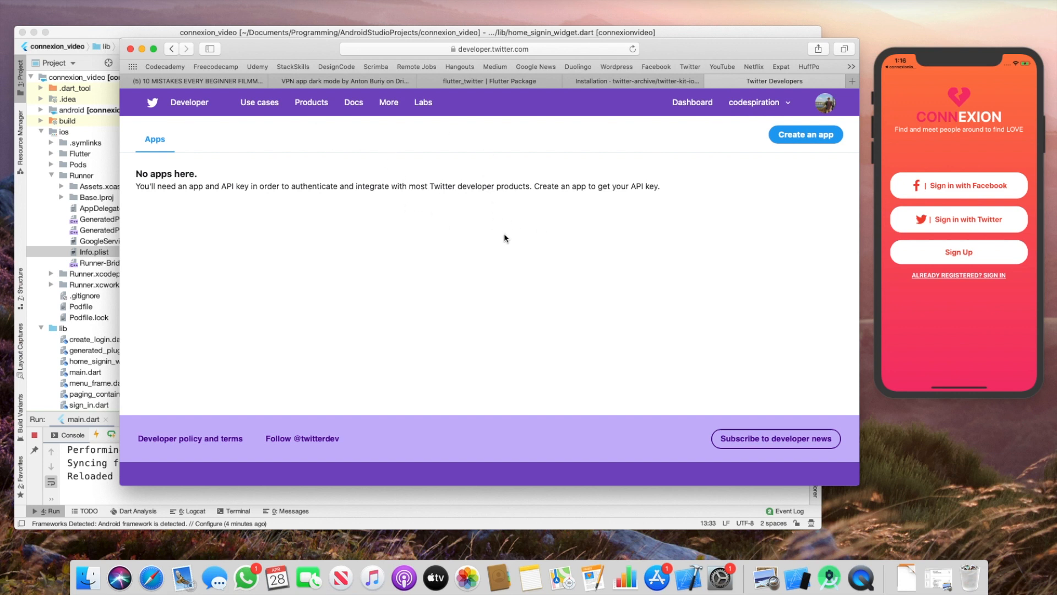
mouse_move(751, 156)
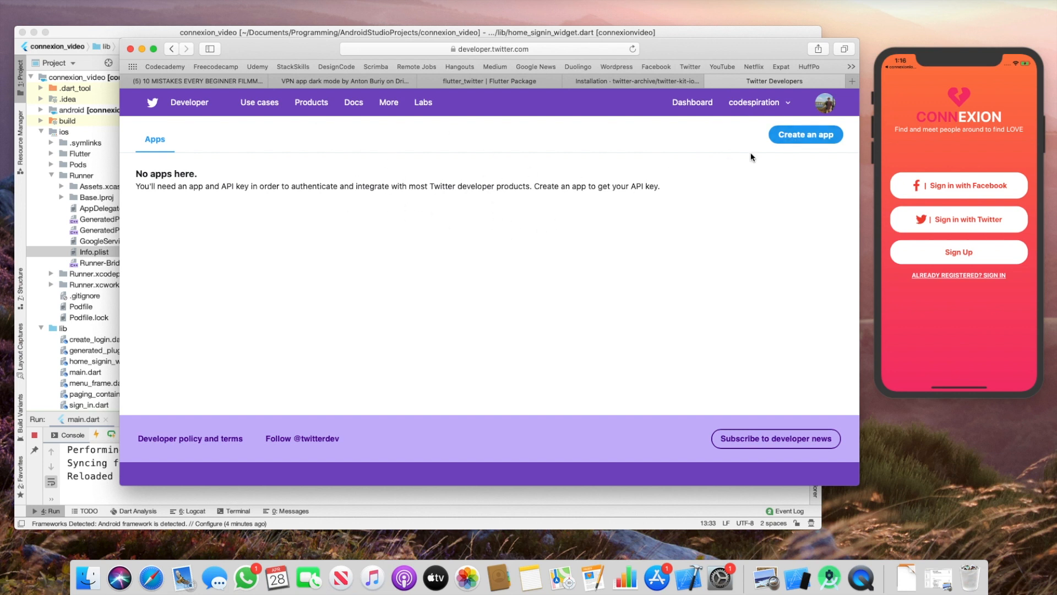
left_click(805, 135)
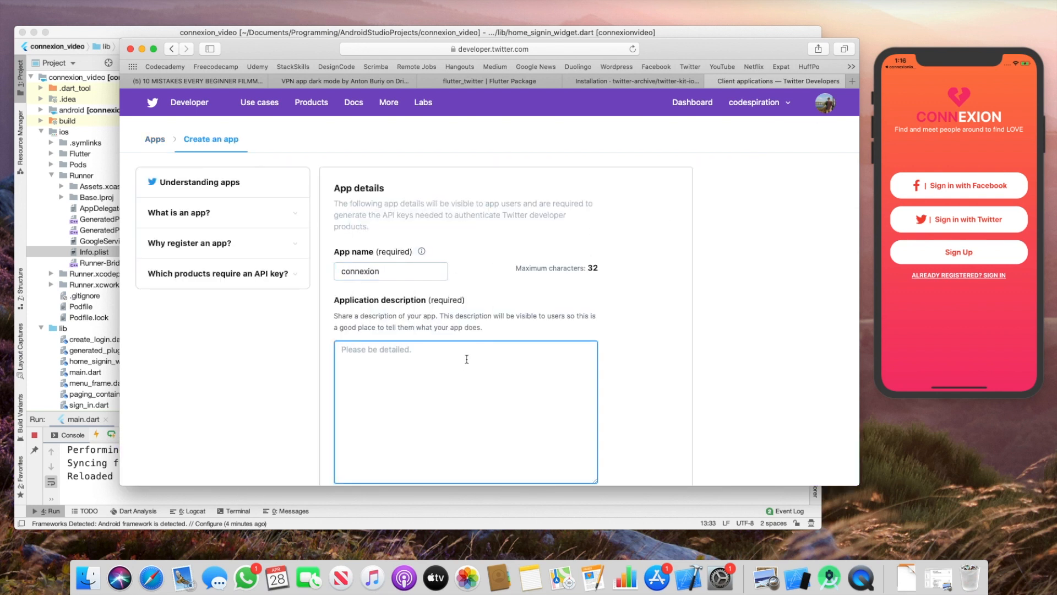
type("This is a test app for testing user login and user creation")
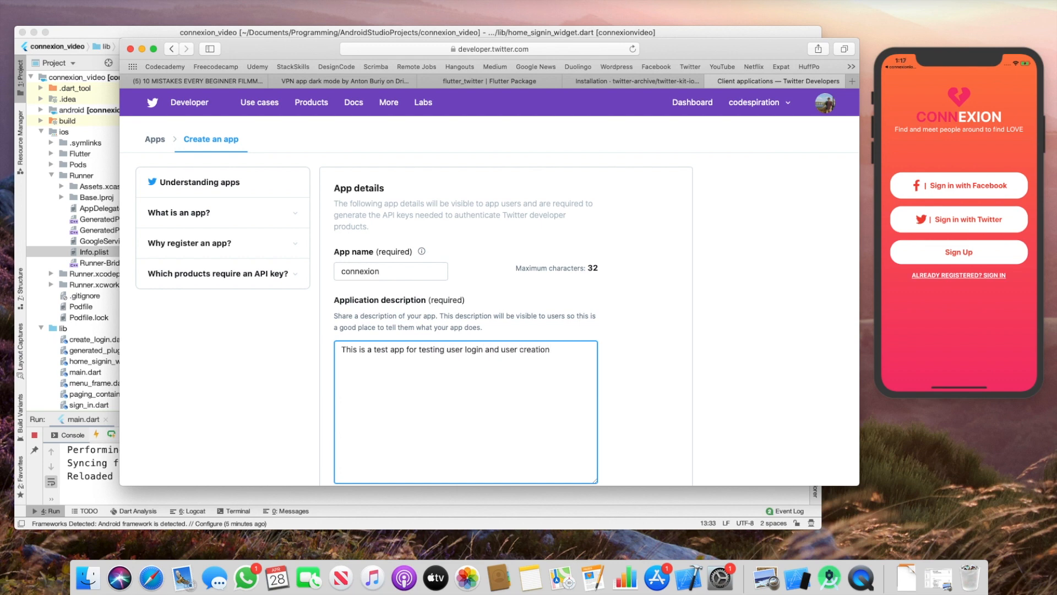
Add the placeholder website URL and tick Enable Sign in with Twitter
scroll("down", 3)
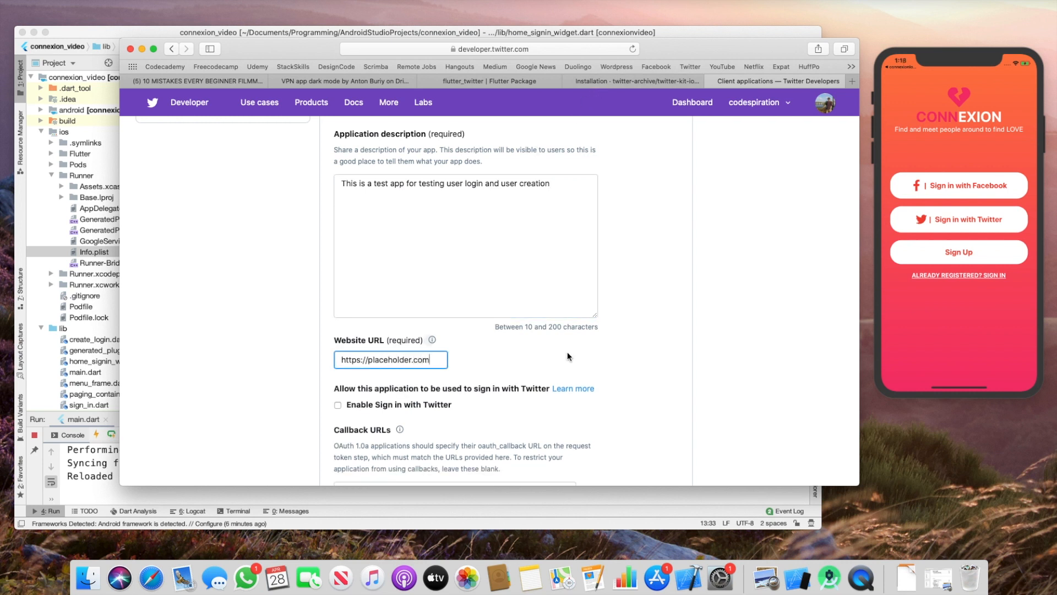
scroll("down", 3)
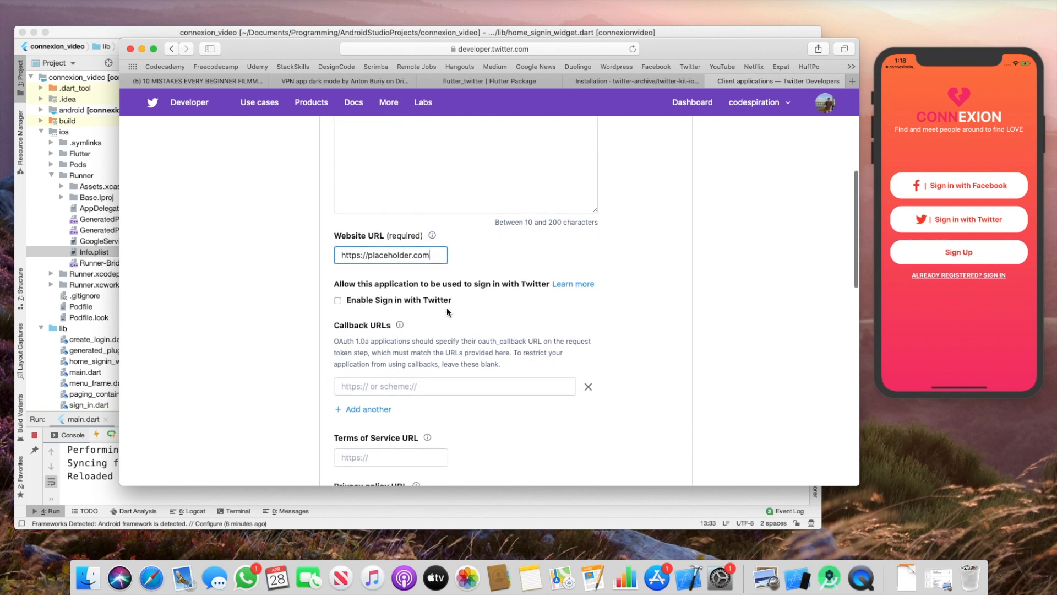
mouse_move(338, 300)
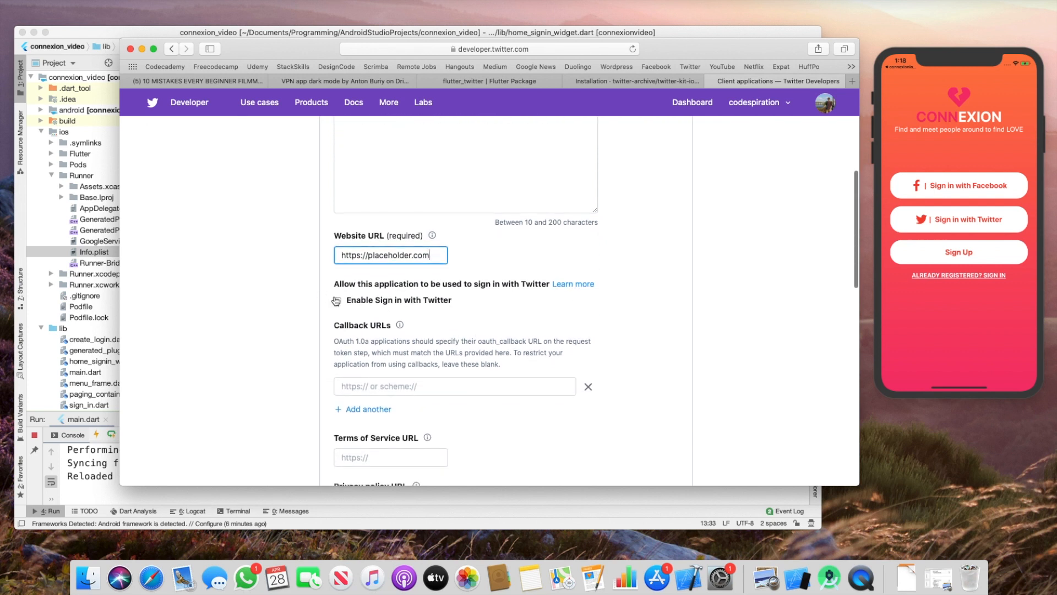
left_click(337, 296)
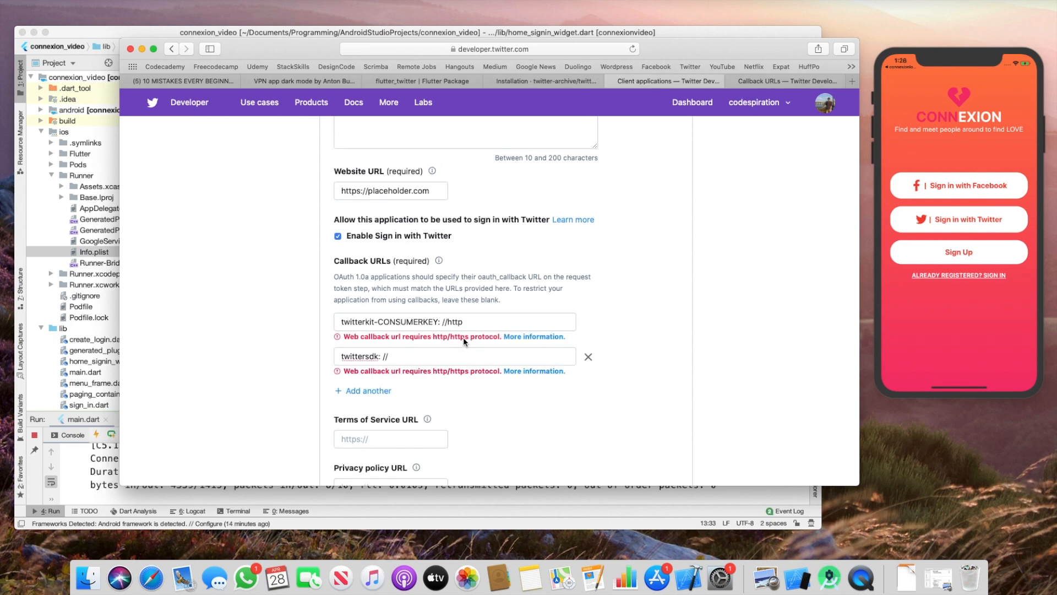
mouse_move(612, 279)
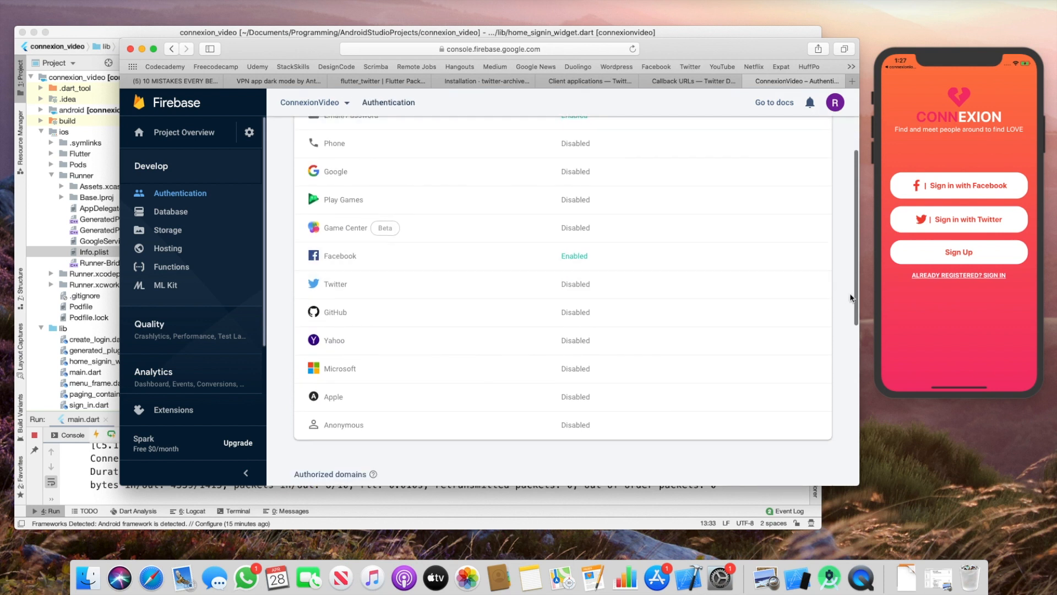
Enable Firebase's Twitter sign-in provider and copy its callback URL
left_click(335, 284)
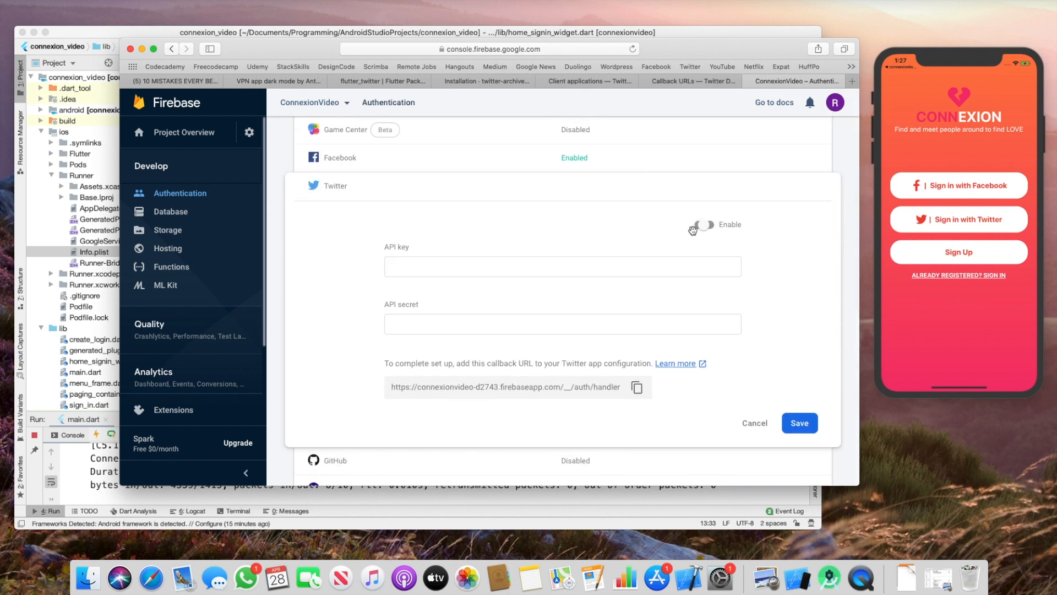
left_click(703, 225)
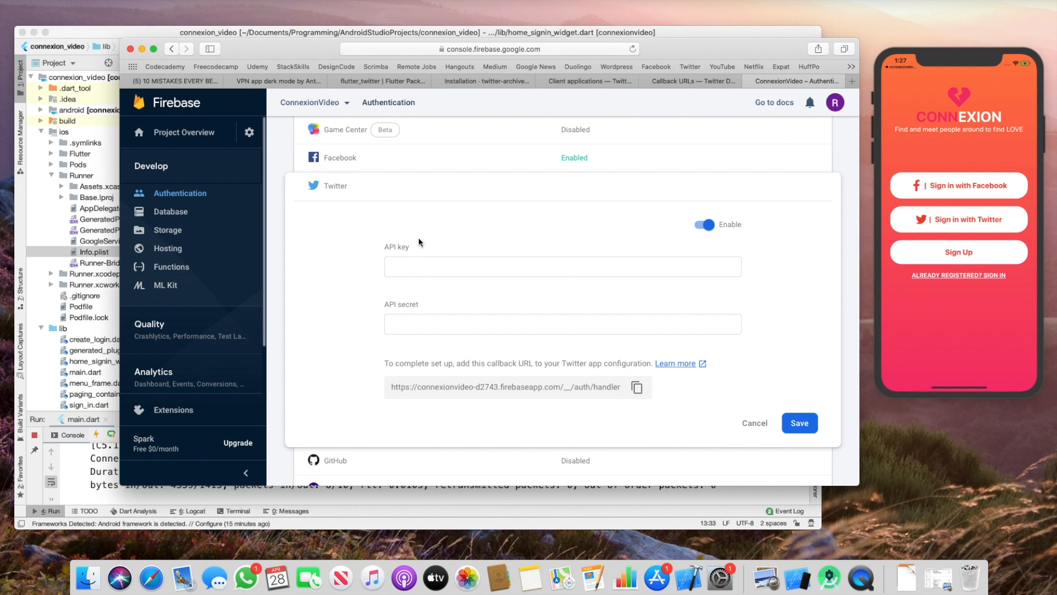
mouse_move(392, 346)
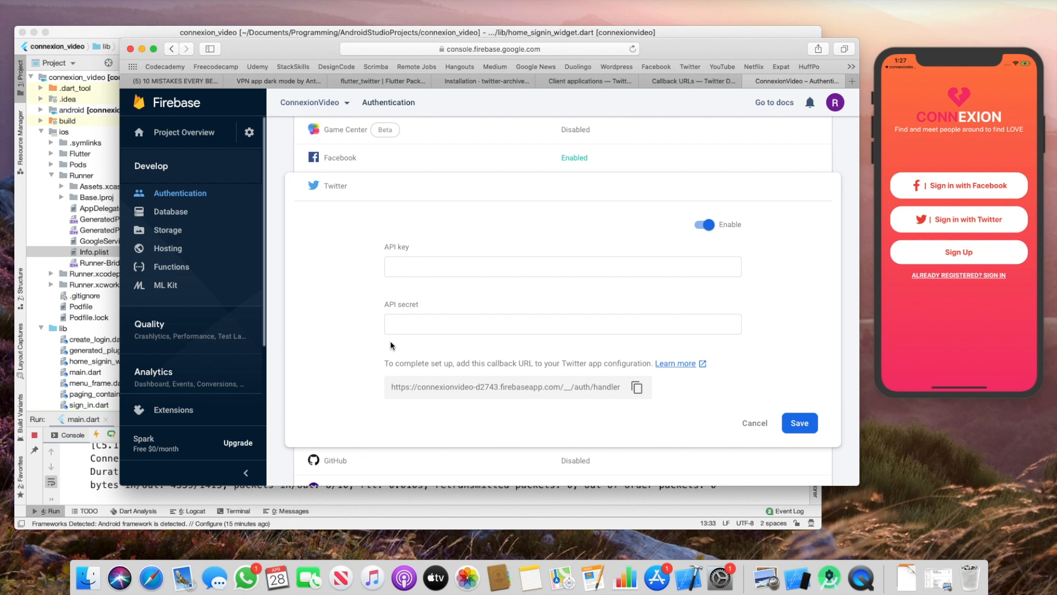
mouse_move(483, 376)
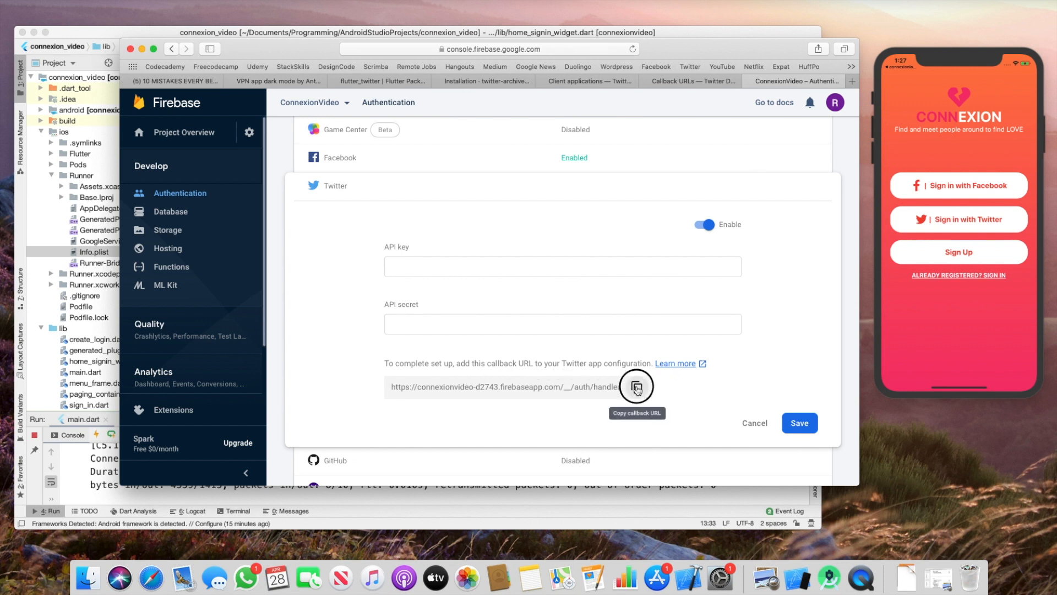
left_click(636, 387)
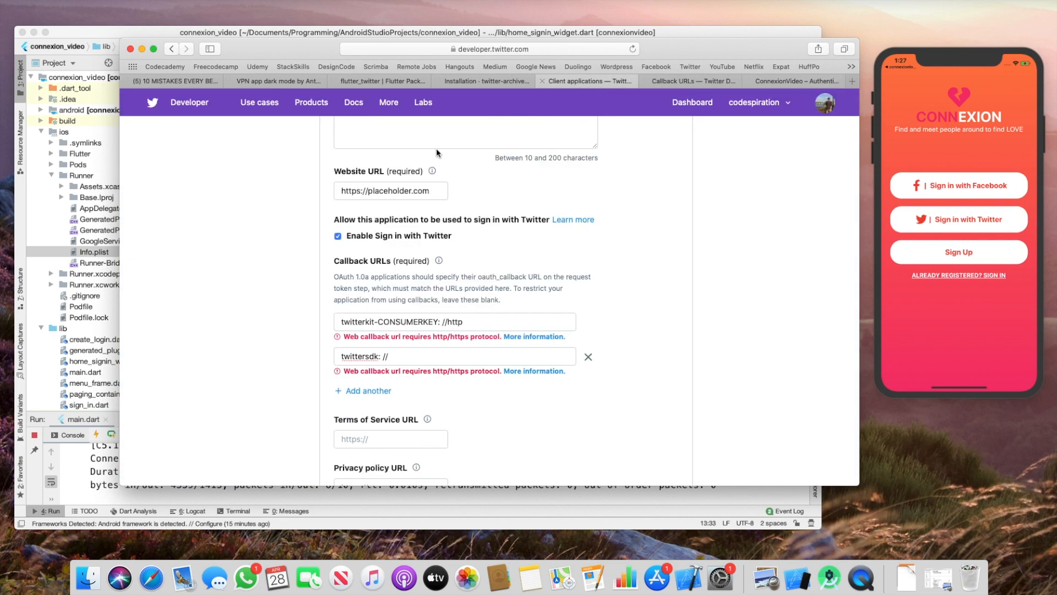
mouse_move(456, 295)
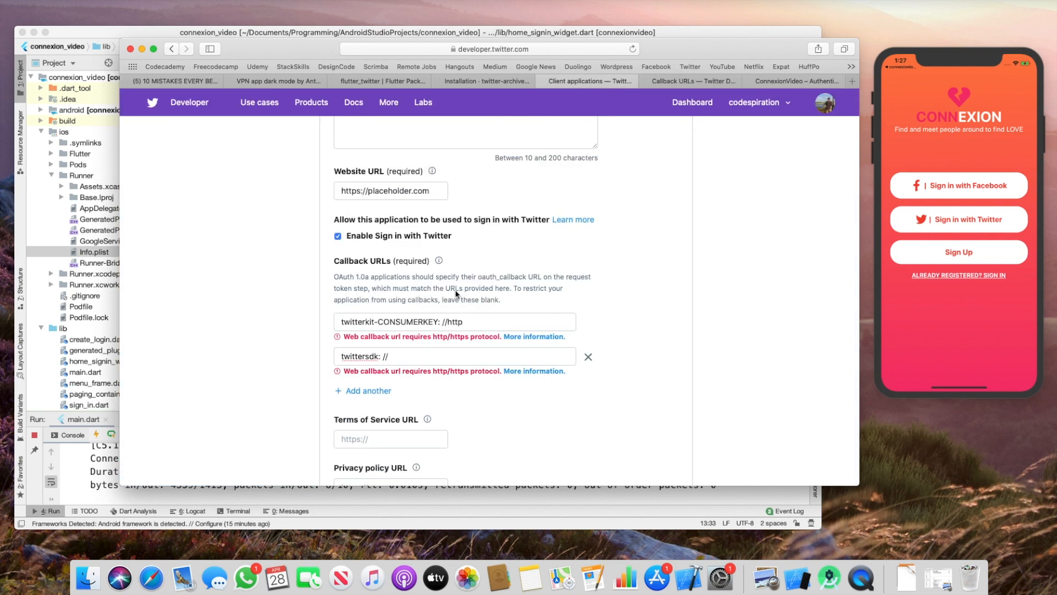
triple_click(454, 321)
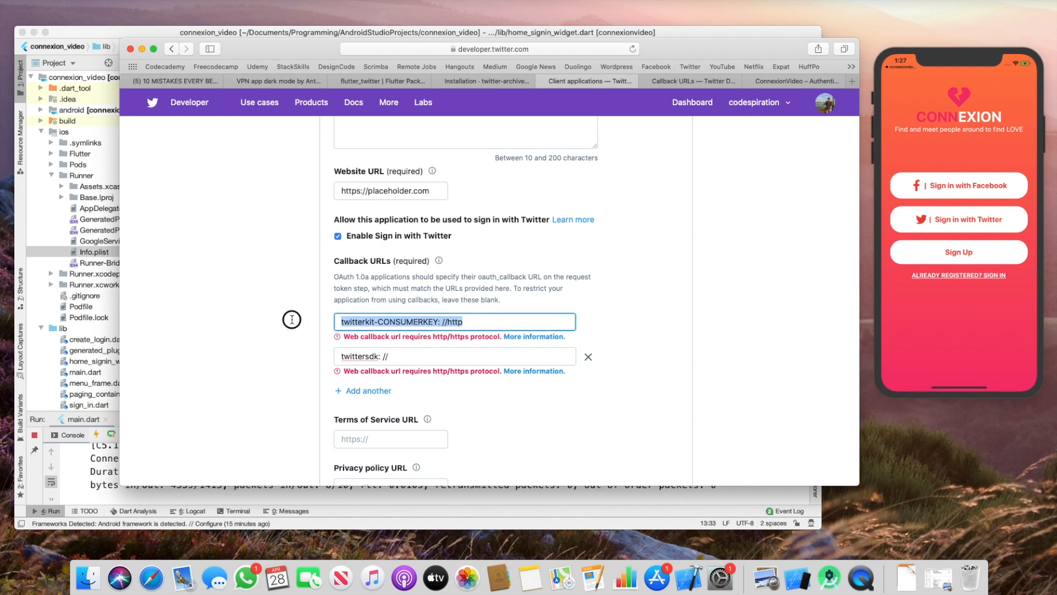
type("https://connexionvideo-d2743.firebaseapp.com/__/auth/handler")
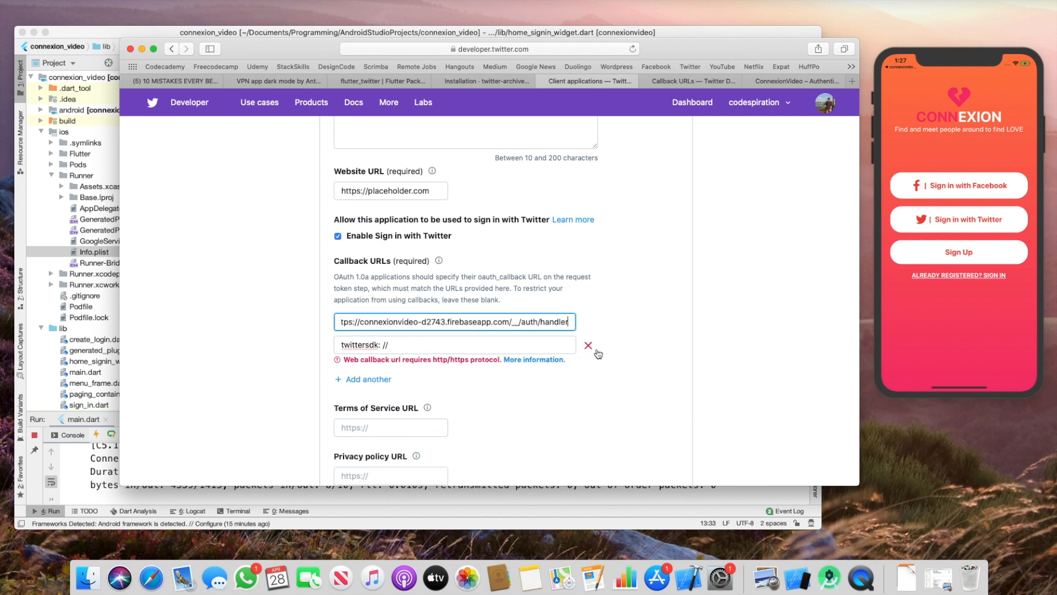
left_click(588, 344)
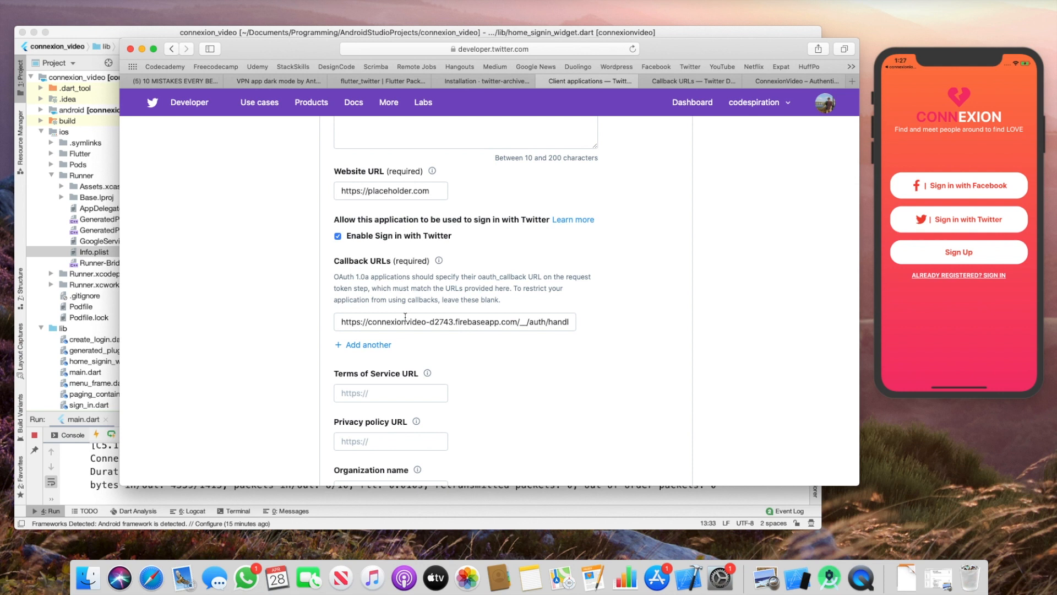
Describe the app as a Twitter SDK authentication test and submit it with Create
scroll("down", 3)
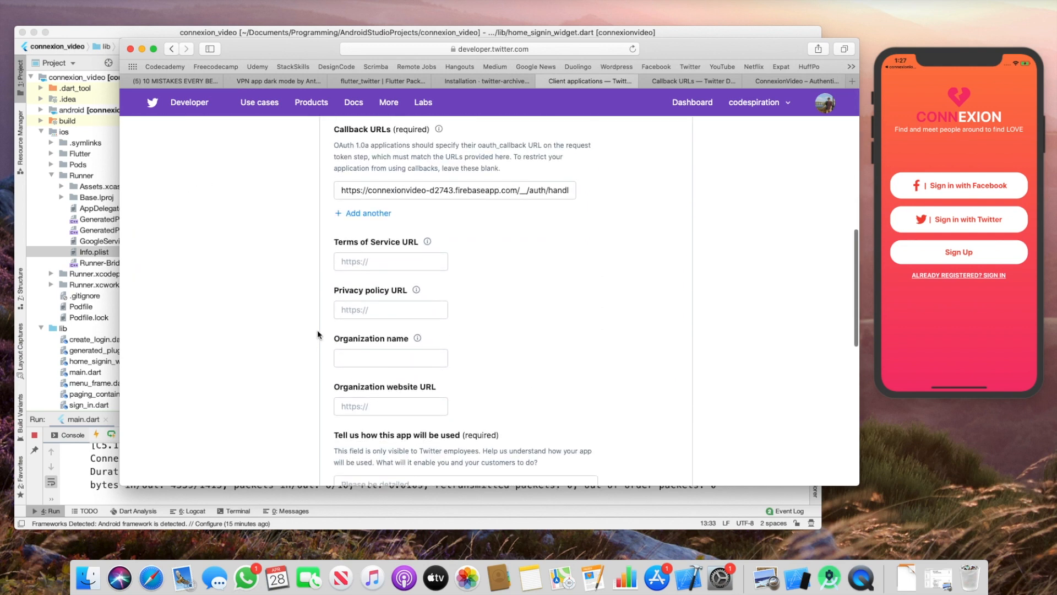
scroll("down", 3)
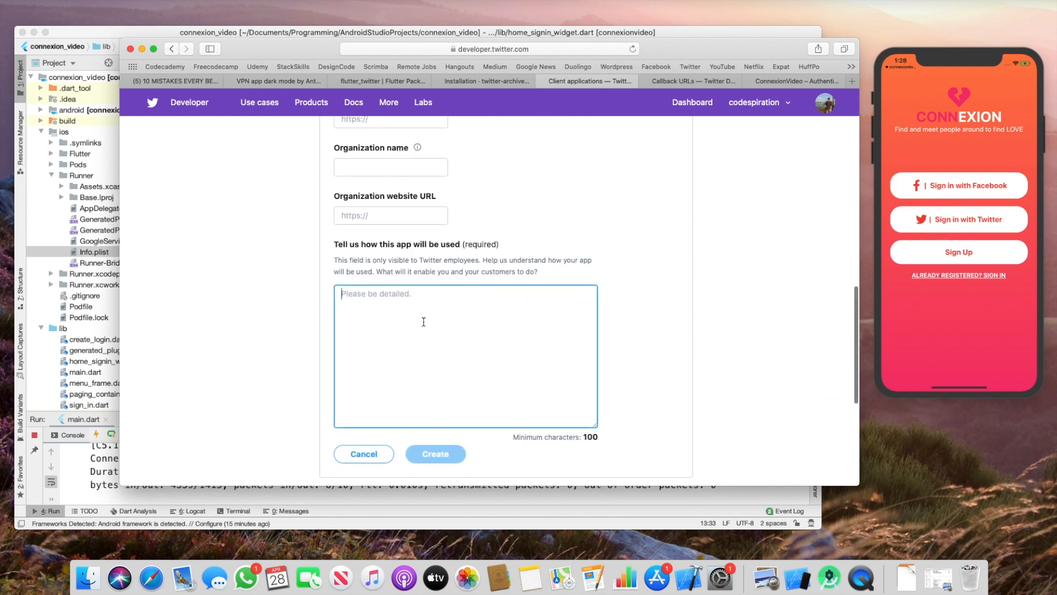
type("This app is goin")
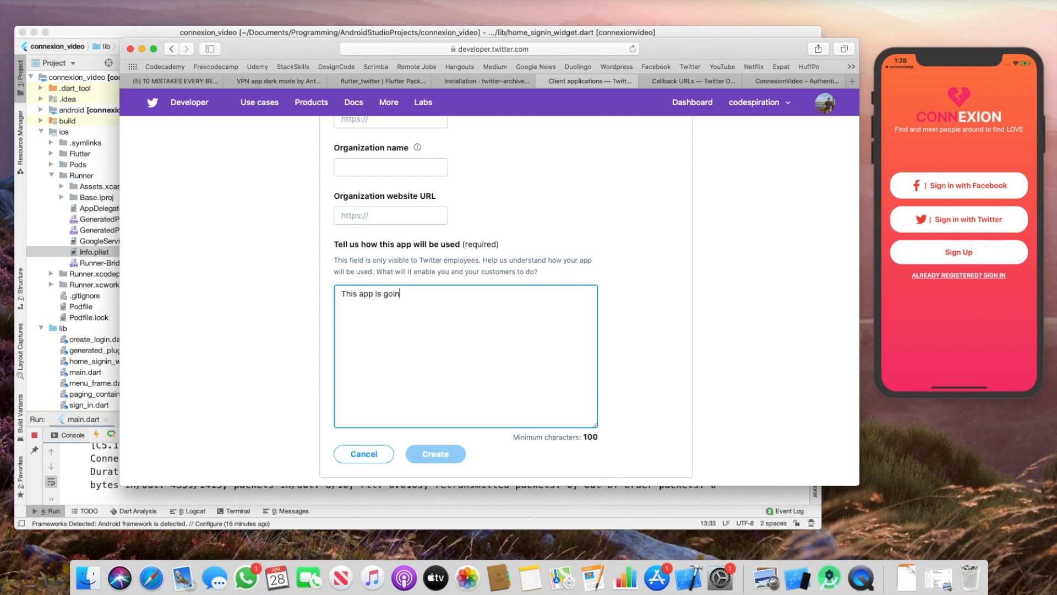
type("g to be used as a test to see how the Twitter")
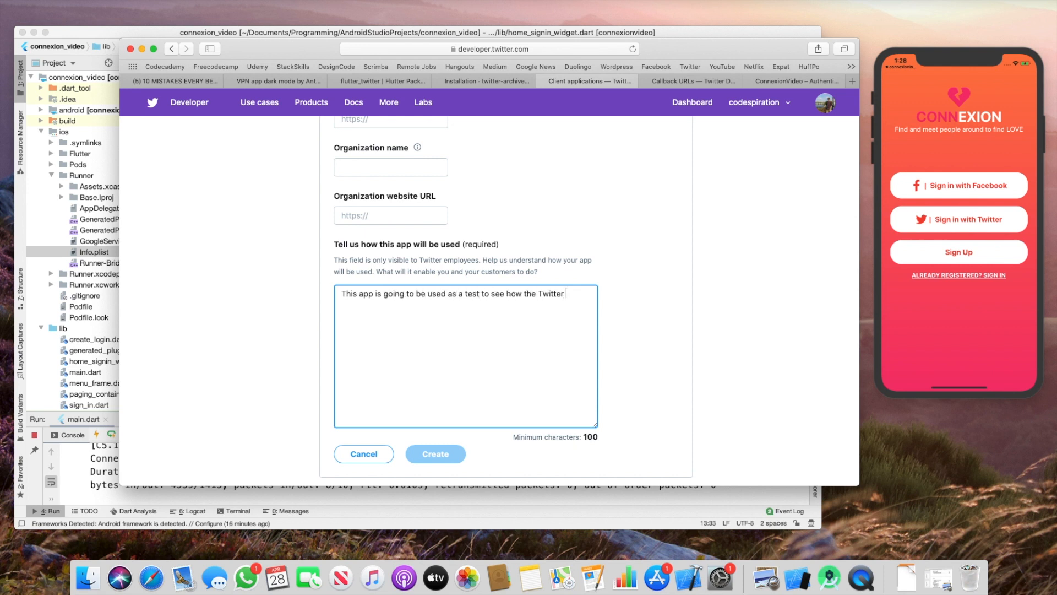
type("SDK works and how to authenticate users")
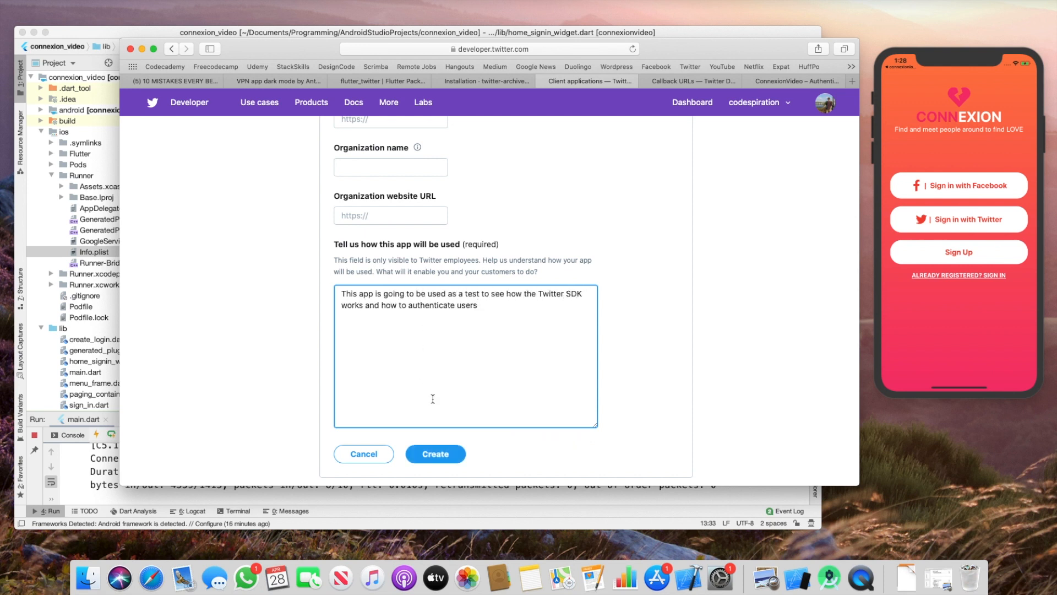
left_click(434, 453)
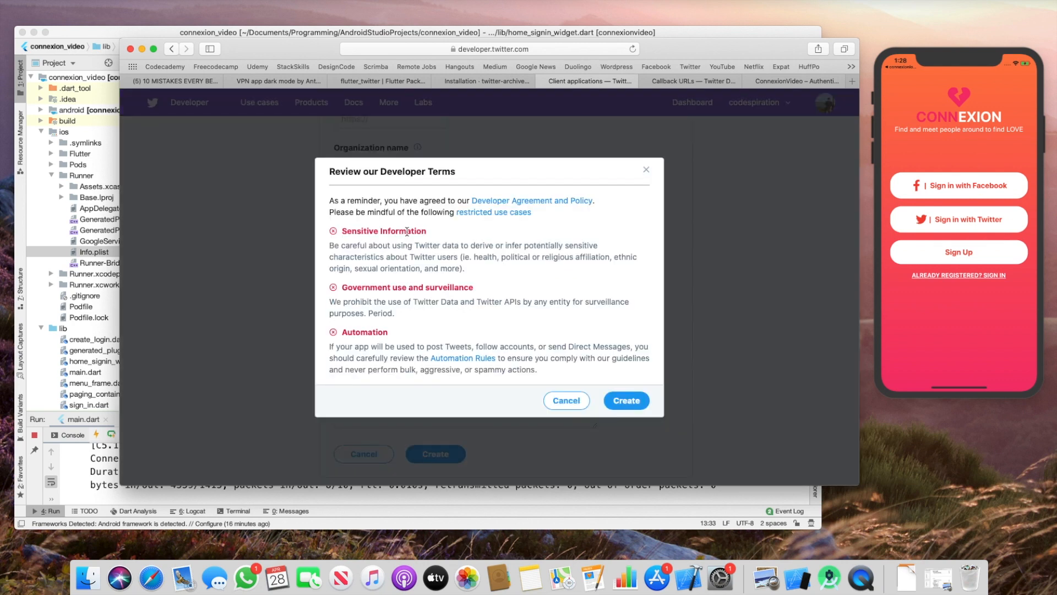
mouse_move(377, 296)
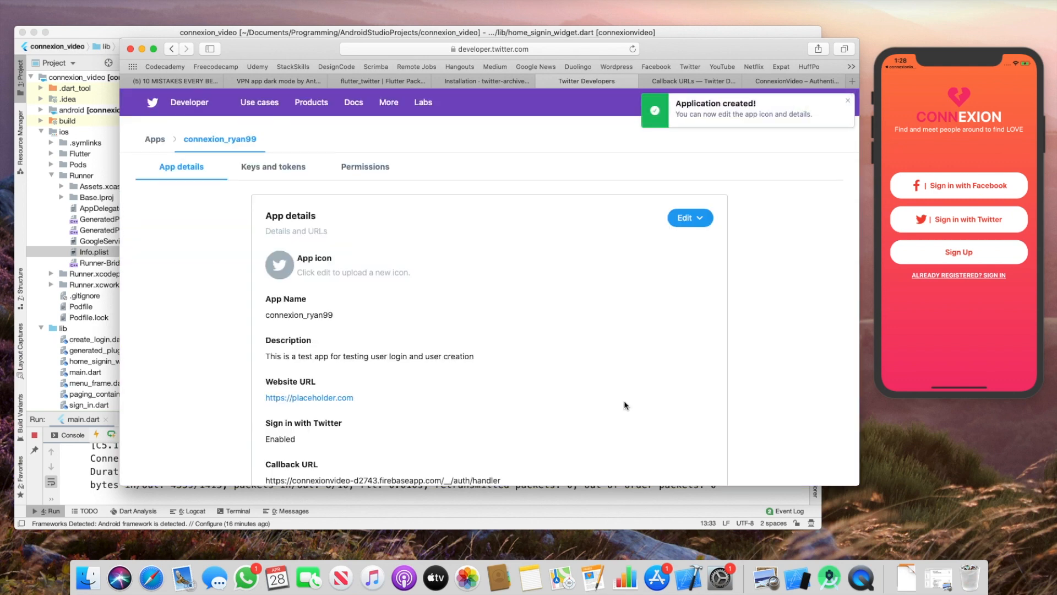
mouse_move(567, 374)
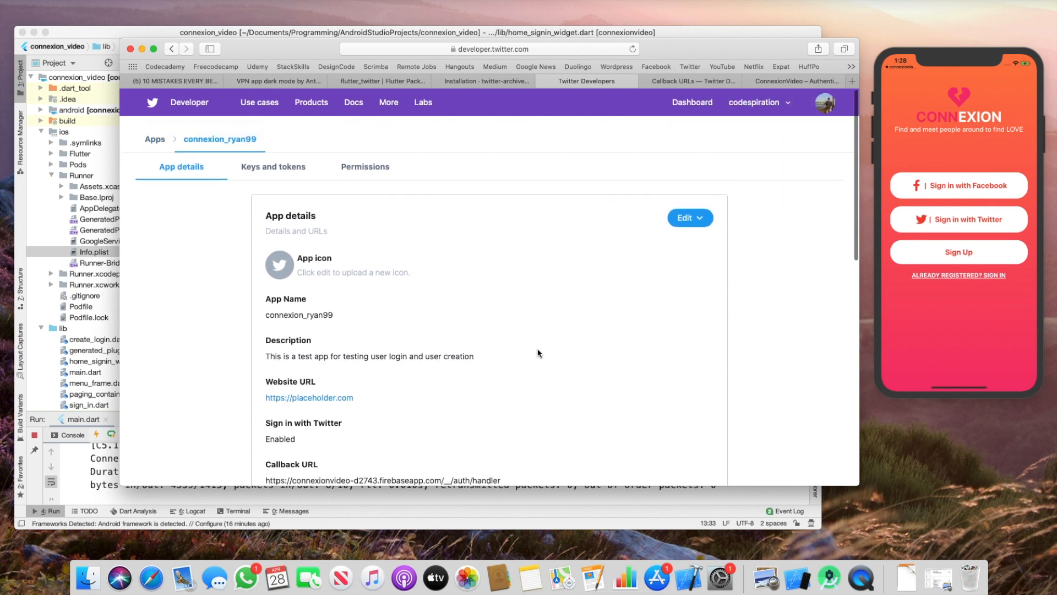
Show connexion_ryan99's Keys and tokens and select the API key to copy it
left_click(273, 166)
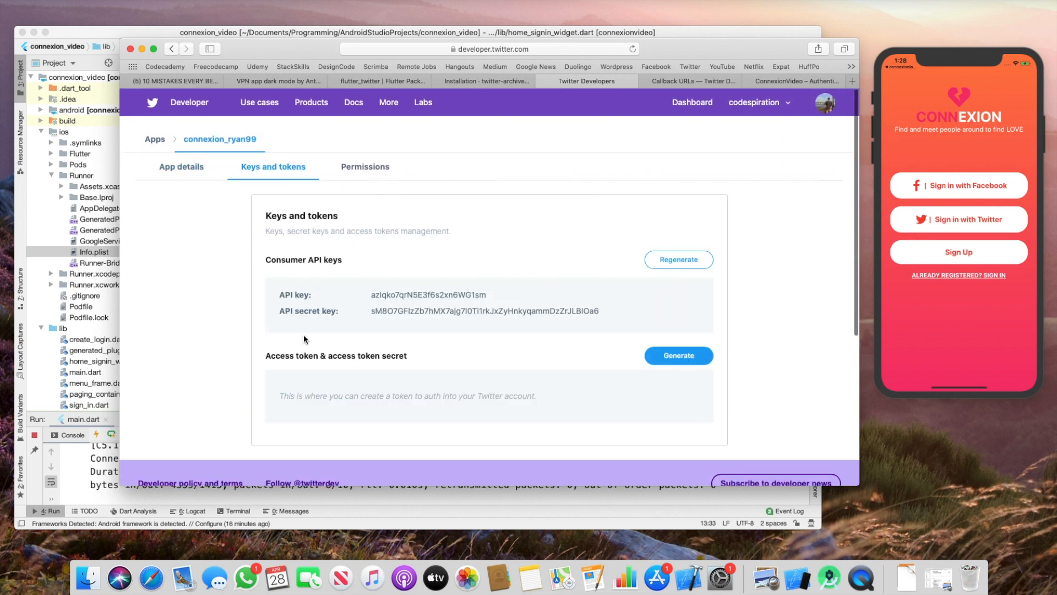
double_click(427, 295)
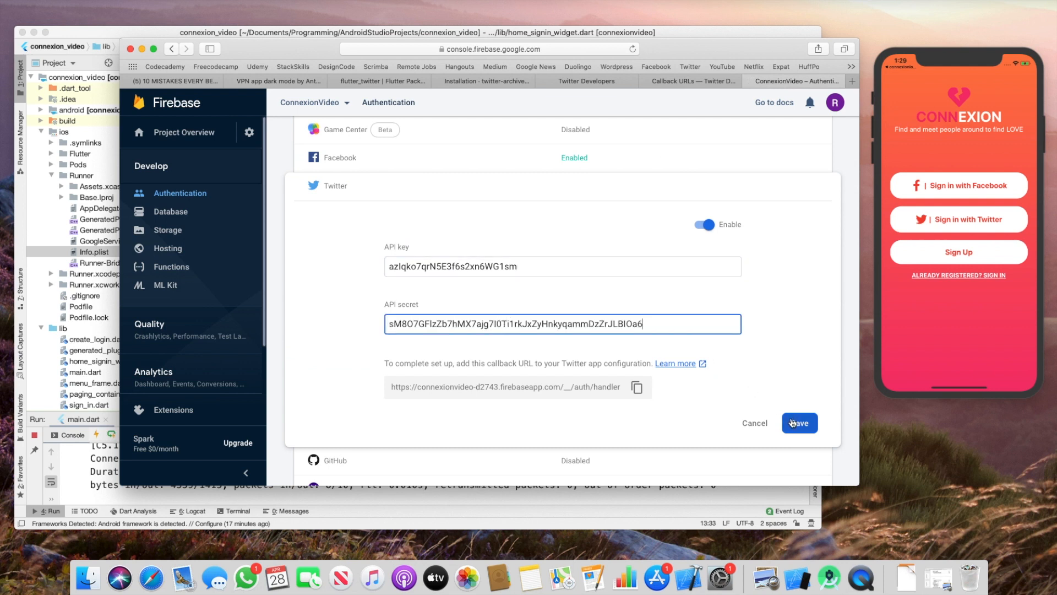
Save the Twitter provider with the pasted API key and secret, then return to Twitter Developers
left_click(799, 423)
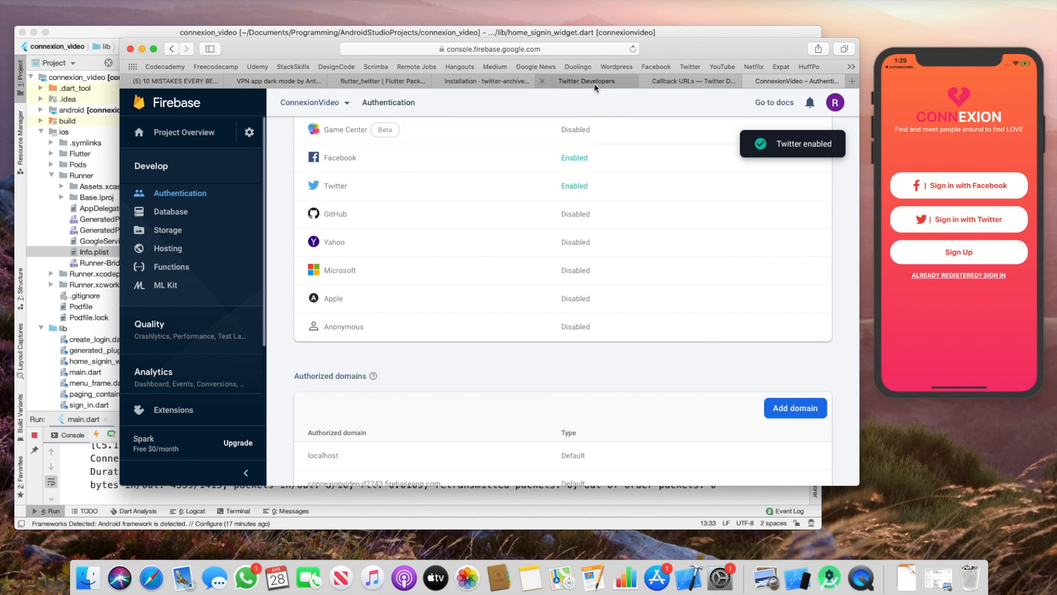
left_click(585, 81)
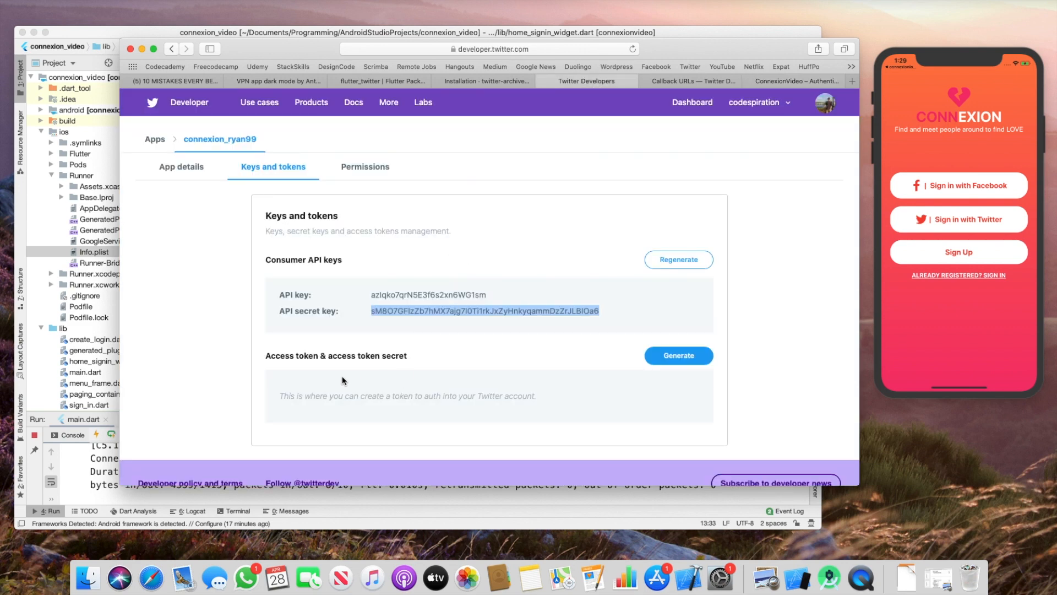
Generate connexion_ryan99's access token and secret, then go to the flutter_twitter page
left_click(678, 355)
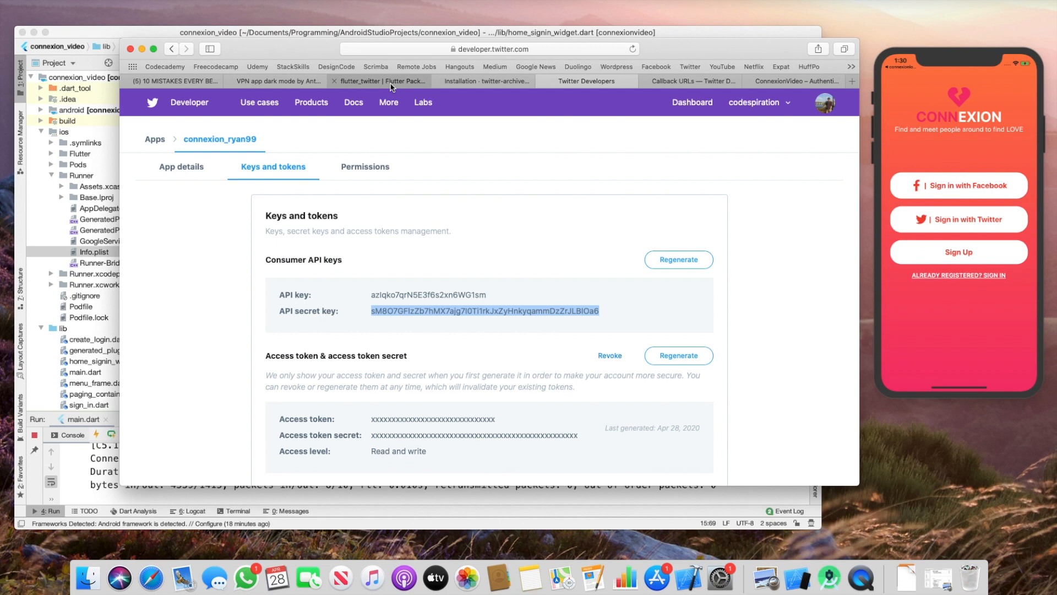
left_click(382, 81)
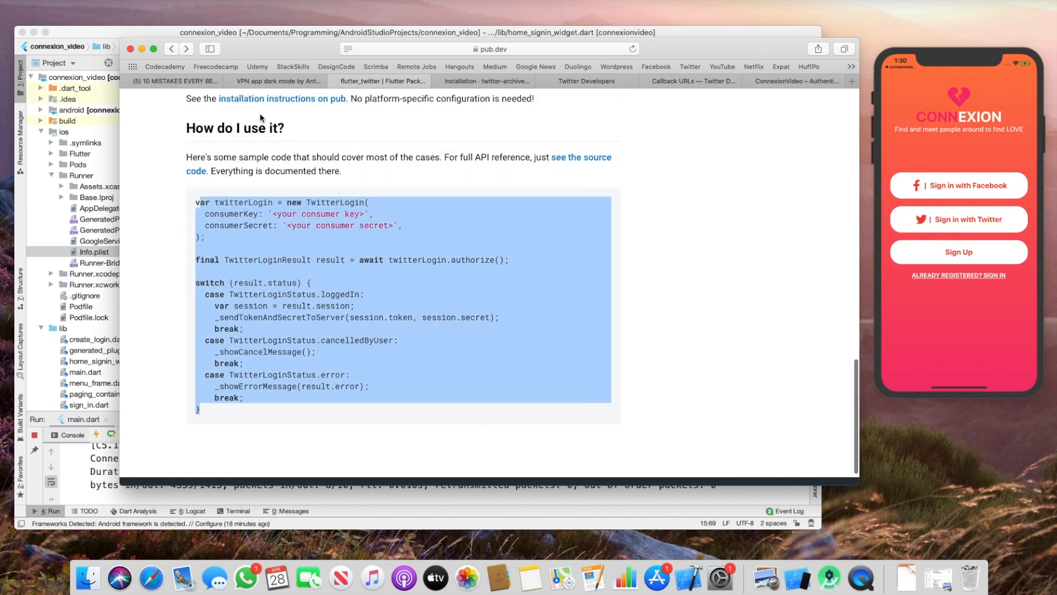
Scroll to the How do I use it? section with the TwitterLogin sample code
scroll("down", 3)
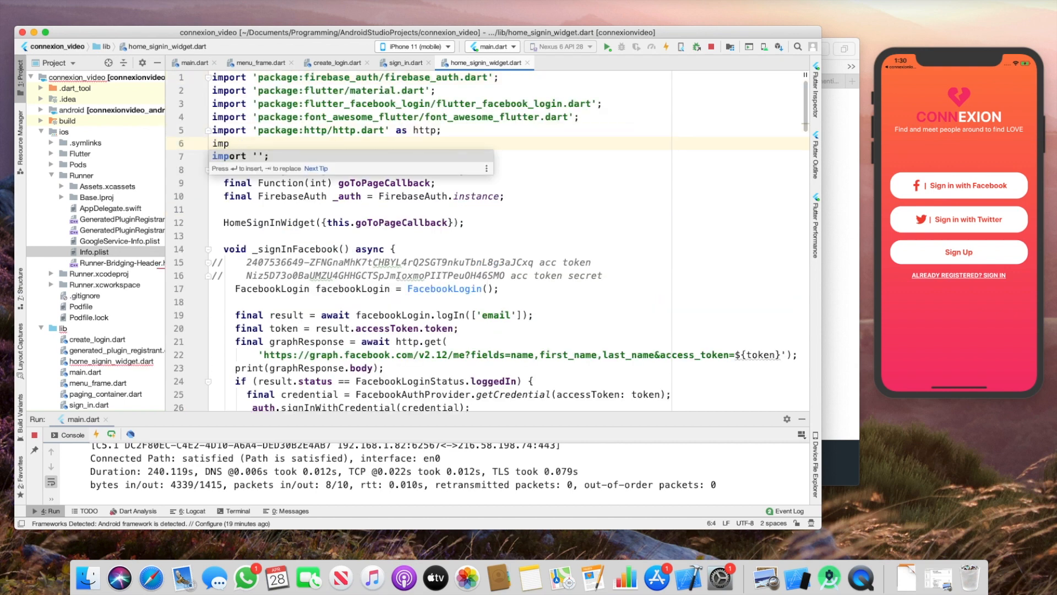
type("twitter/flutter_twitter.dart';")
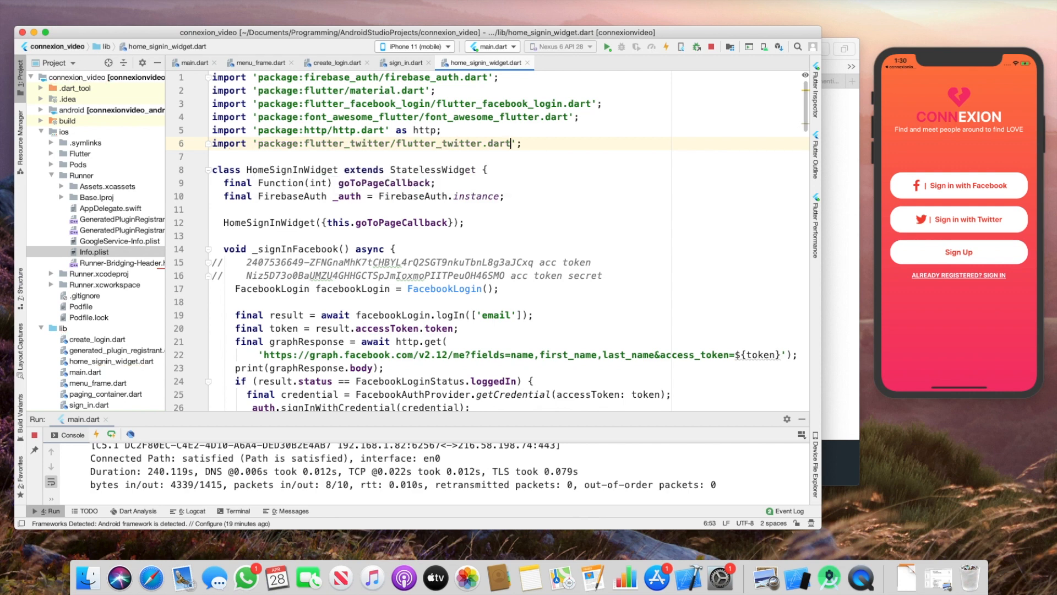
scroll("down", 3)
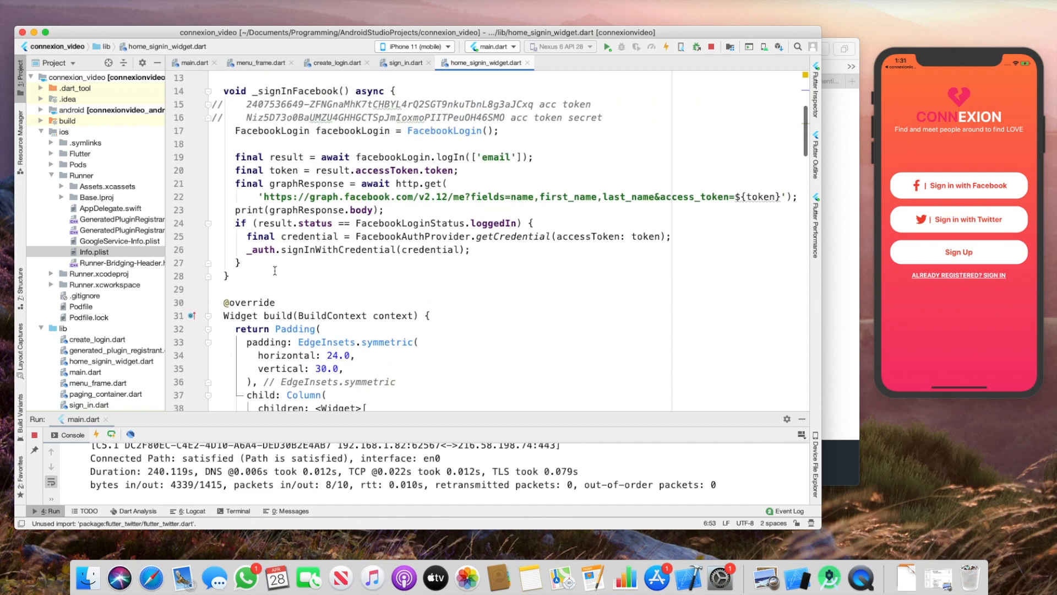
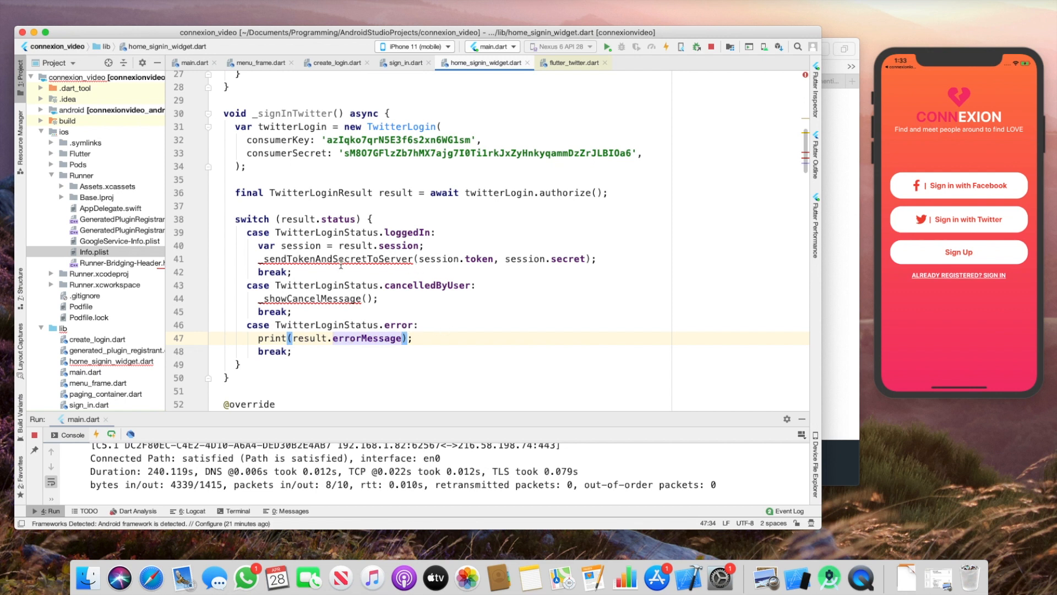
Print session.username on success and 'cancelled by user' when sign-in is cancelled
type("session")
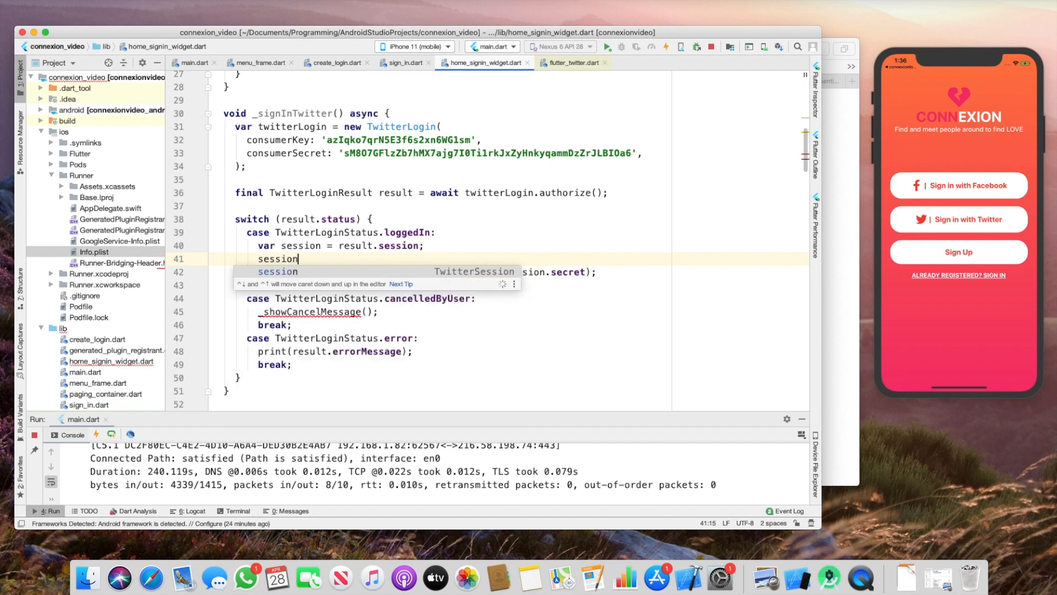
type(".")
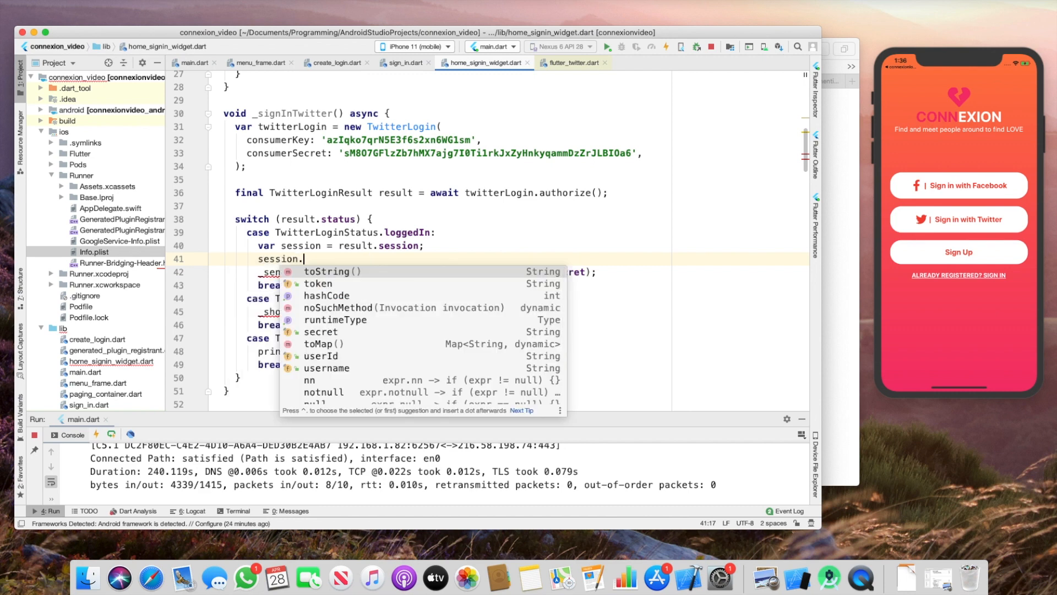
type("username);")
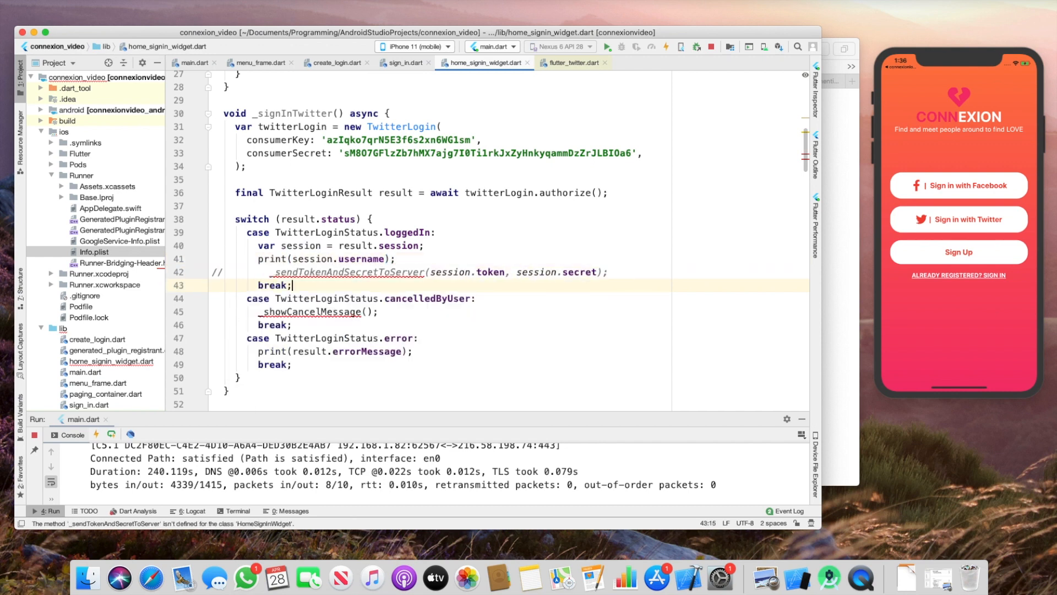
type("print('cancelled by user');")
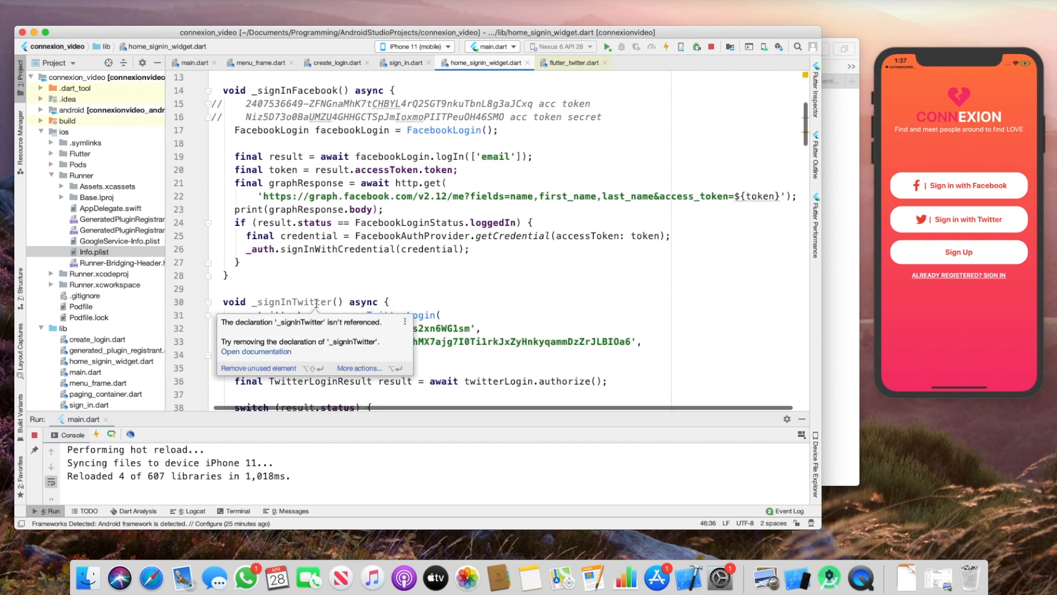
Wire the Twitter button's onTap to _signInTwitter() and tap Sign in with Twitter in the simulator
scroll("down", 3)
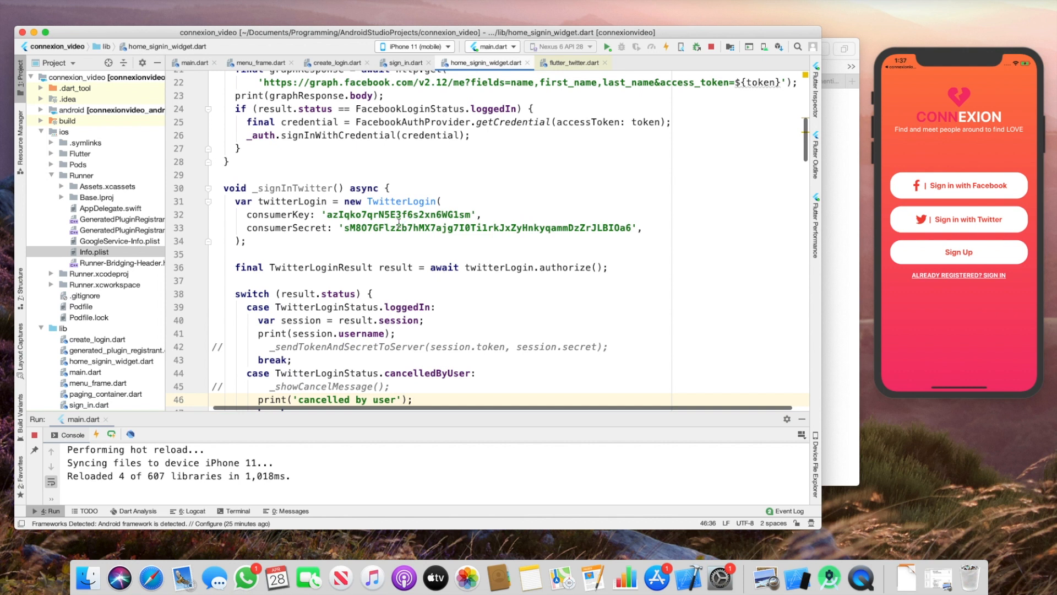
mouse_move(294, 189)
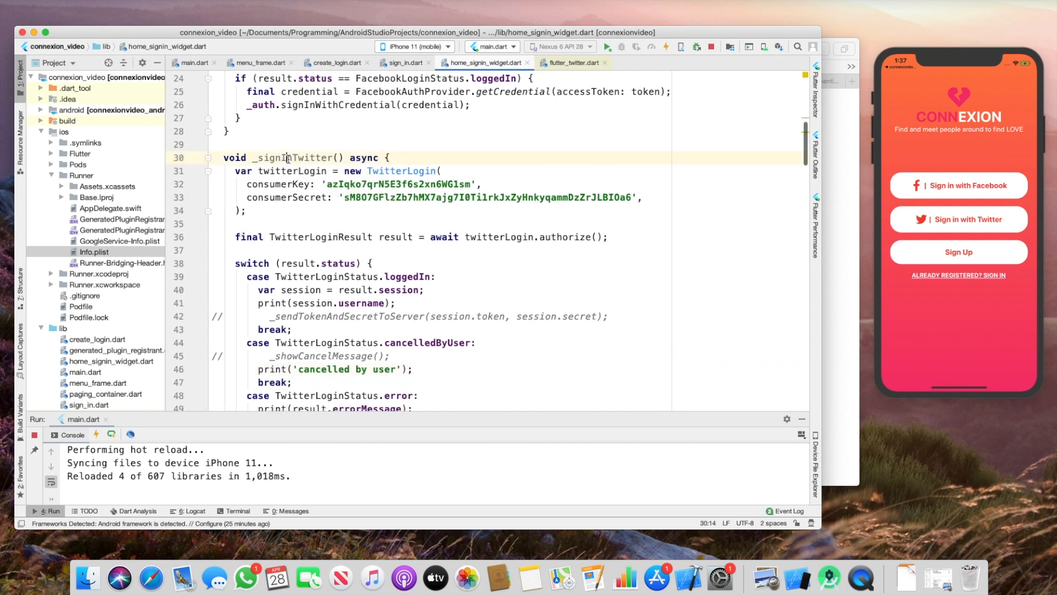
scroll("down", 3)
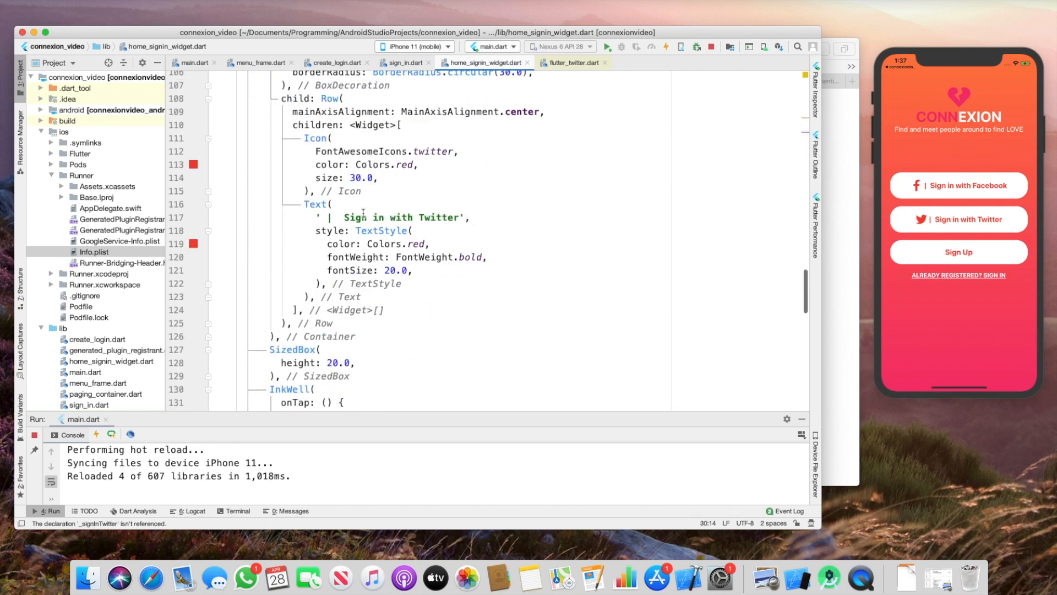
type("signInTwitter();")
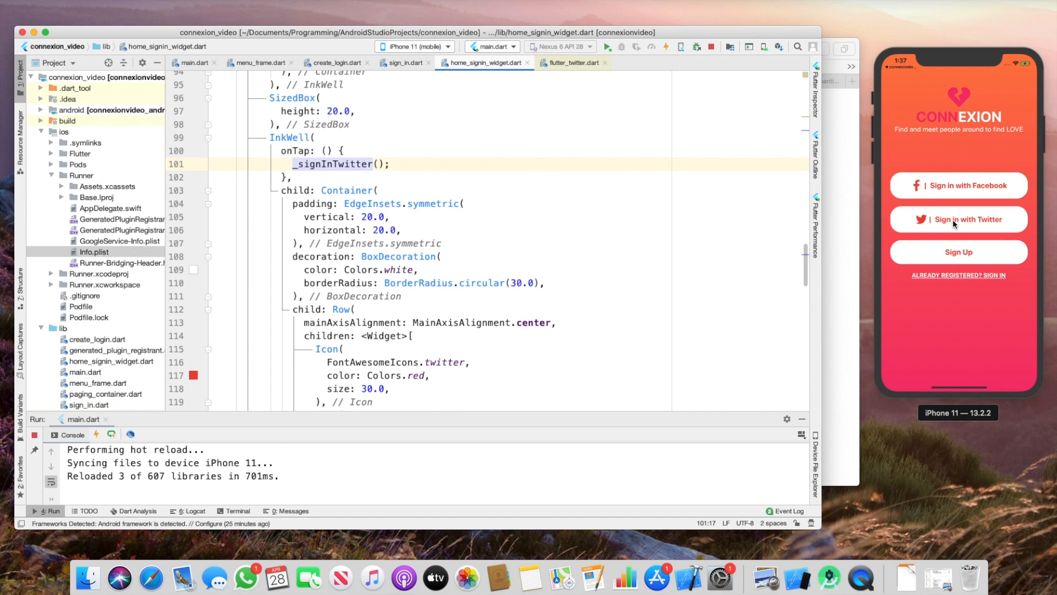
left_click(958, 219)
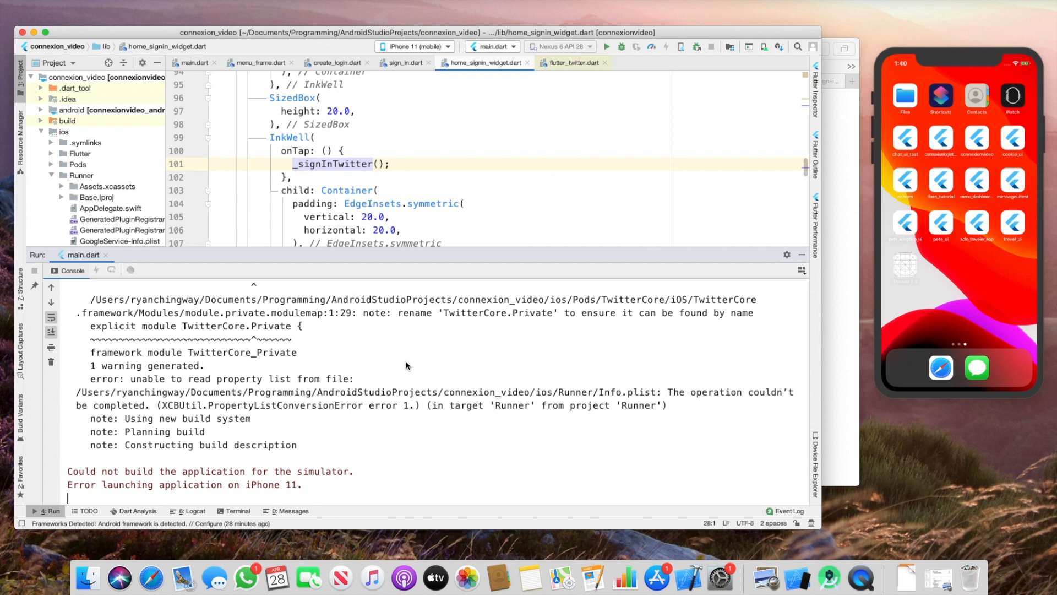
mouse_move(411, 403)
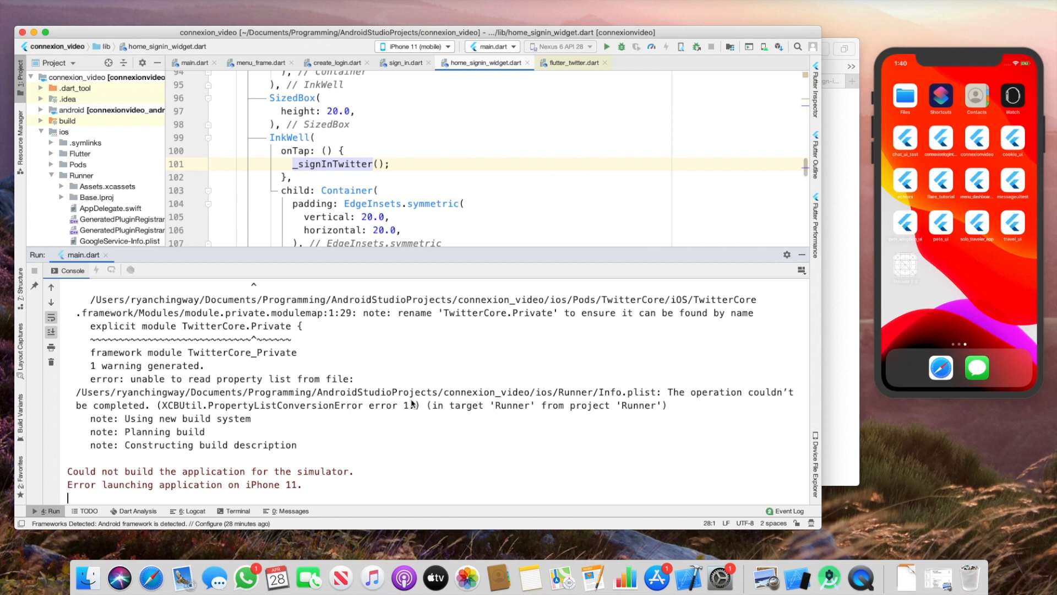
mouse_move(198, 414)
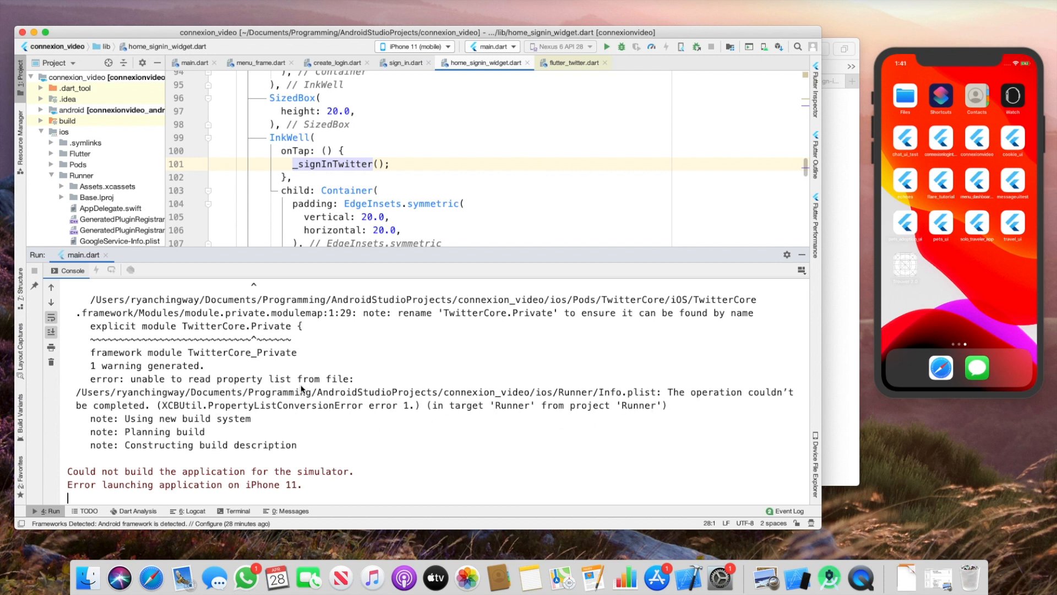
mouse_move(124, 198)
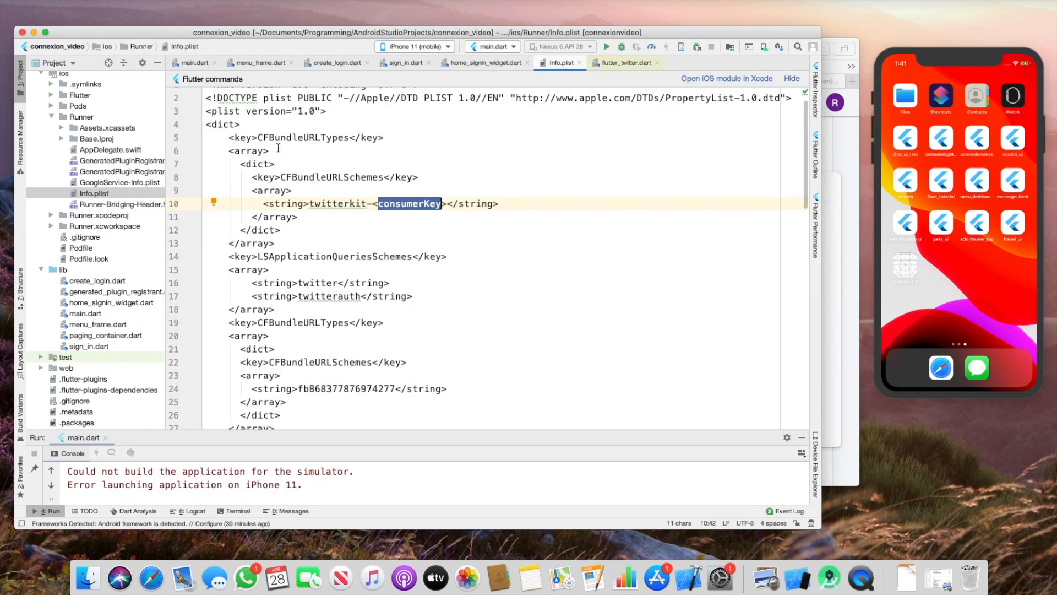
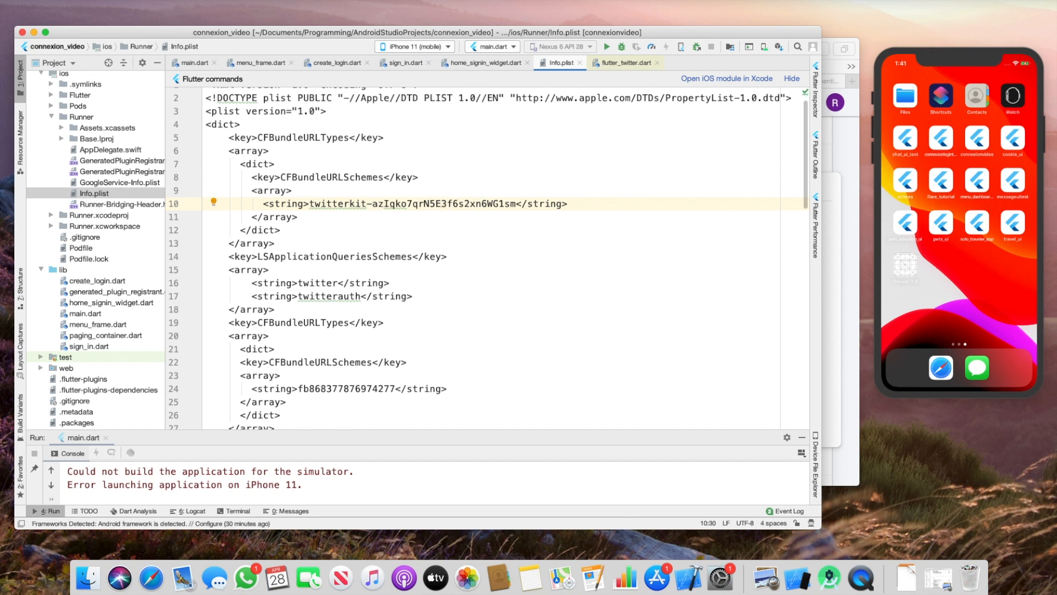
left_click(370, 203)
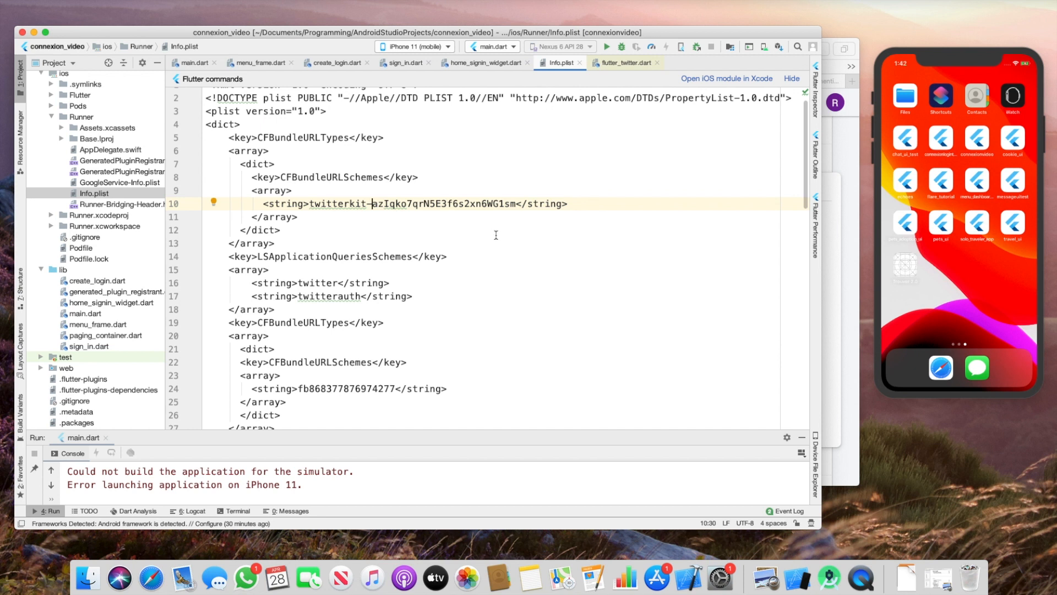
mouse_move(501, 237)
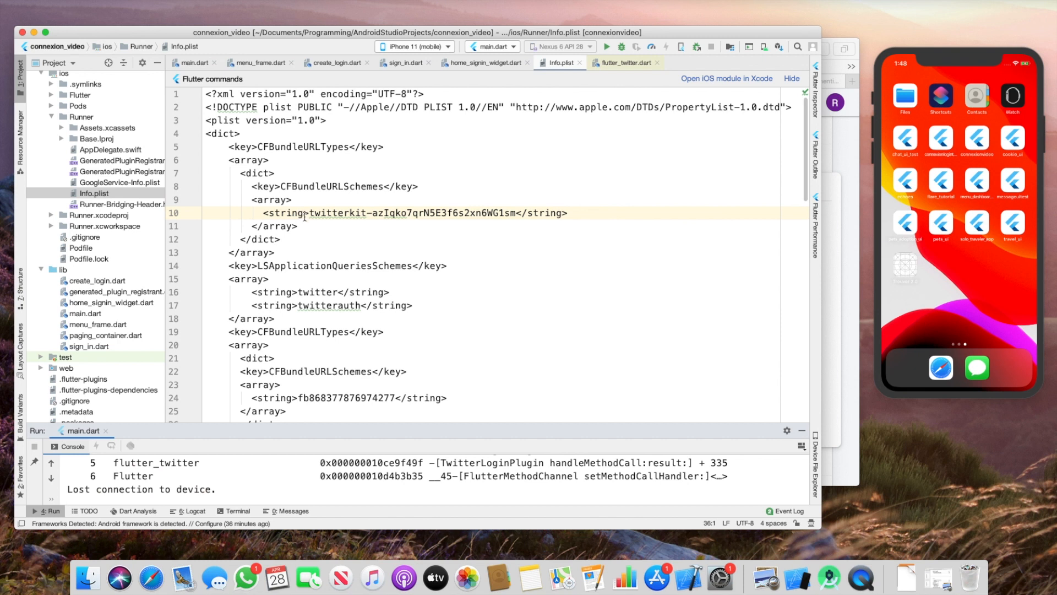
mouse_move(304, 229)
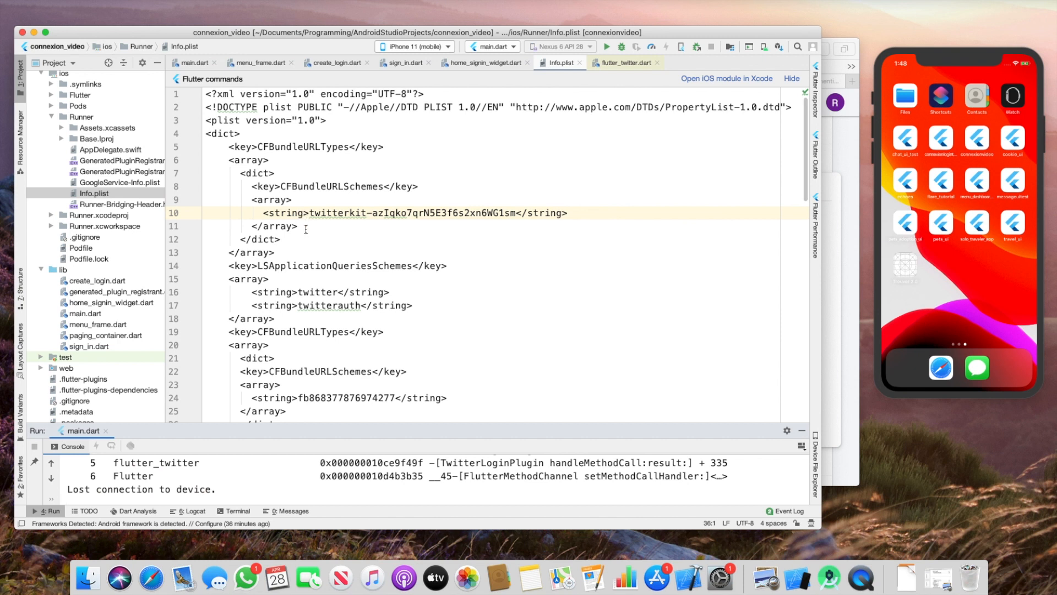
scroll("down", 3)
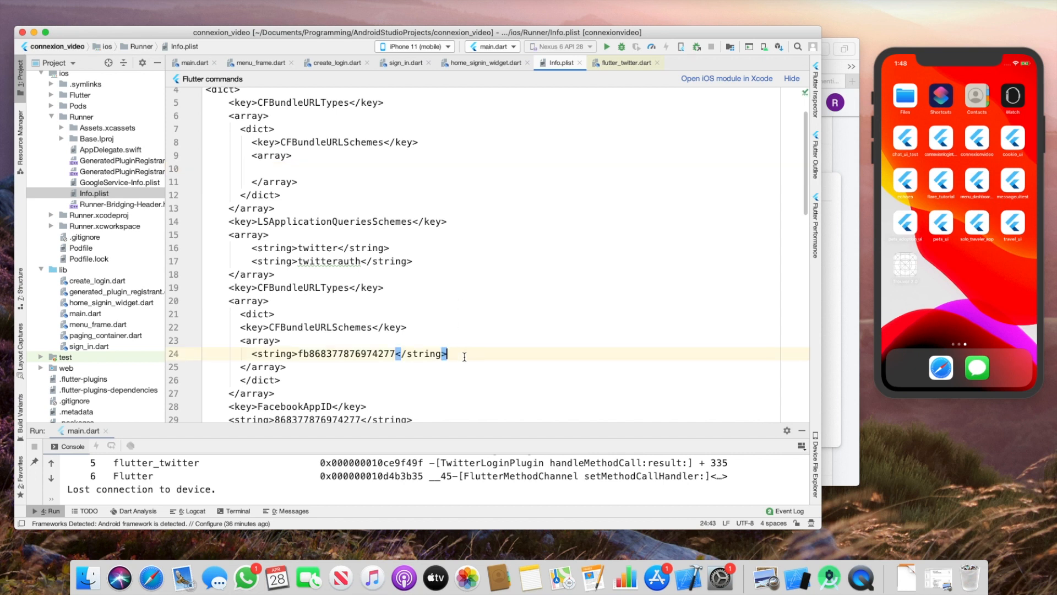
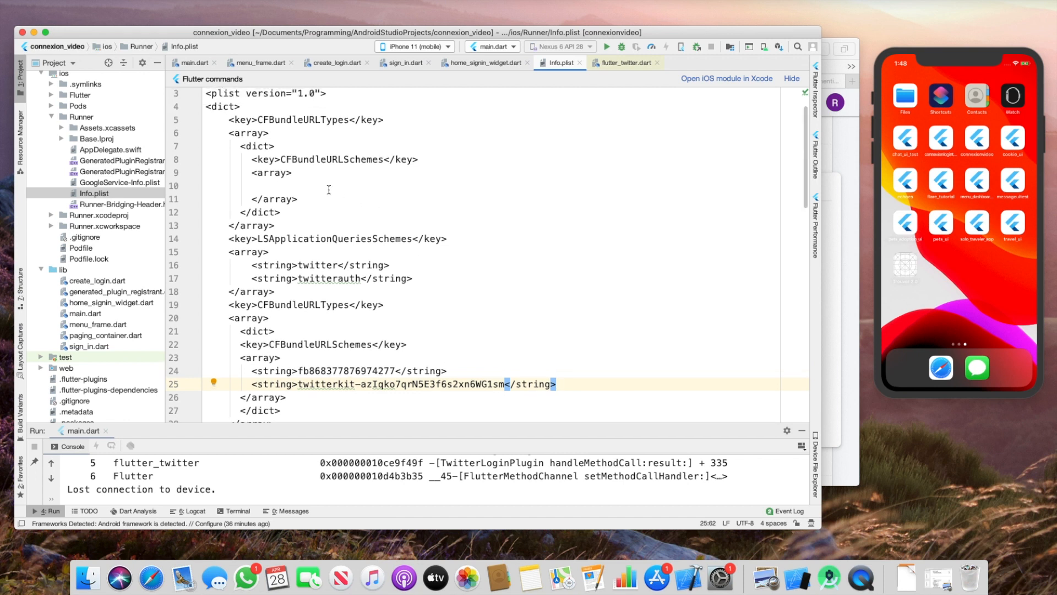
mouse_move(305, 200)
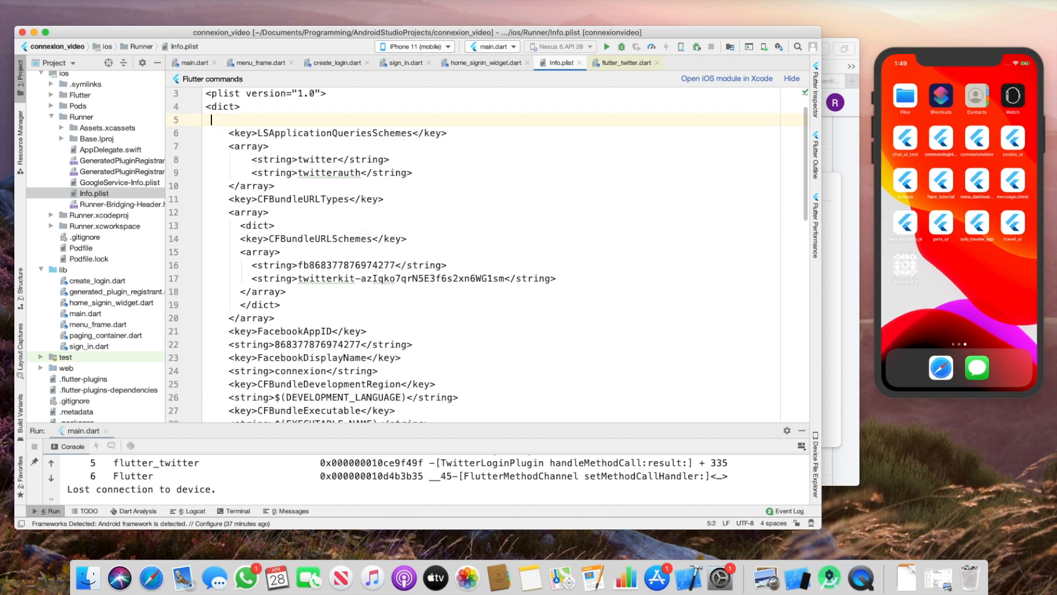
key("Backspace")
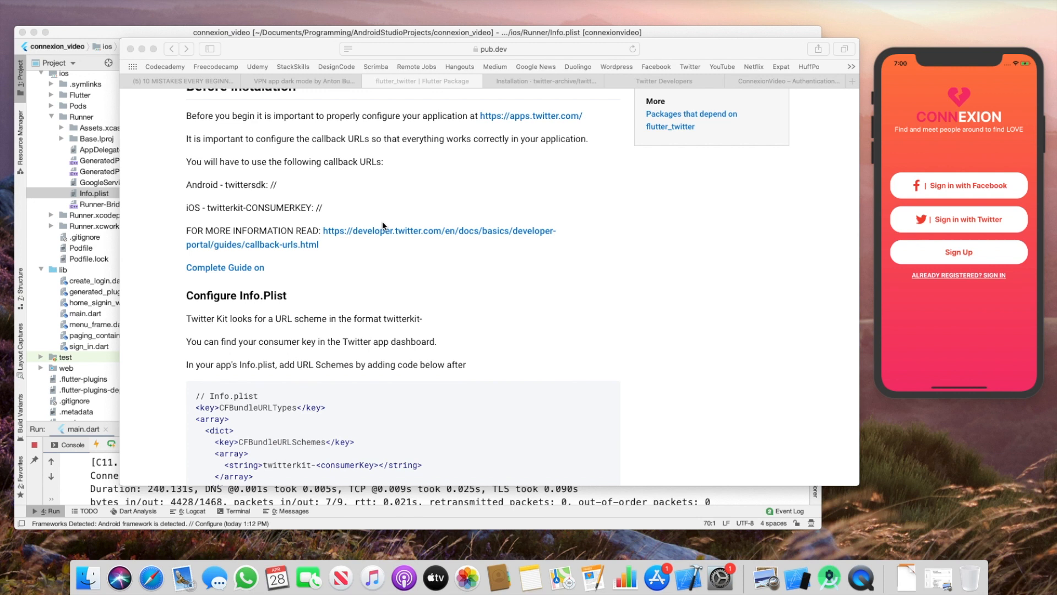
mouse_move(382, 228)
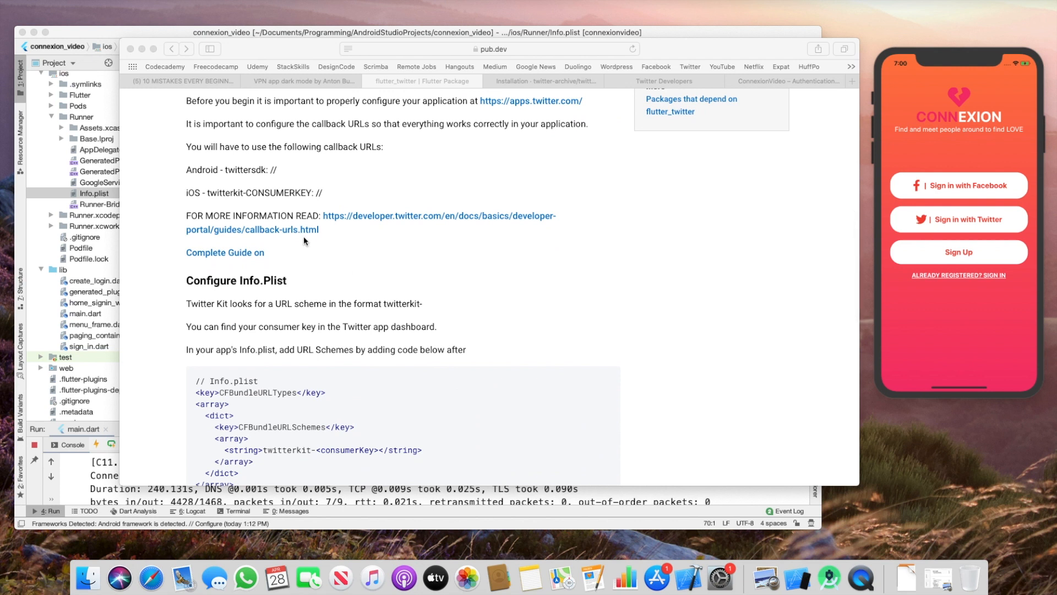
mouse_move(206, 195)
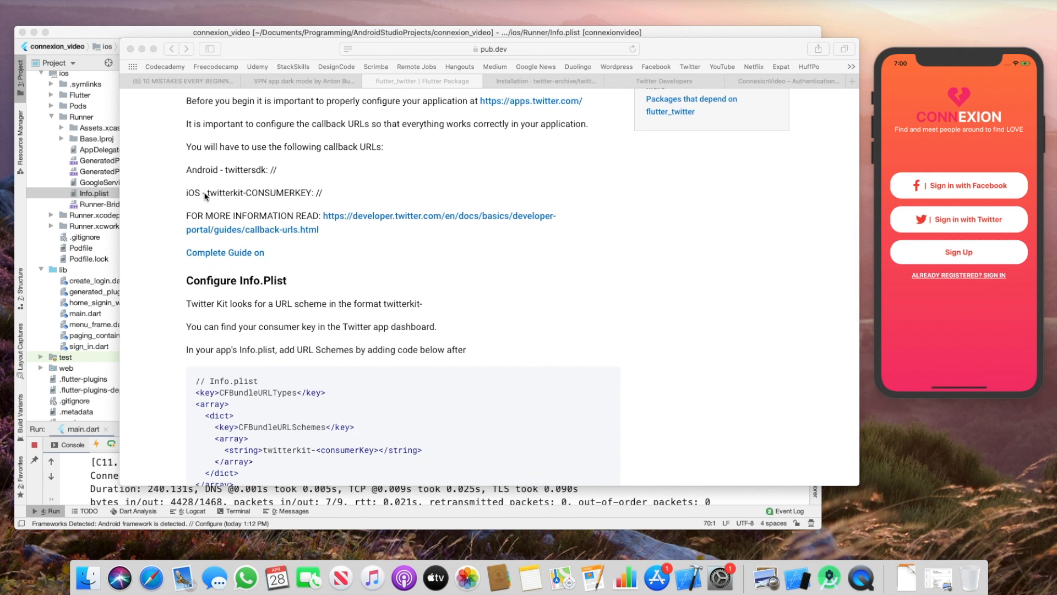
mouse_move(276, 214)
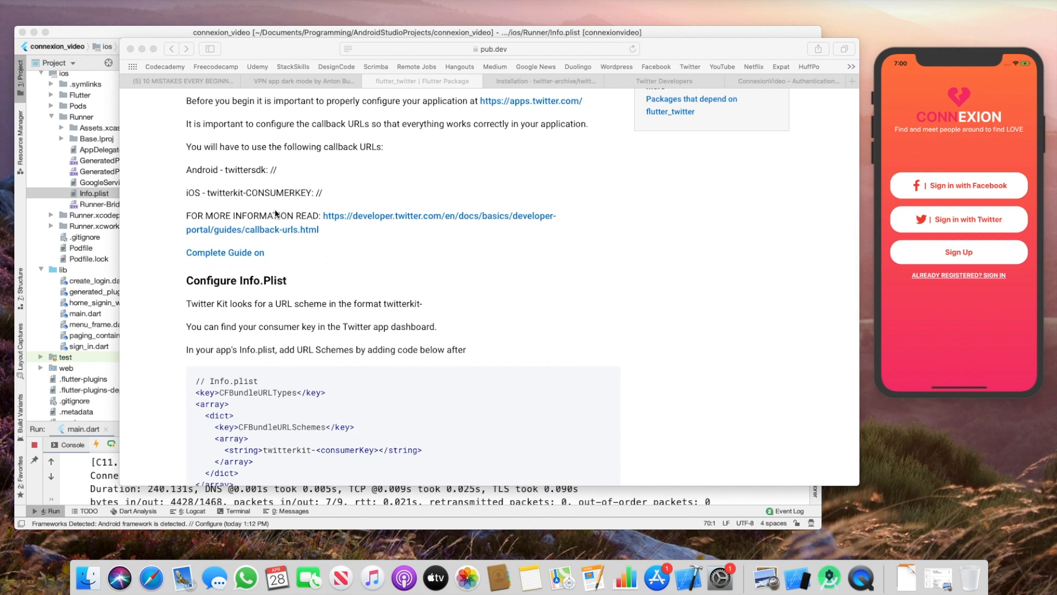
mouse_move(687, 52)
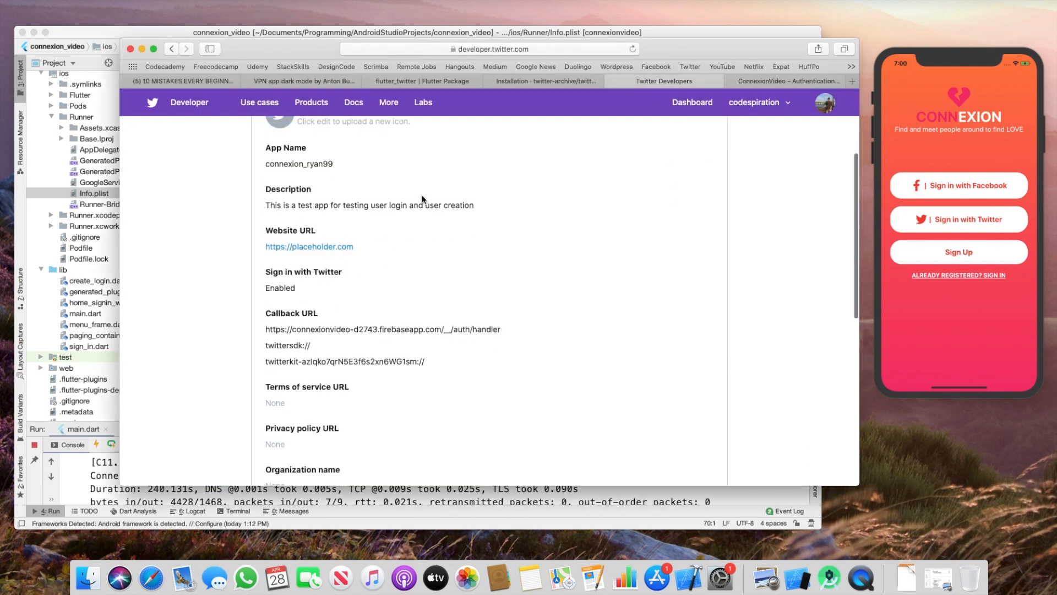
Scroll the connexion_ryan99 app details to the Callback URL section
scroll("down", 3)
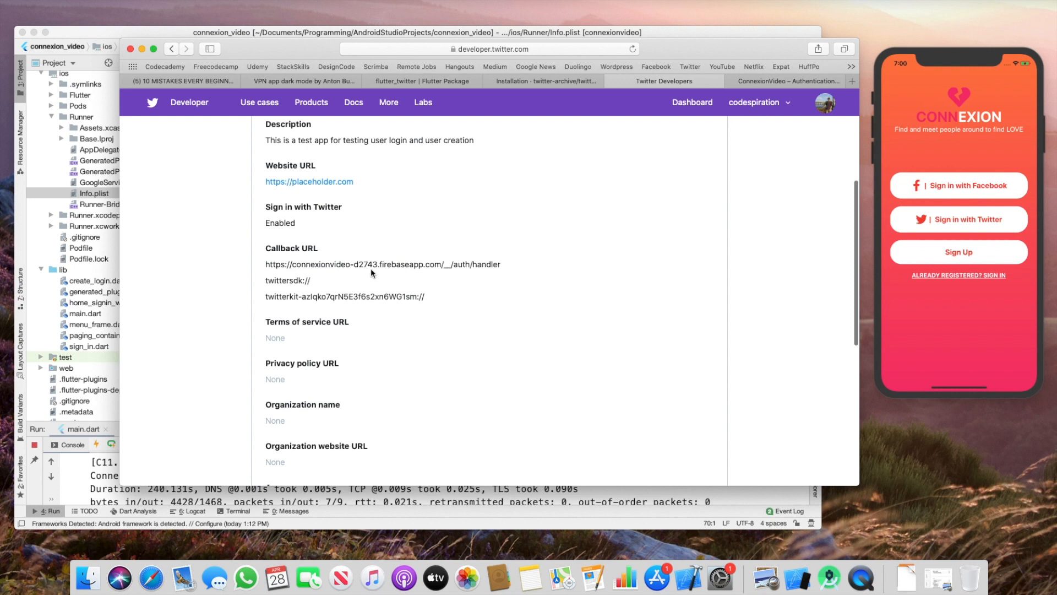
mouse_move(265, 290)
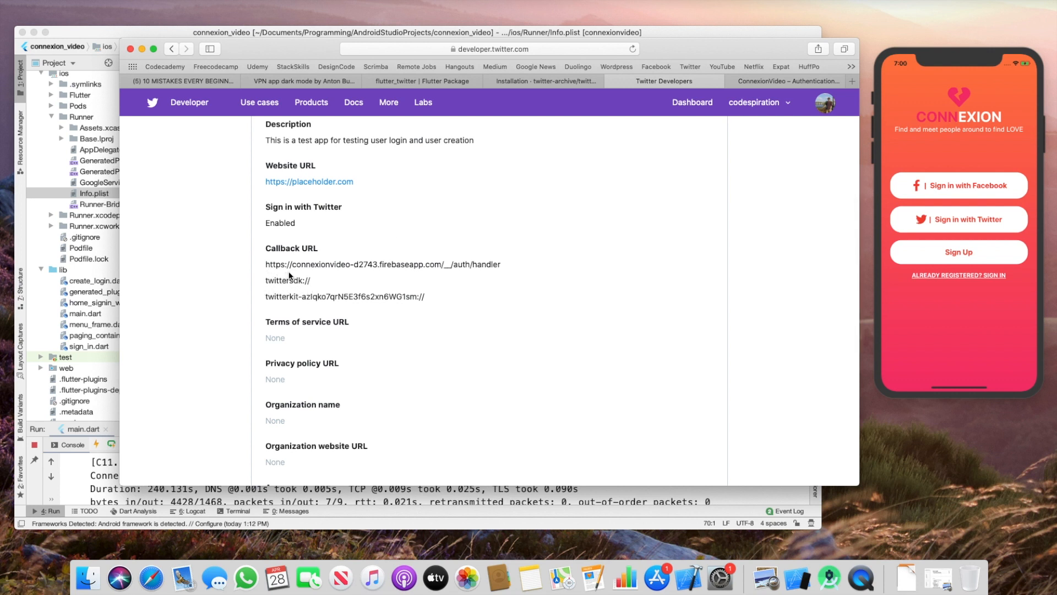
mouse_move(367, 307)
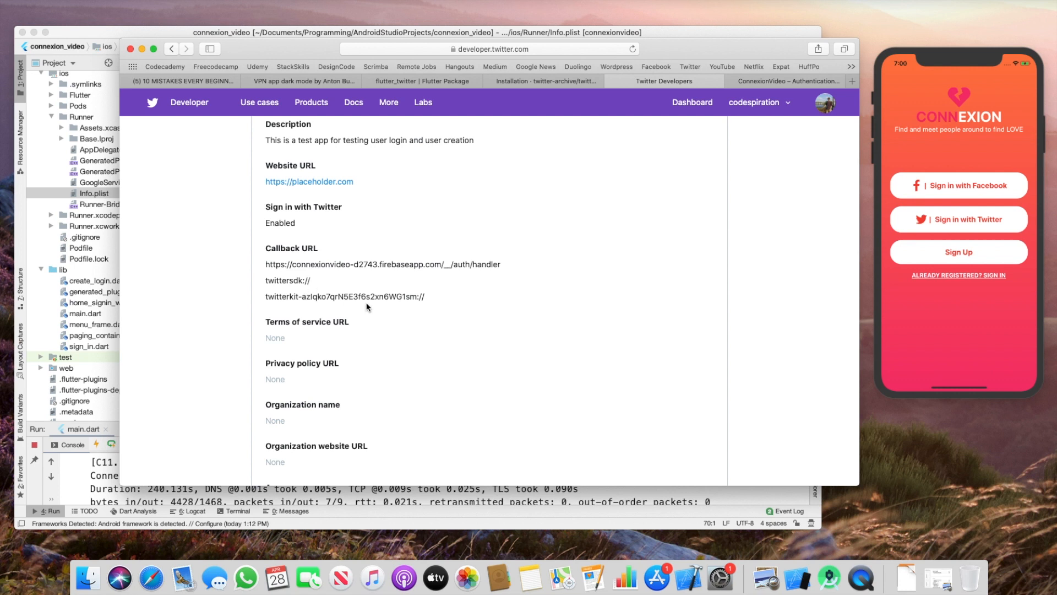
mouse_move(328, 331)
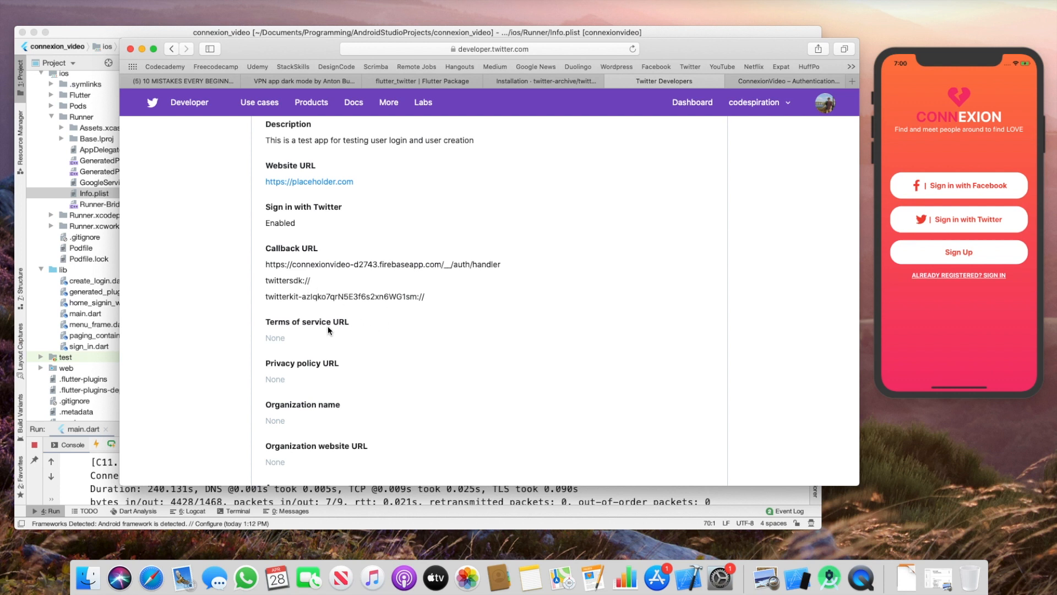
mouse_move(454, 317)
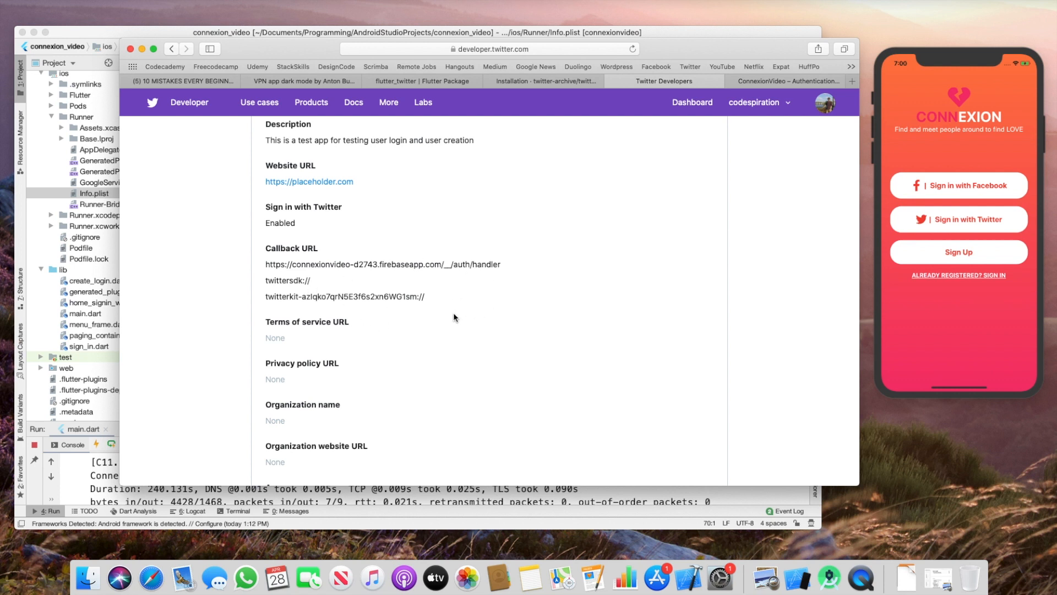
mouse_move(396, 324)
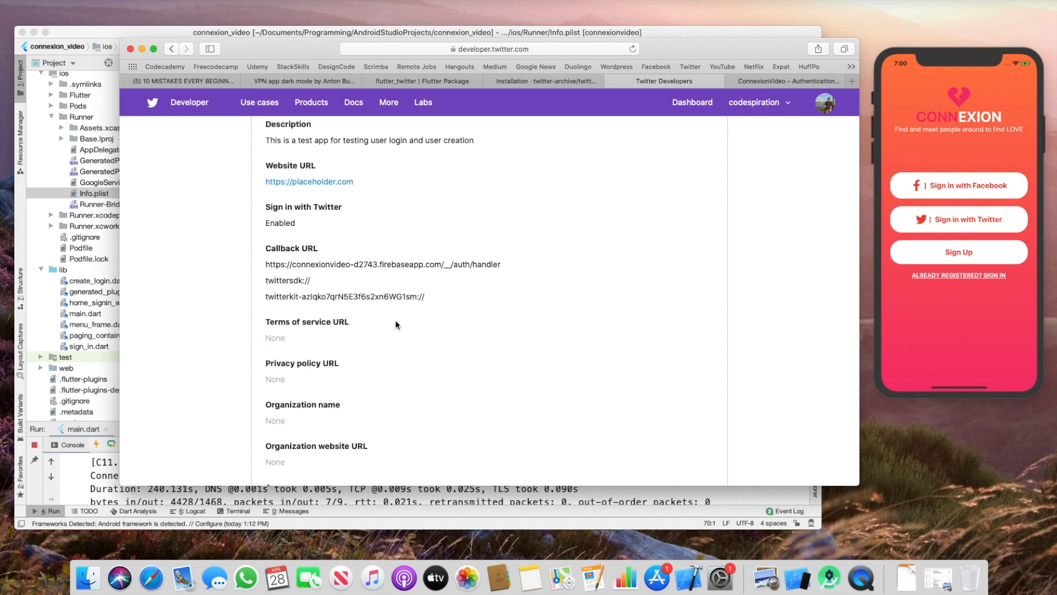
mouse_move(282, 292)
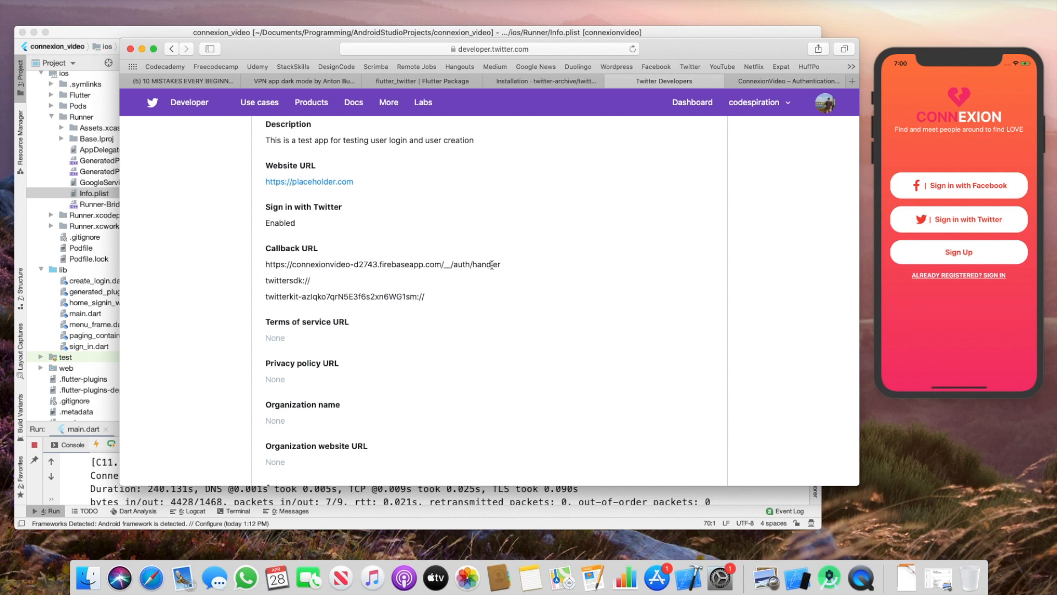
mouse_move(285, 280)
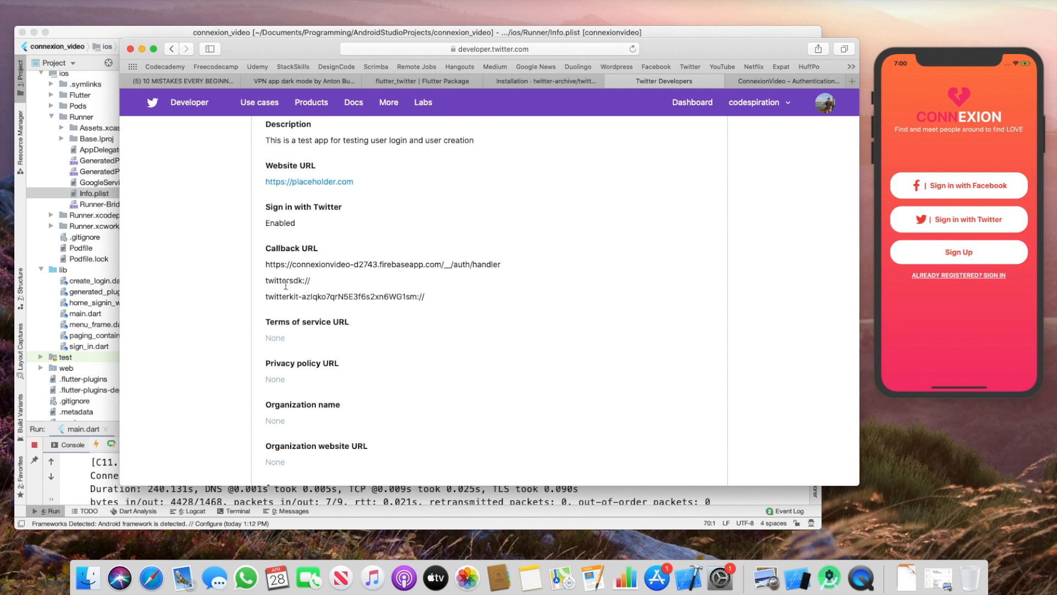
mouse_move(514, 106)
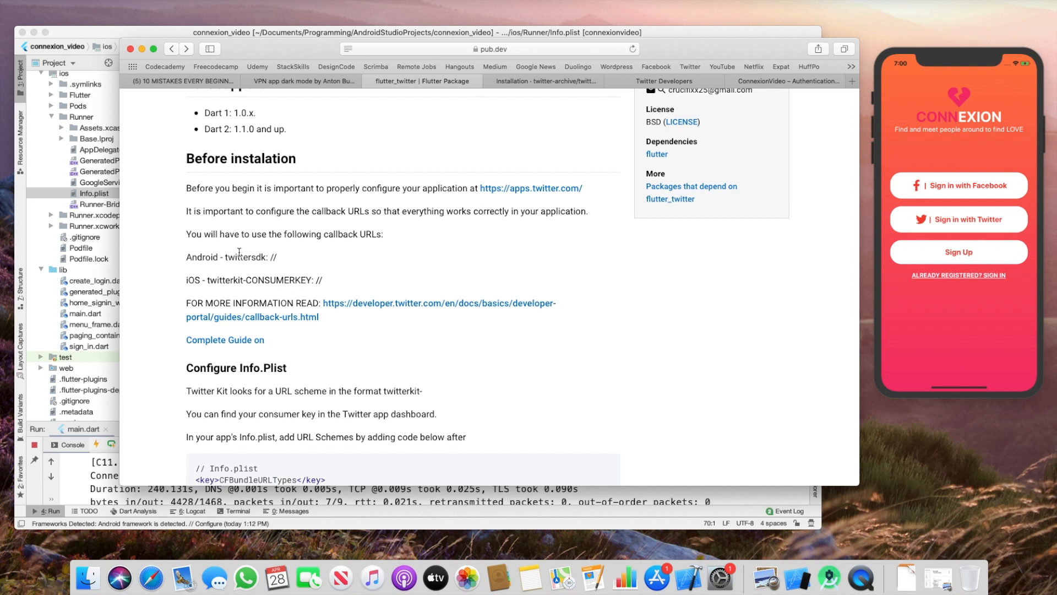
mouse_move(547, 208)
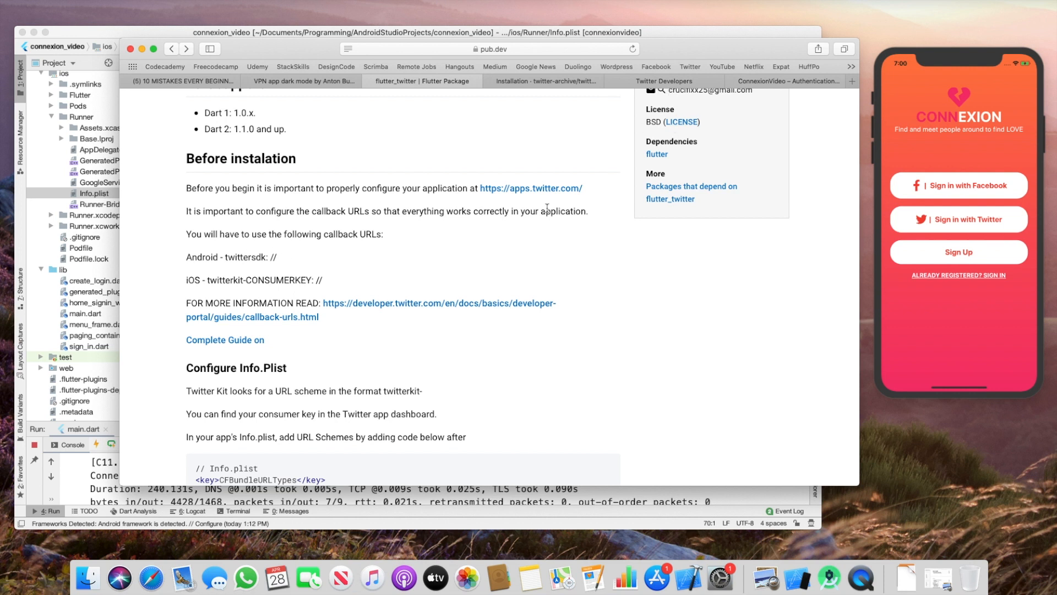
mouse_move(234, 123)
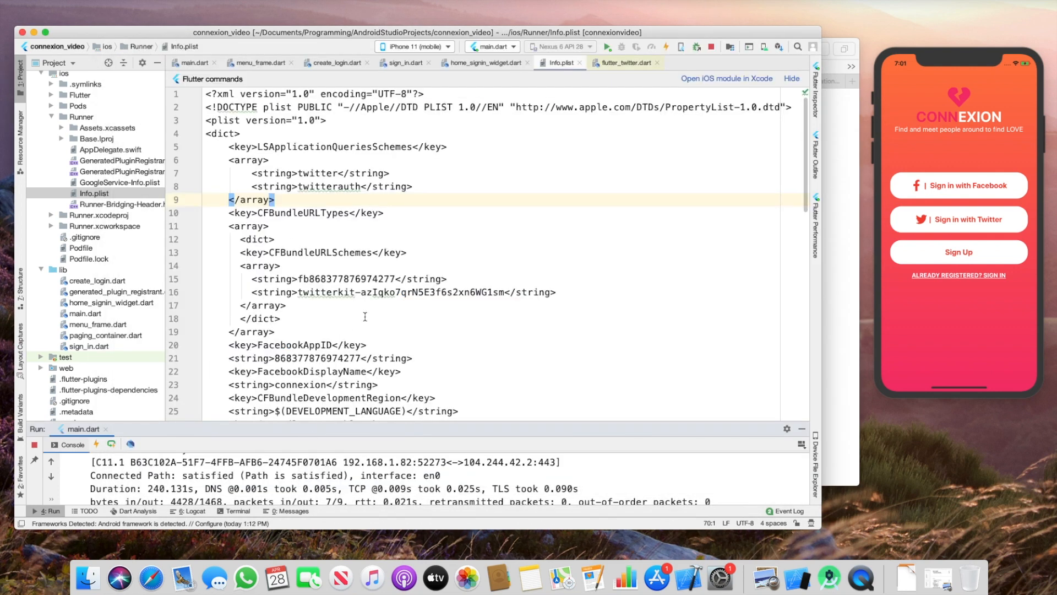
mouse_move(442, 252)
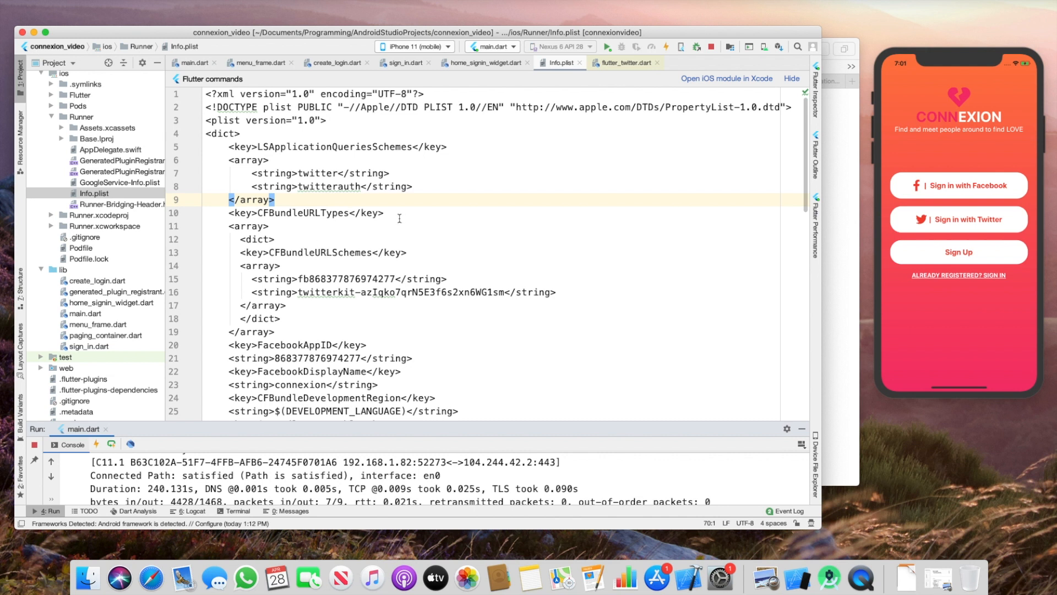
mouse_move(582, 189)
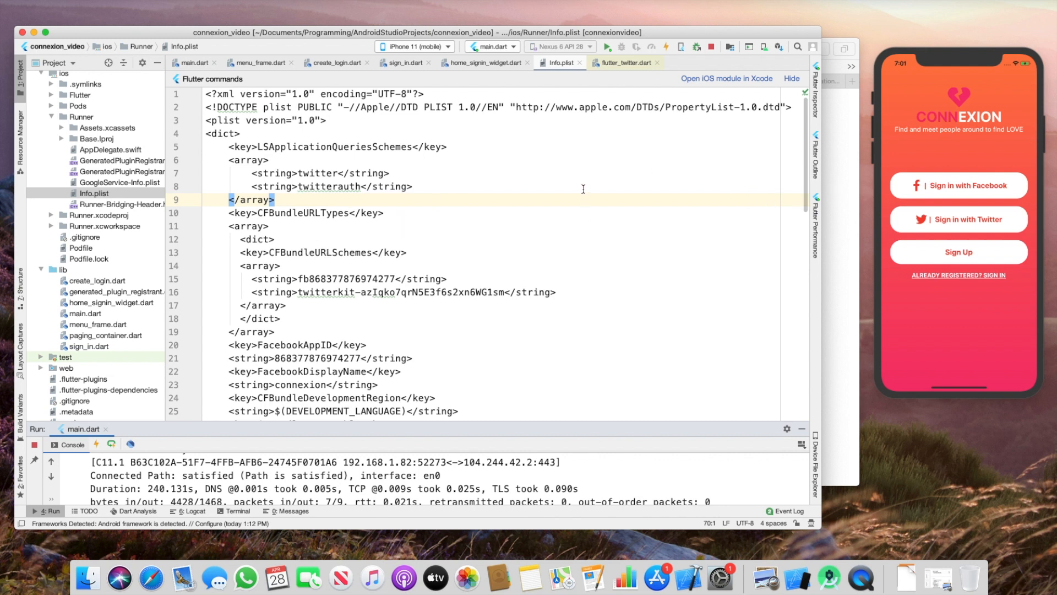
mouse_move(928, 187)
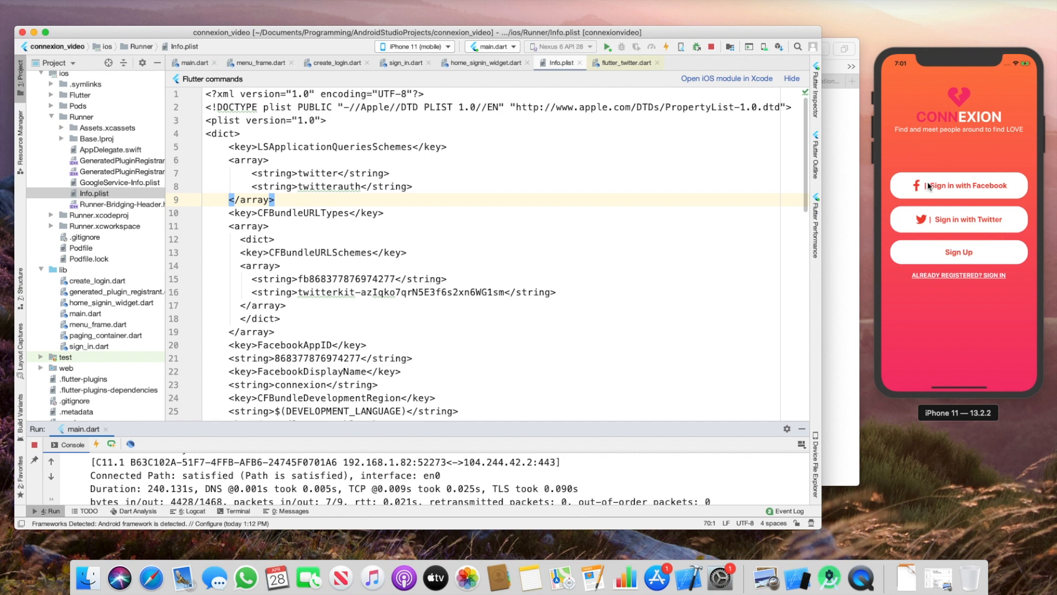
mouse_move(949, 226)
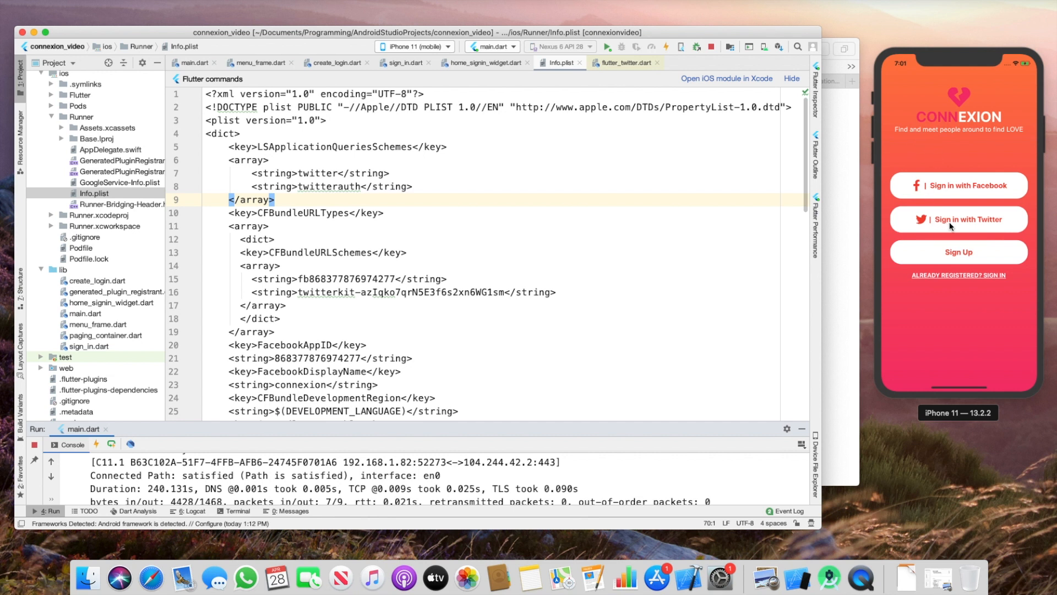
left_click(957, 219)
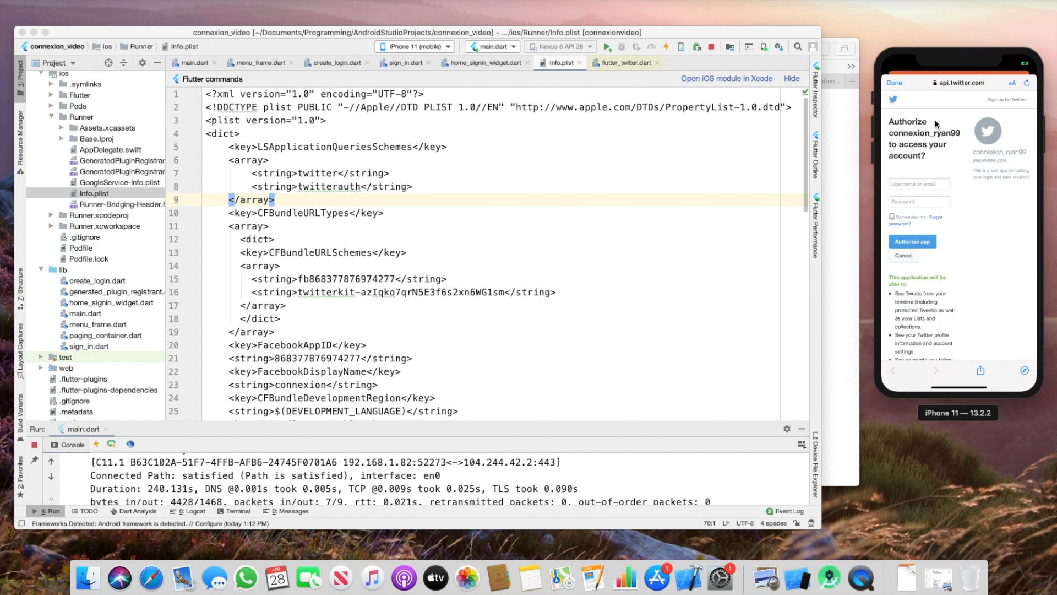
mouse_move(920, 196)
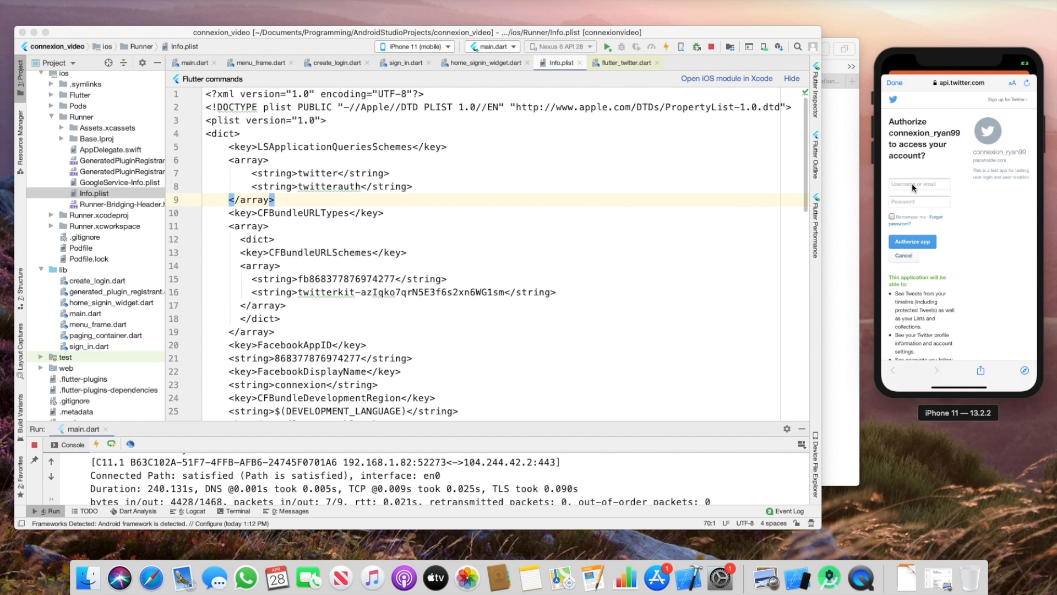
mouse_move(921, 210)
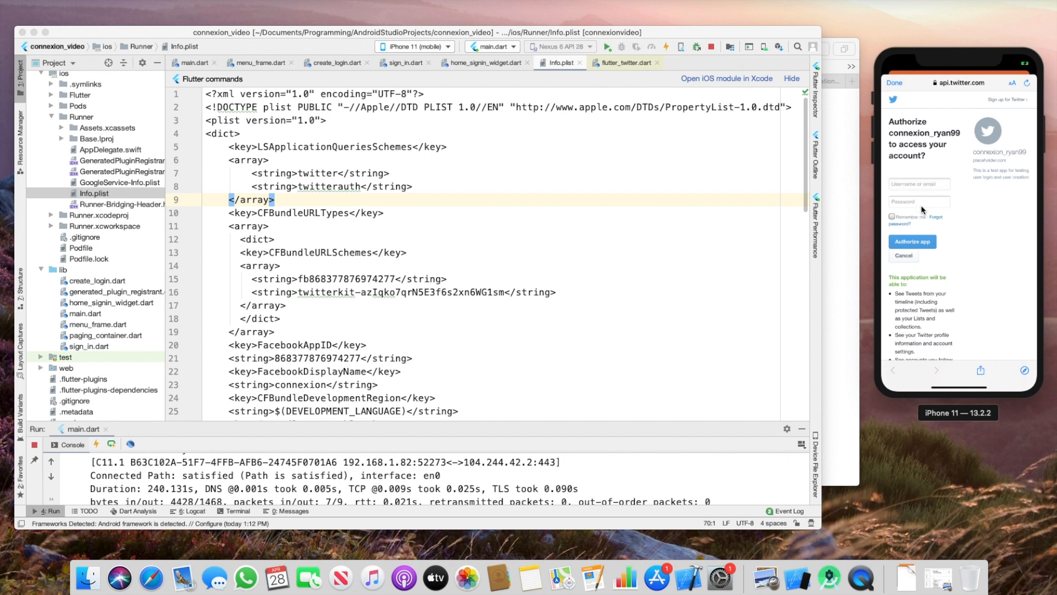
left_click(918, 184)
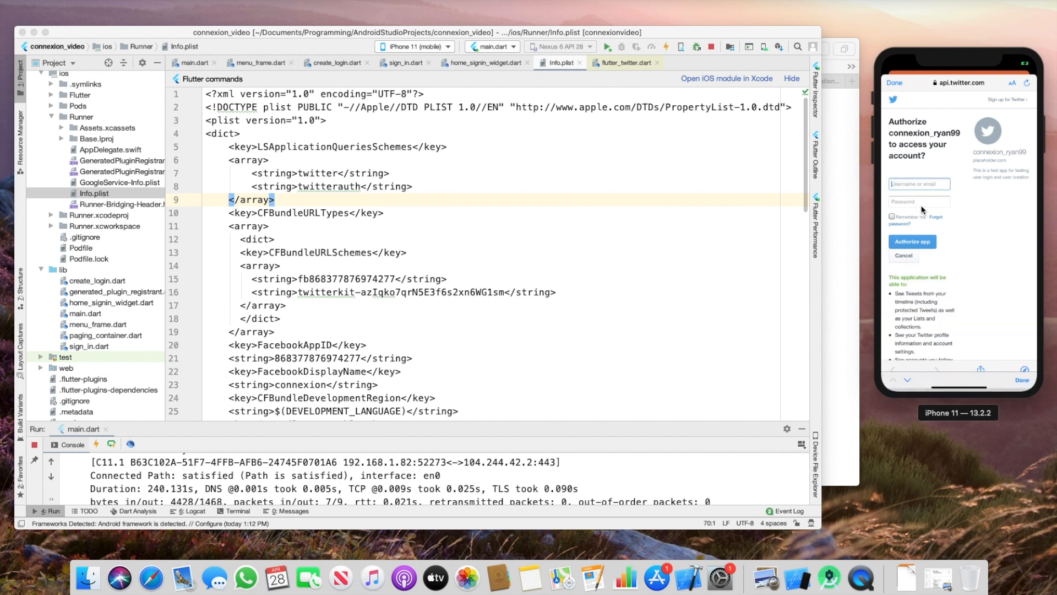
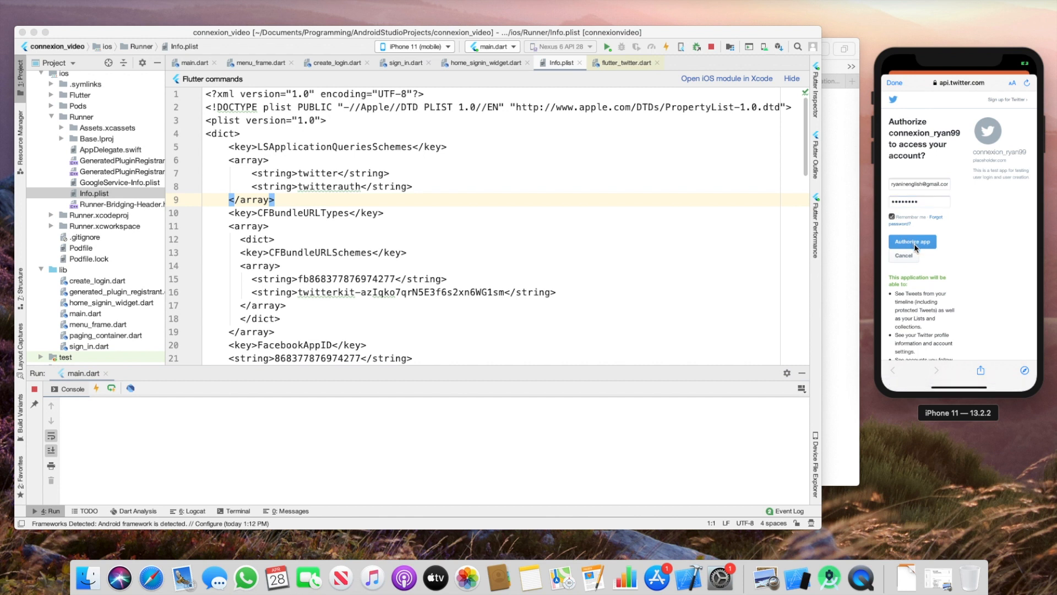
left_click(912, 241)
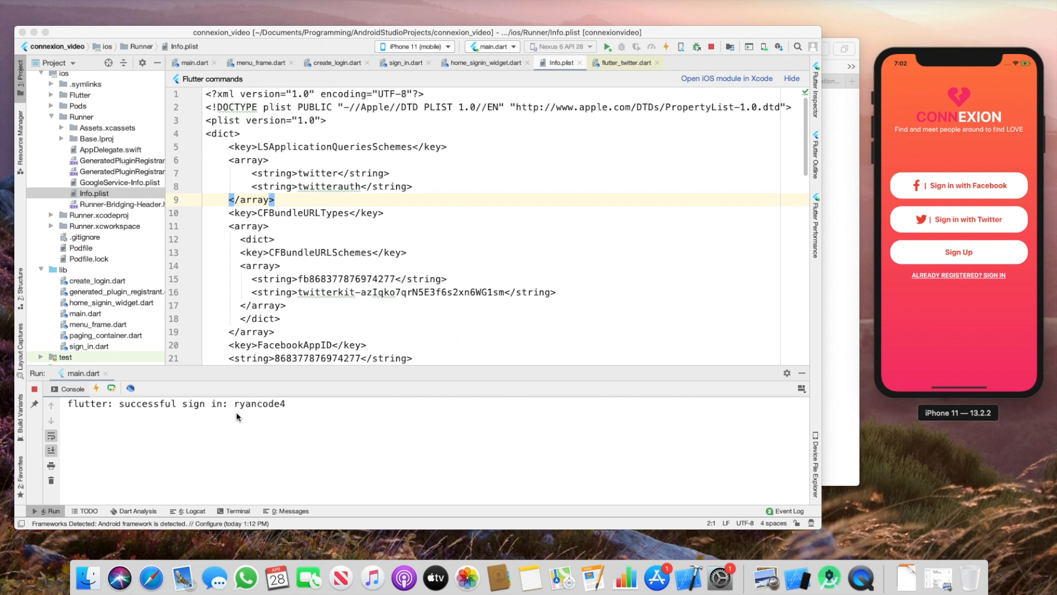
mouse_move(286, 381)
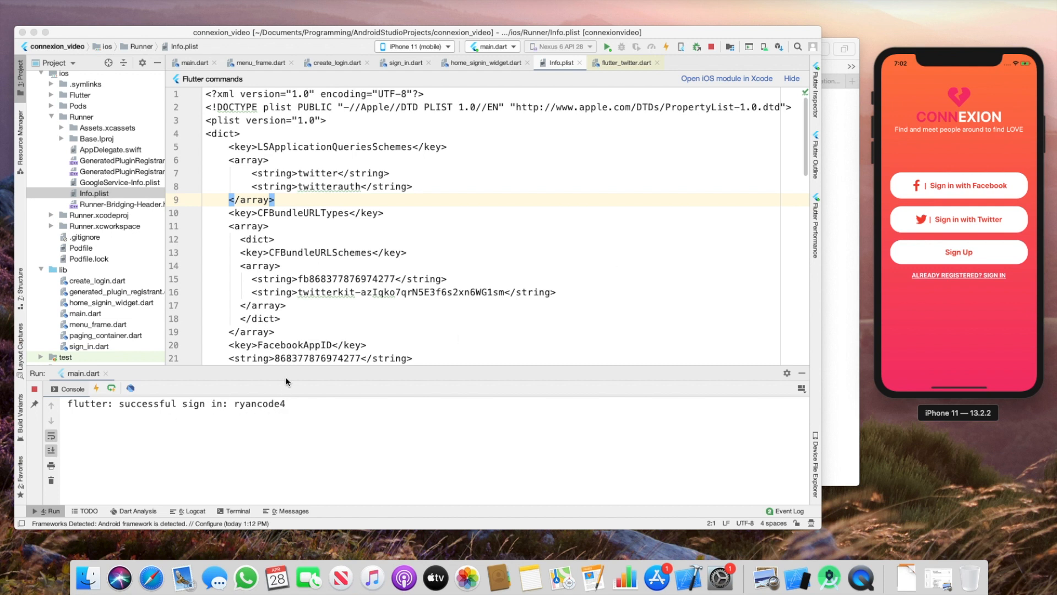
mouse_move(504, 214)
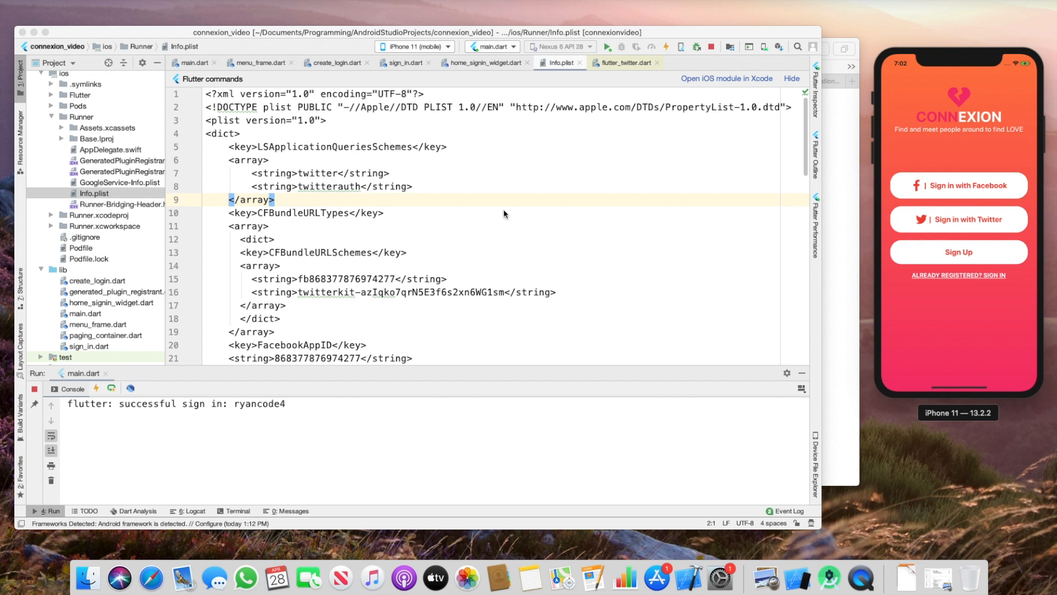
mouse_move(901, 205)
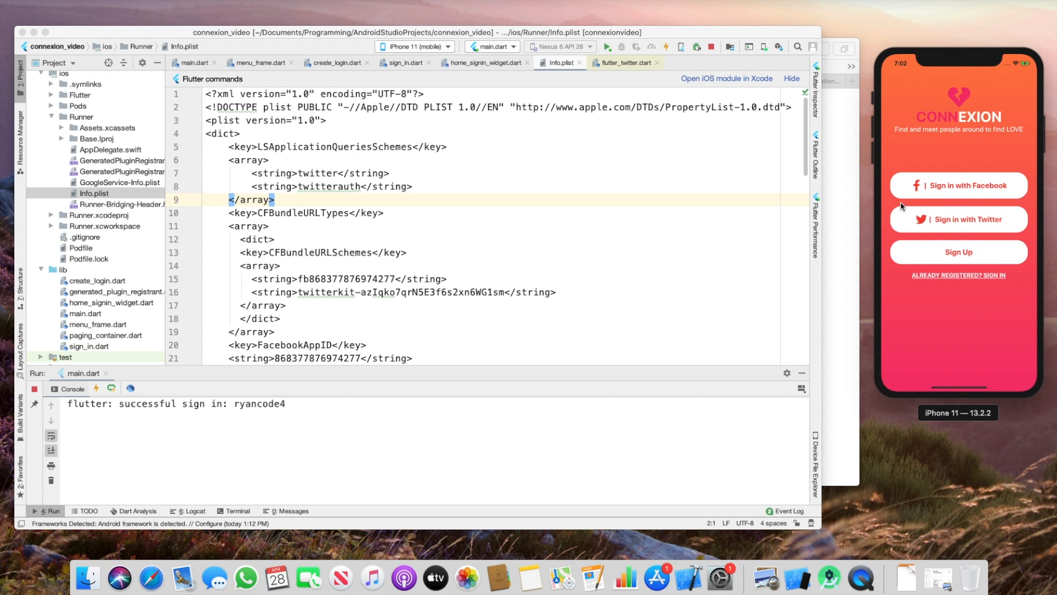
mouse_move(313, 358)
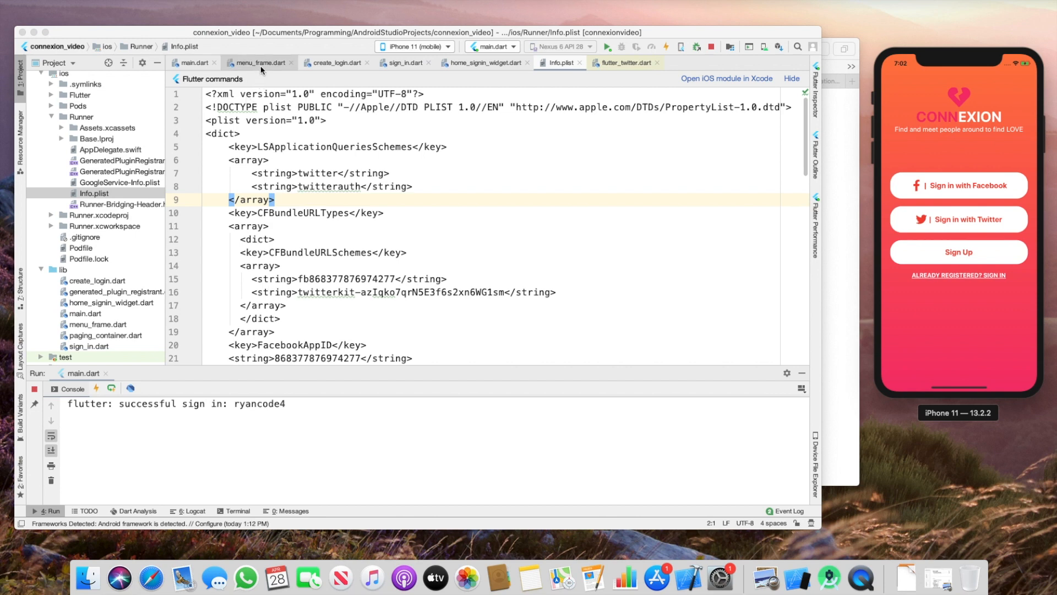
Switch to the home_signin_widget.dart editor after reading the successful sign-in log
left_click(486, 62)
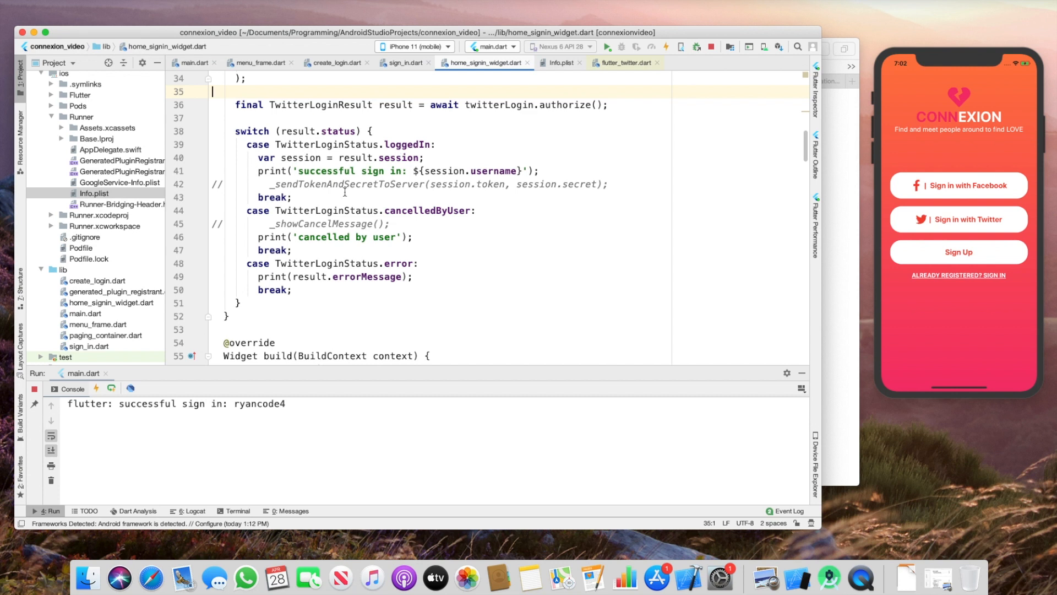
mouse_move(462, 195)
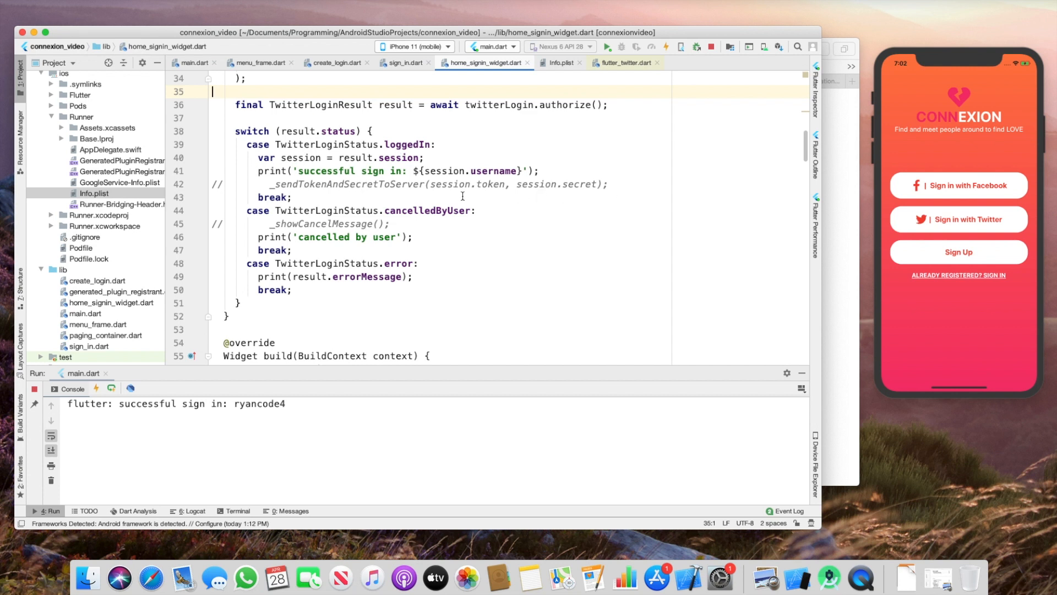
mouse_move(493, 176)
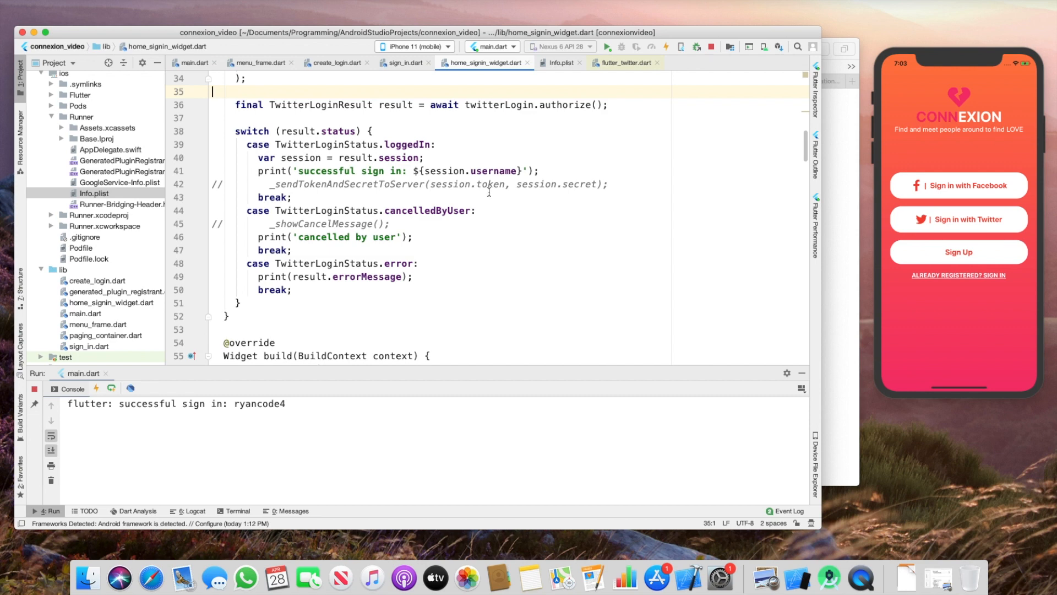
mouse_move(836, 195)
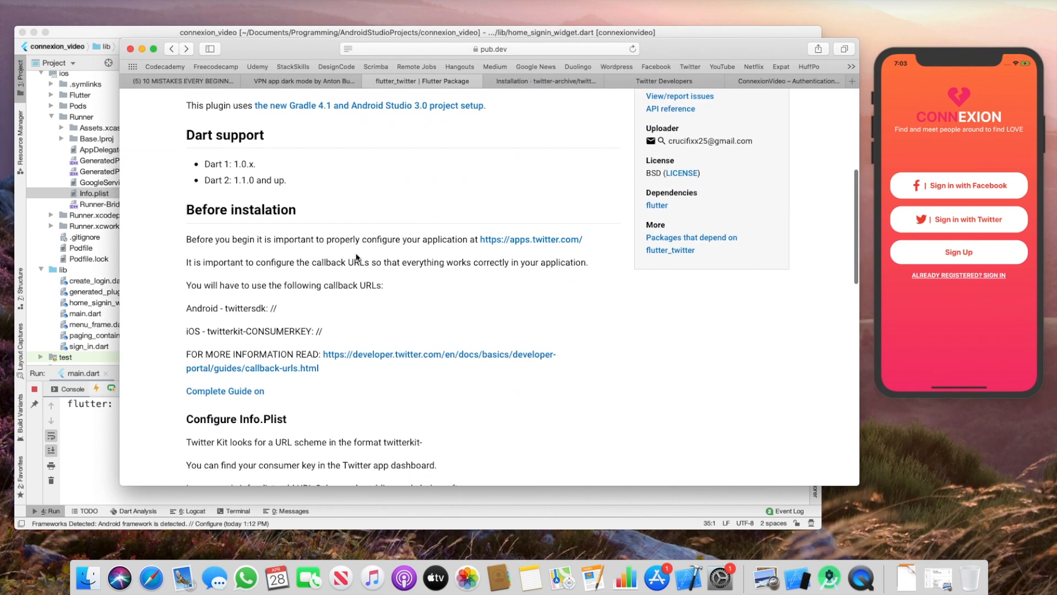
Scroll the flutter_twitter page to the Before installation and Configure Info.Plist notes
scroll("down", 3)
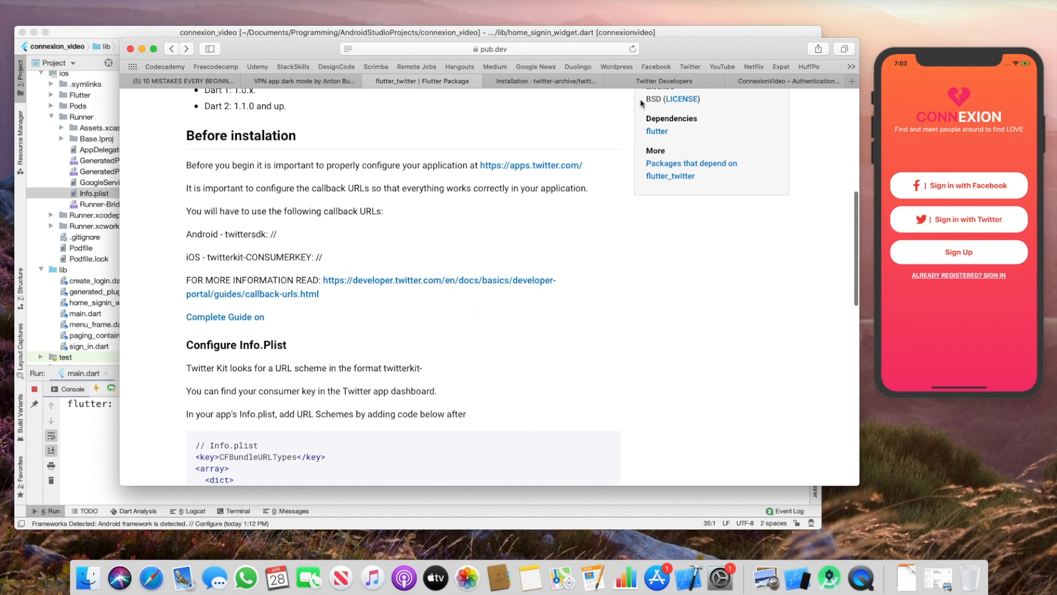
mouse_move(651, 90)
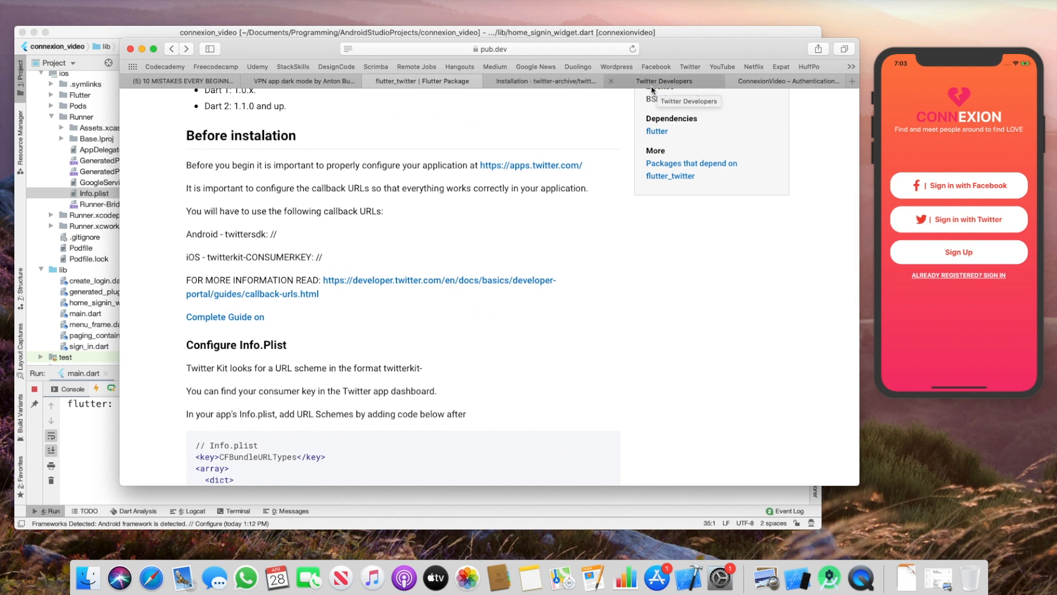
mouse_move(489, 219)
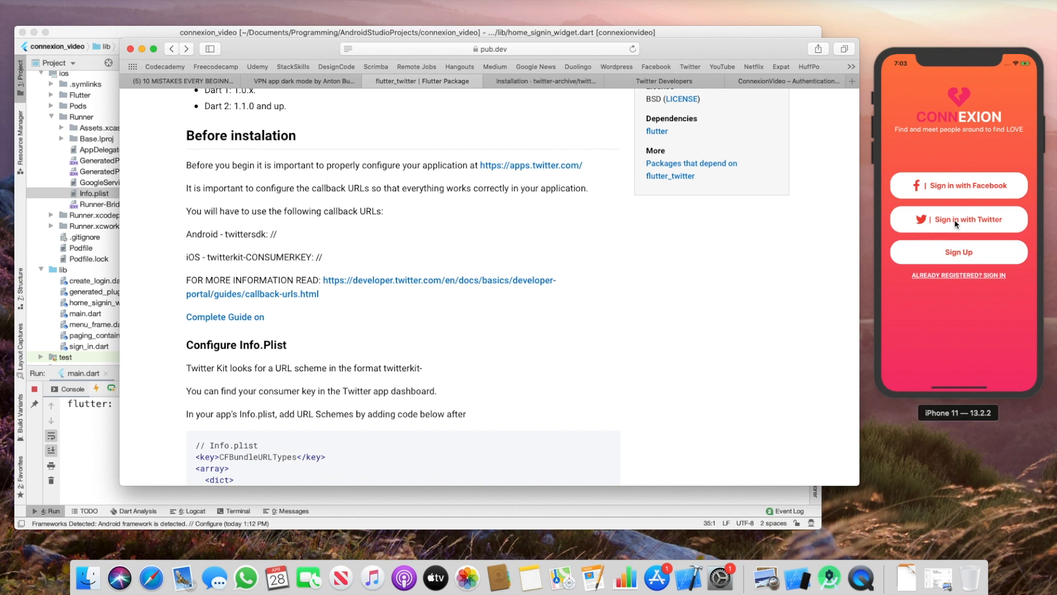
mouse_move(949, 190)
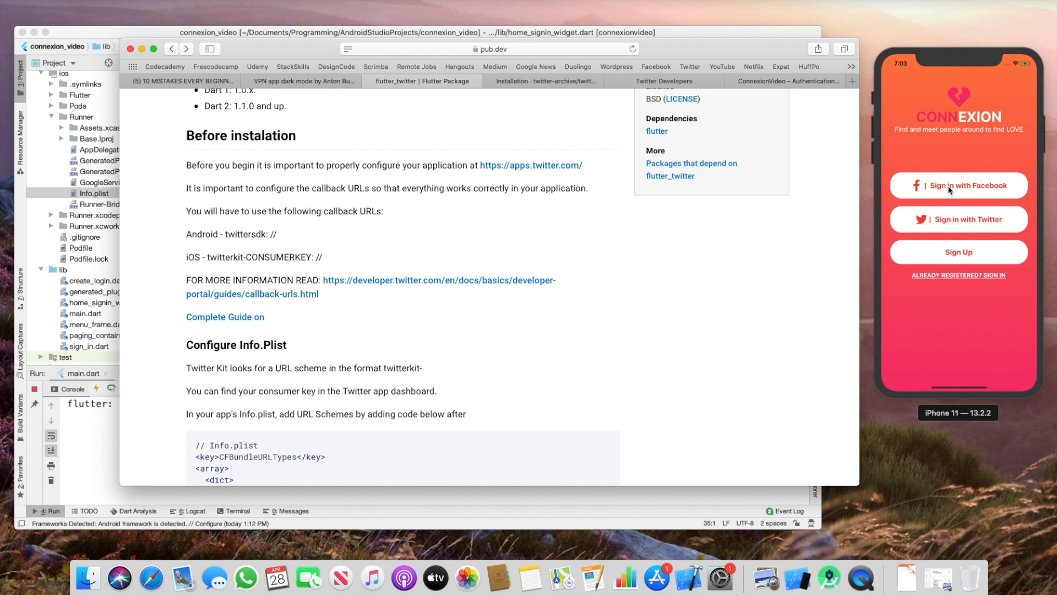
mouse_move(959, 254)
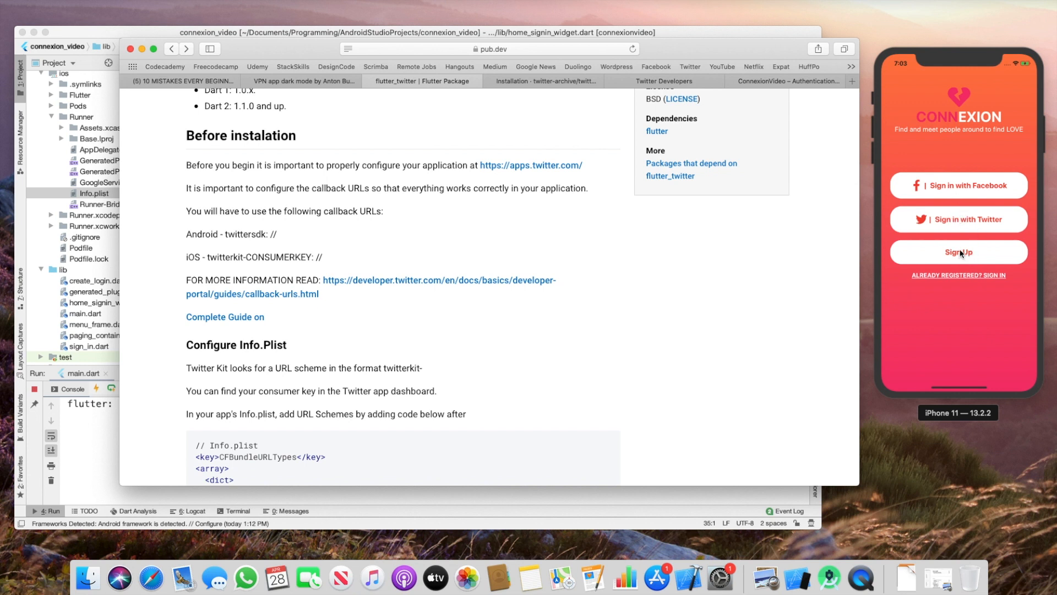
mouse_move(962, 254)
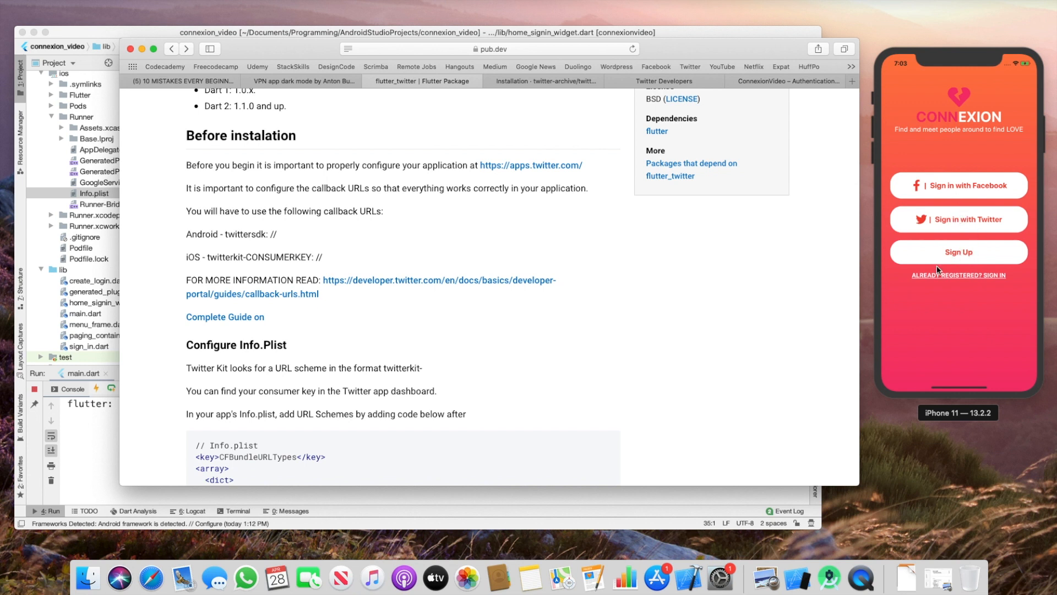
mouse_move(964, 205)
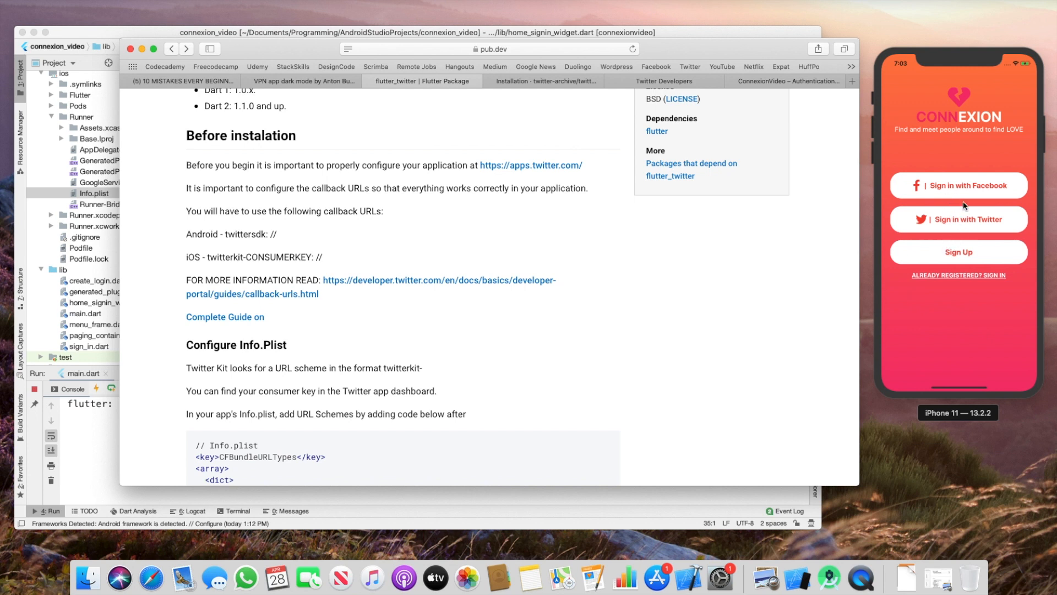
mouse_move(951, 245)
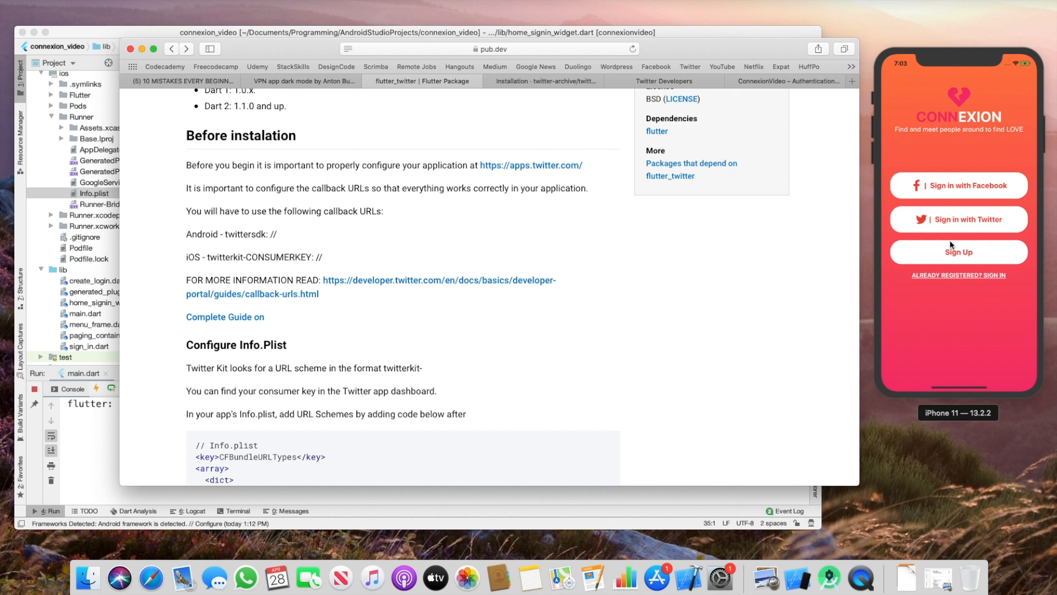
mouse_move(965, 71)
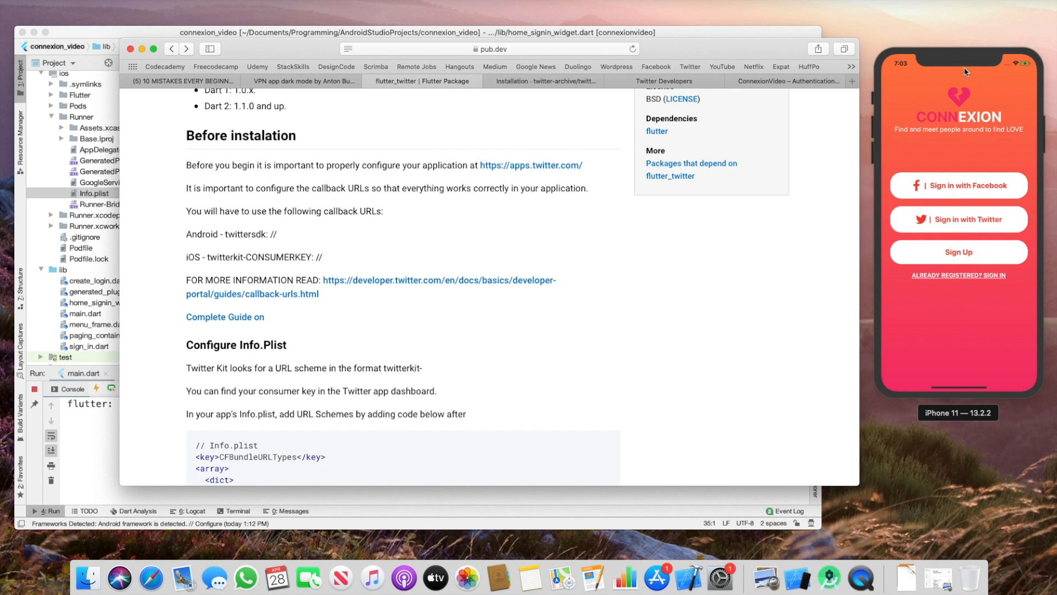
mouse_move(970, 144)
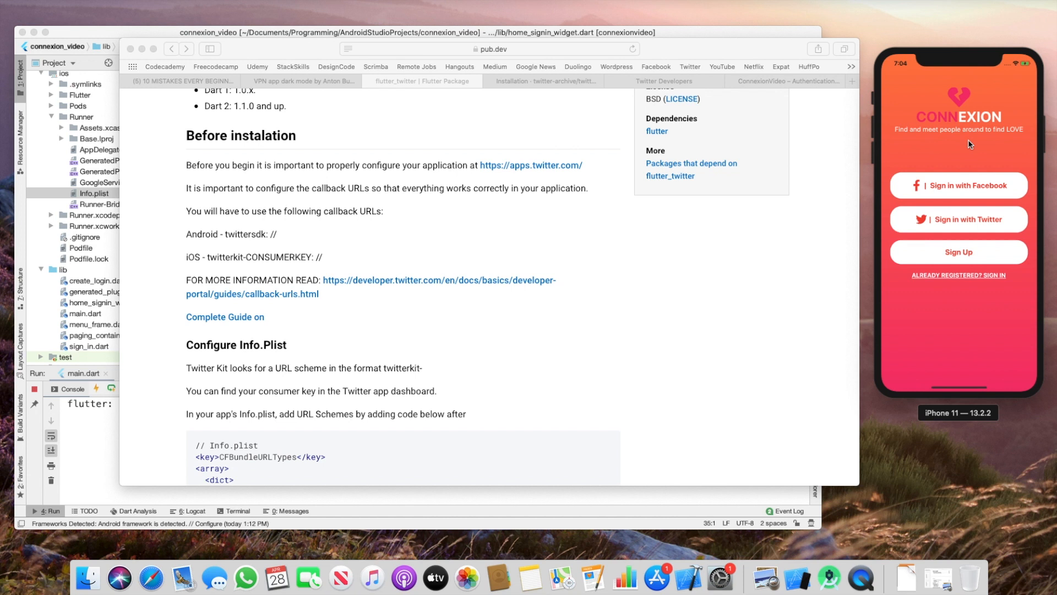
mouse_move(970, 201)
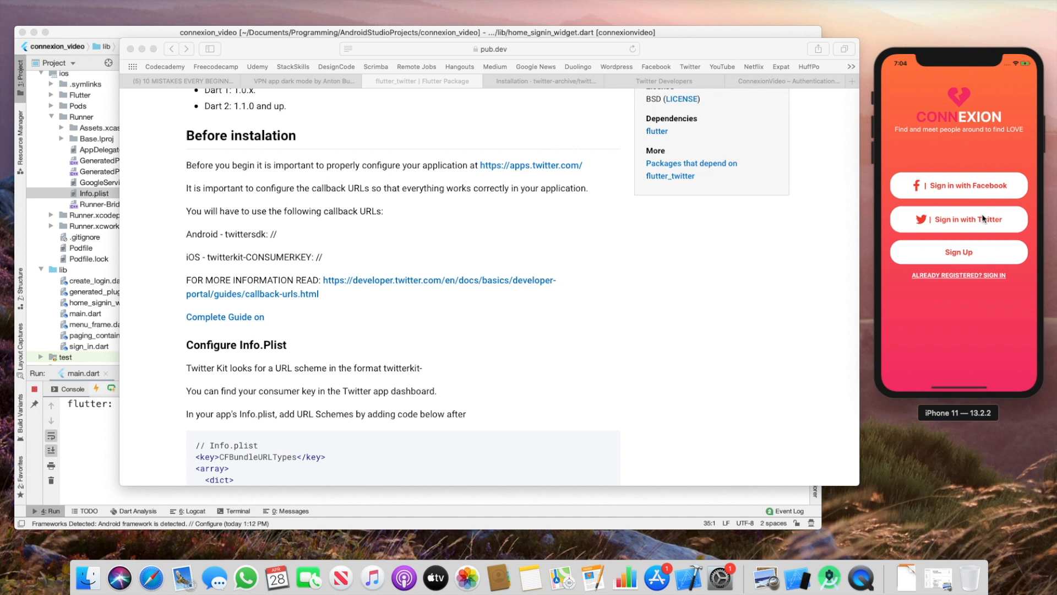
mouse_move(965, 263)
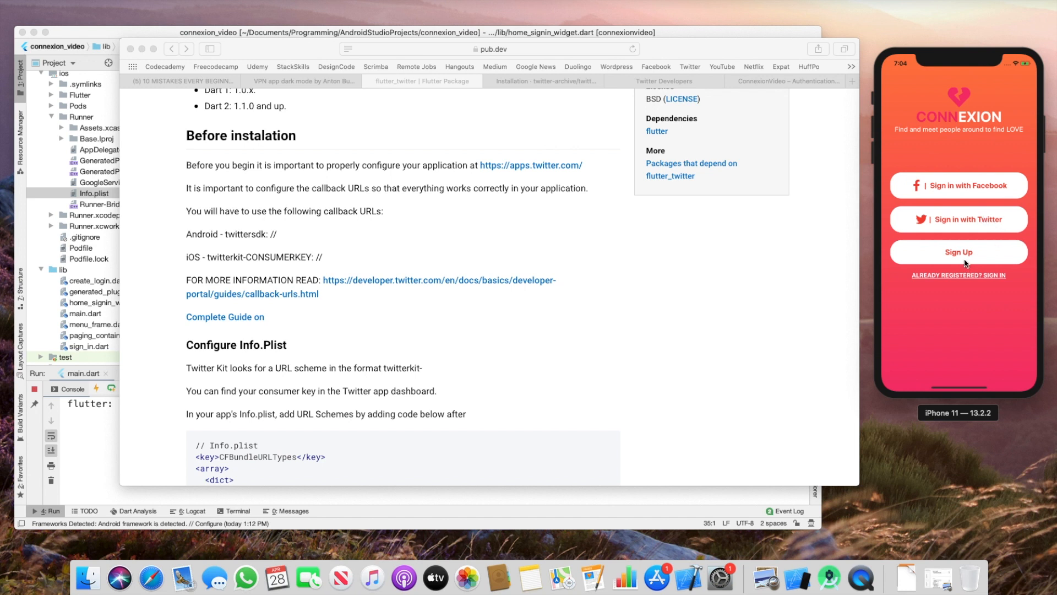
mouse_move(977, 198)
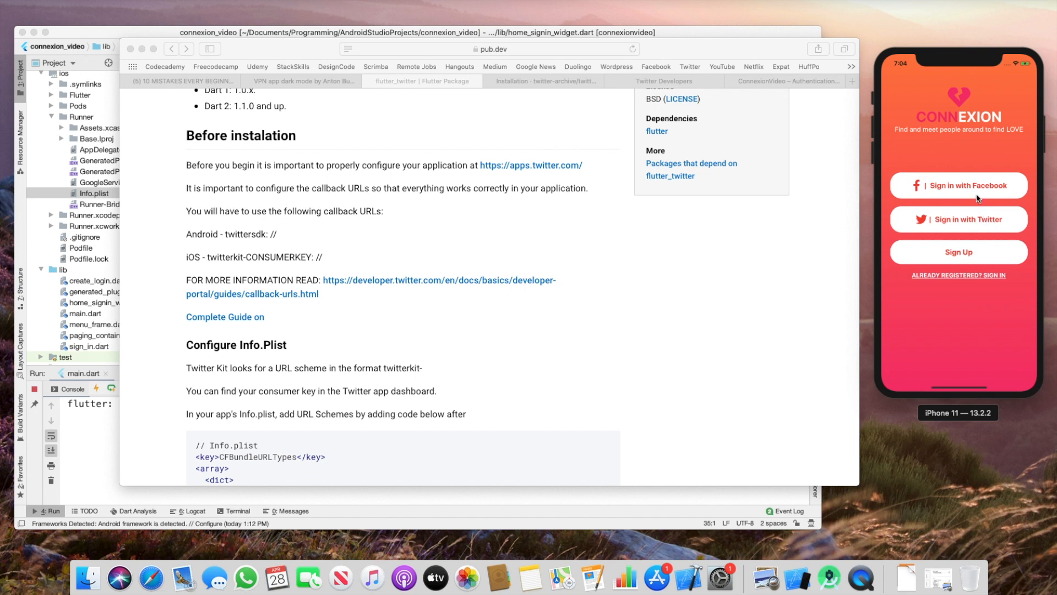
mouse_move(957, 211)
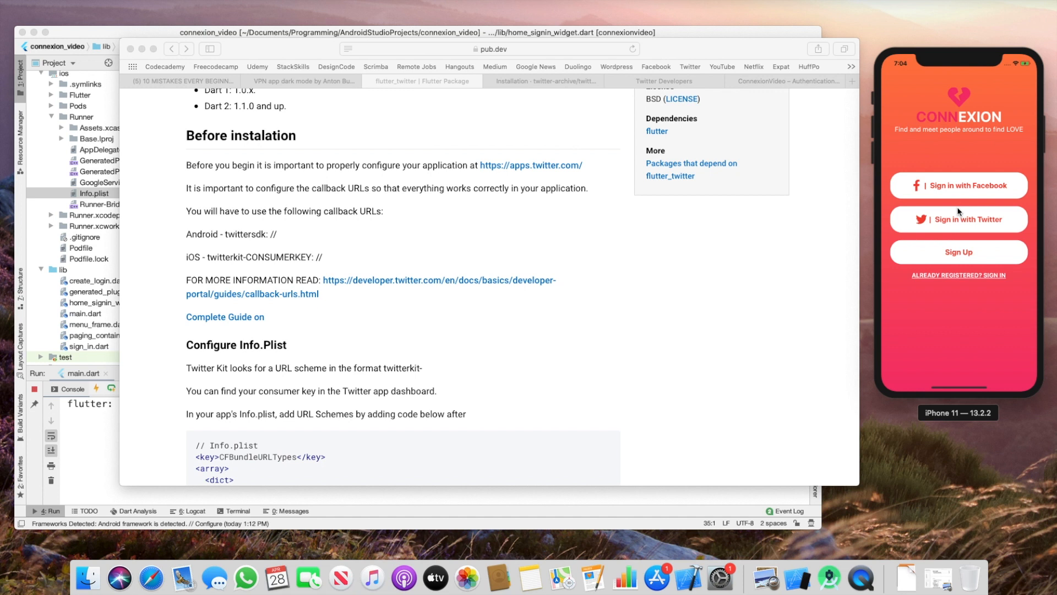
mouse_move(957, 229)
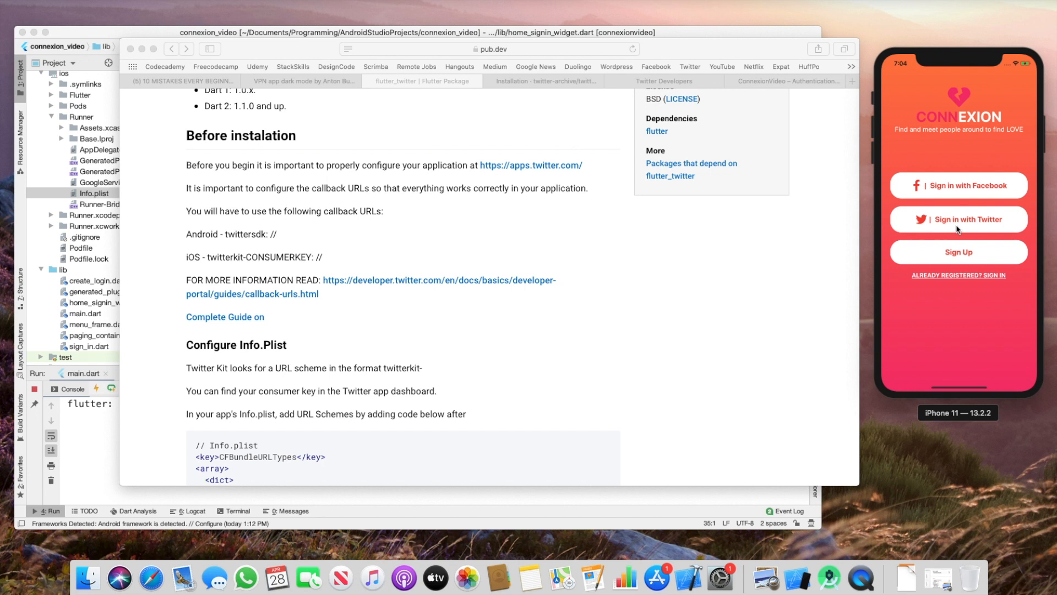
mouse_move(958, 224)
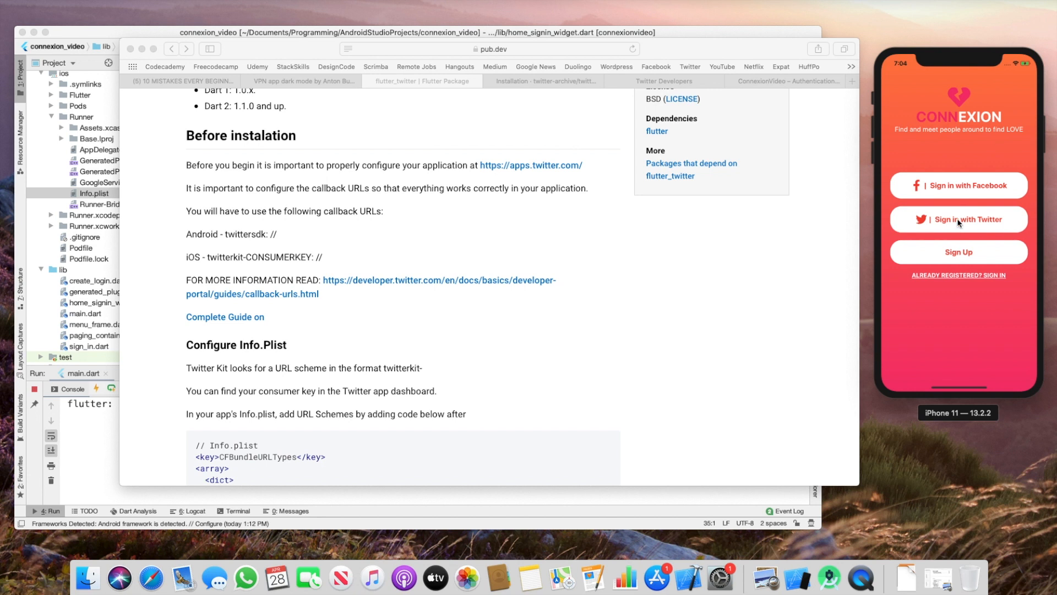